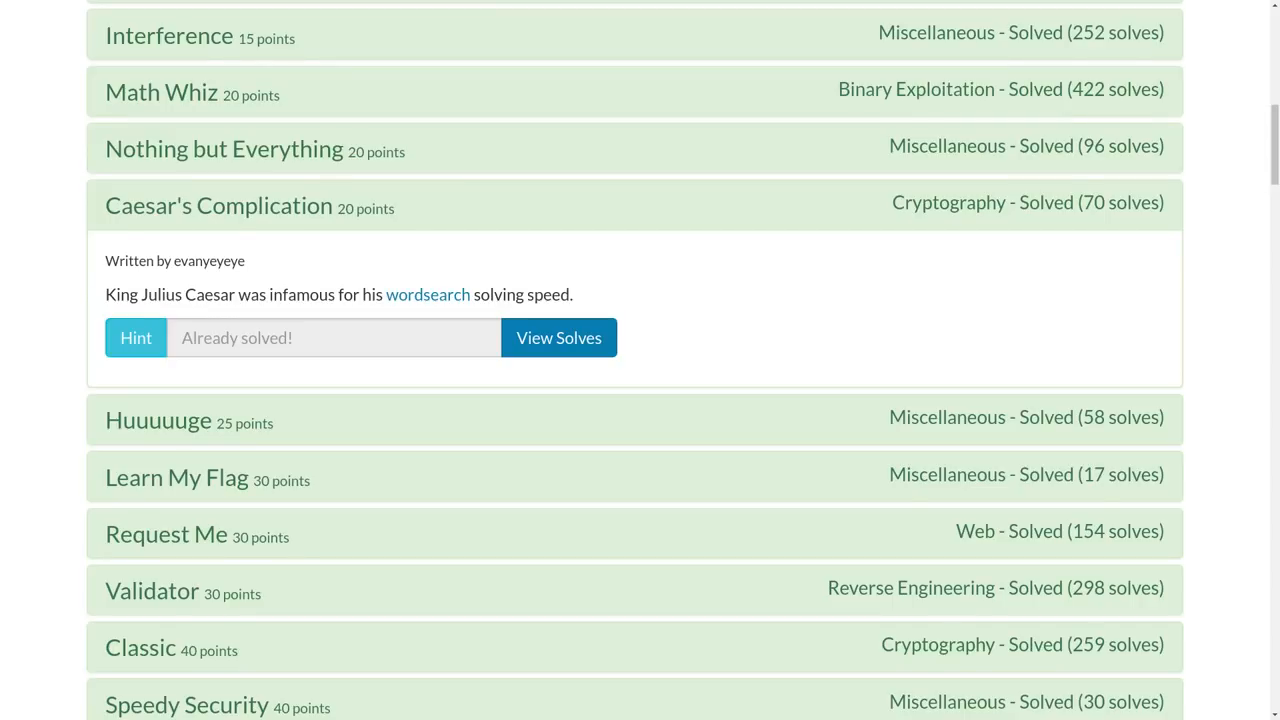
Copy the word search puzzle link address from the challenge description.
double_click(167, 205)
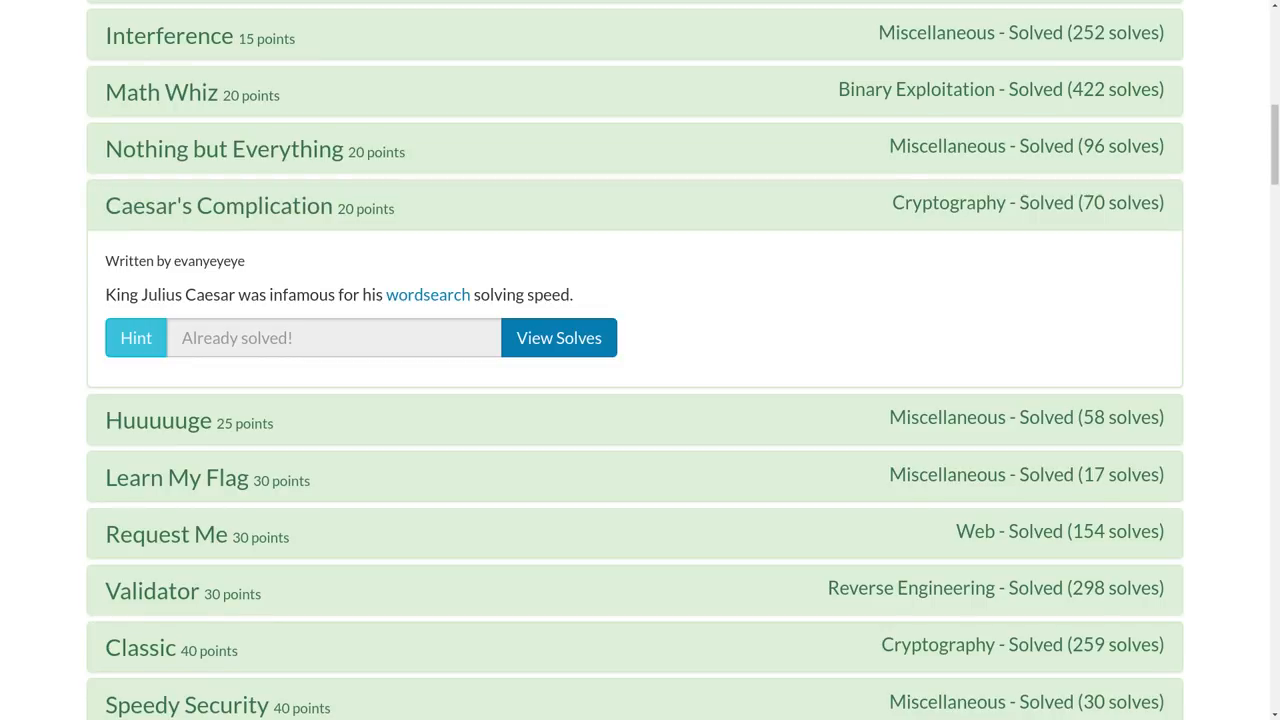
double_click(130, 294)
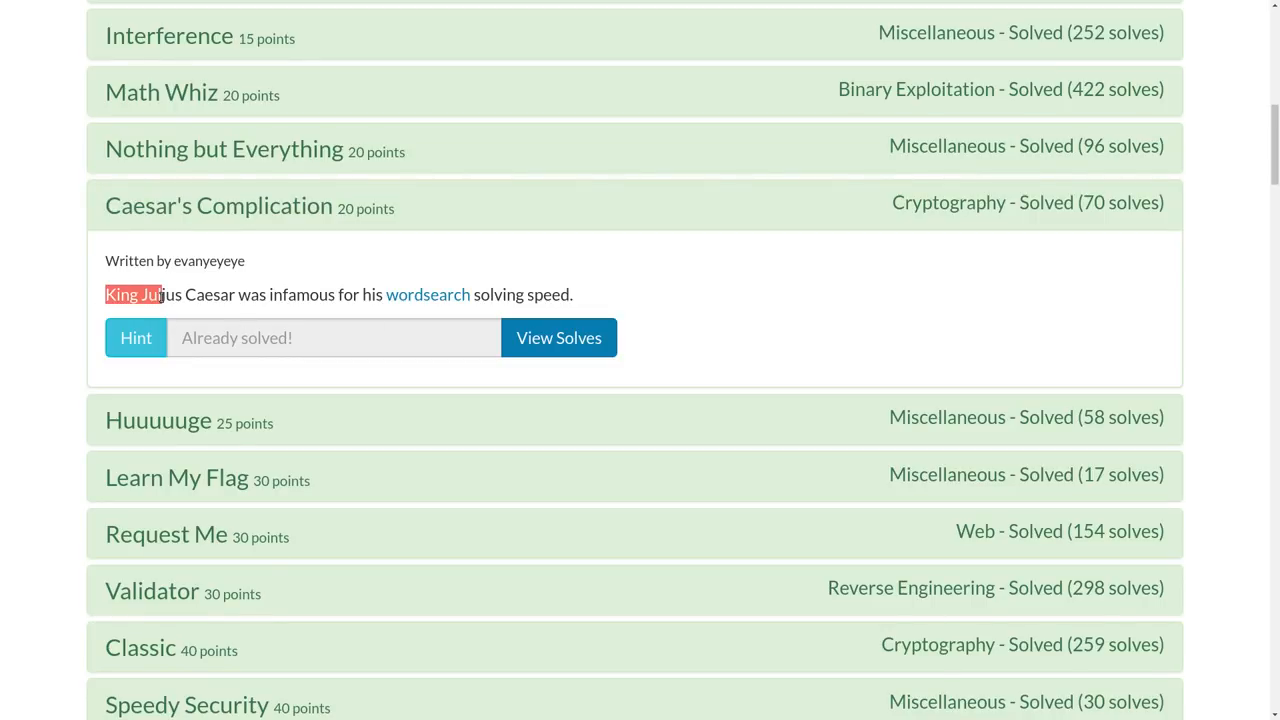
drag(105, 294, 465, 294)
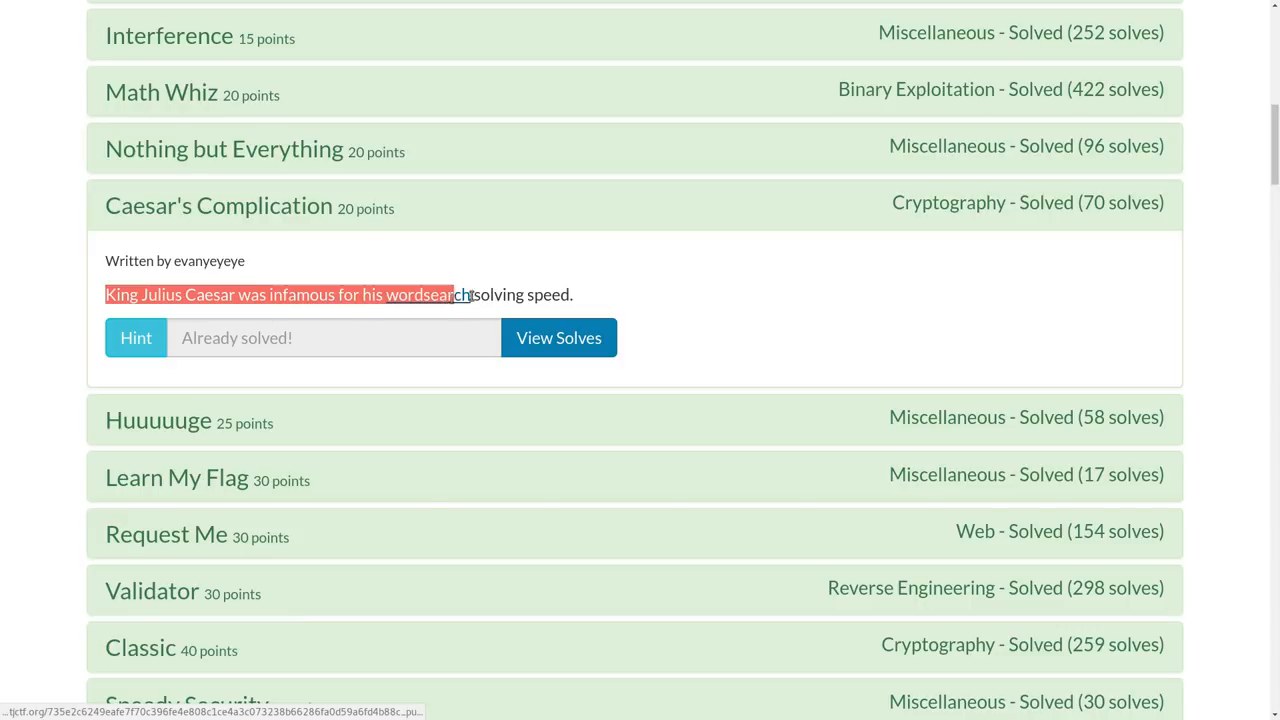
right_click(427, 294)
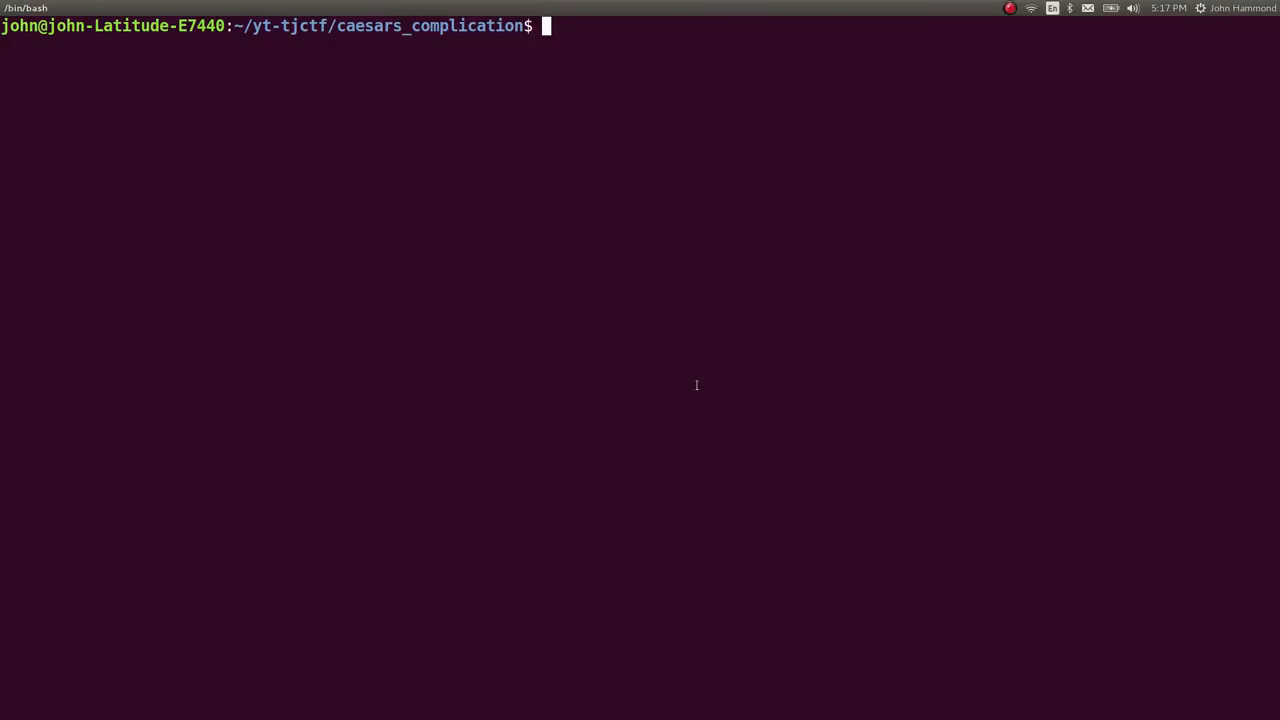
Download the puzzle with wget as puzzle.txt and print its contents.
text(wget "https://static.tjctf.org/735e2c6249eafe7f70c396fe4e808c1ce4a3c073238b66286fa0d59a6fd4b88c_puzzle")
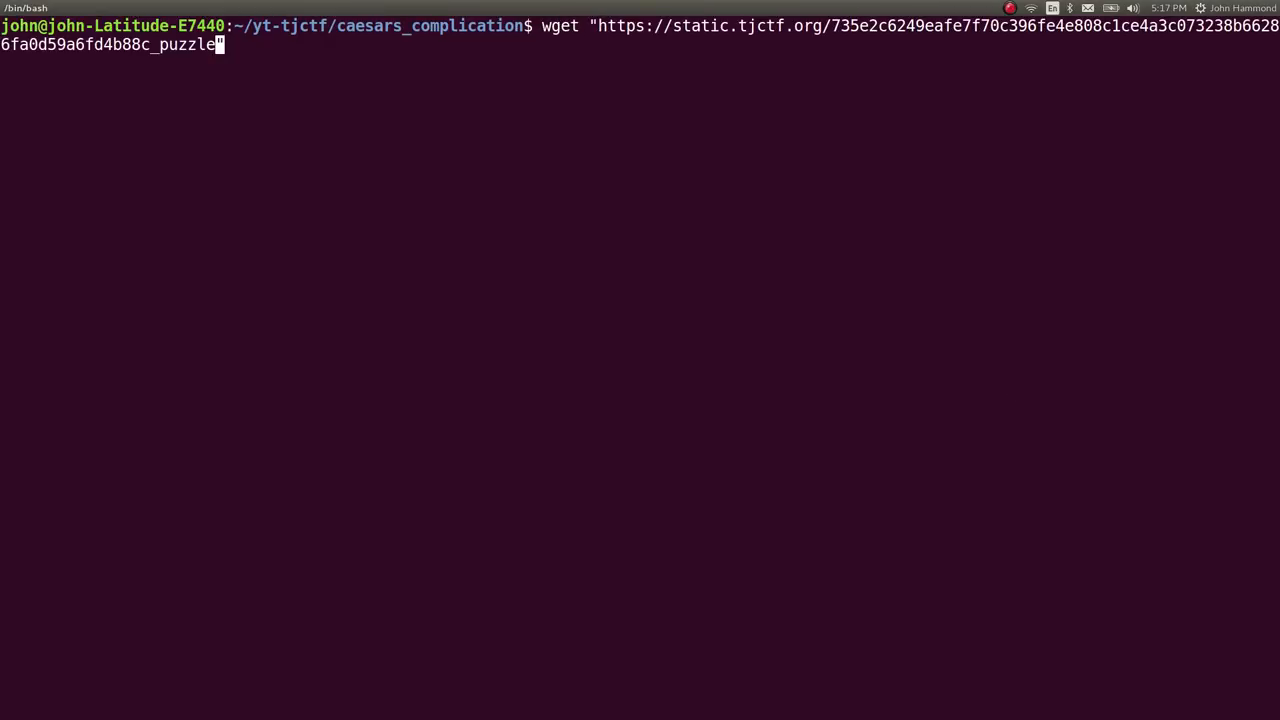
text(" -O puzz)
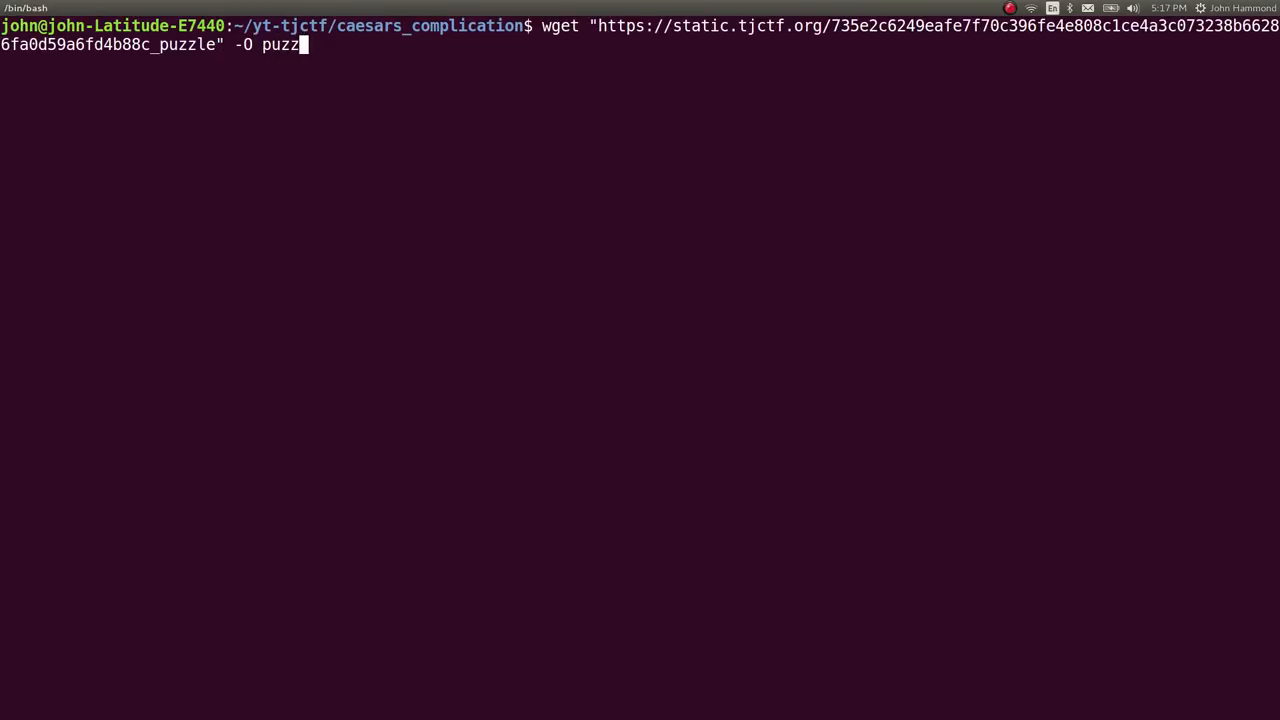
key(Return)
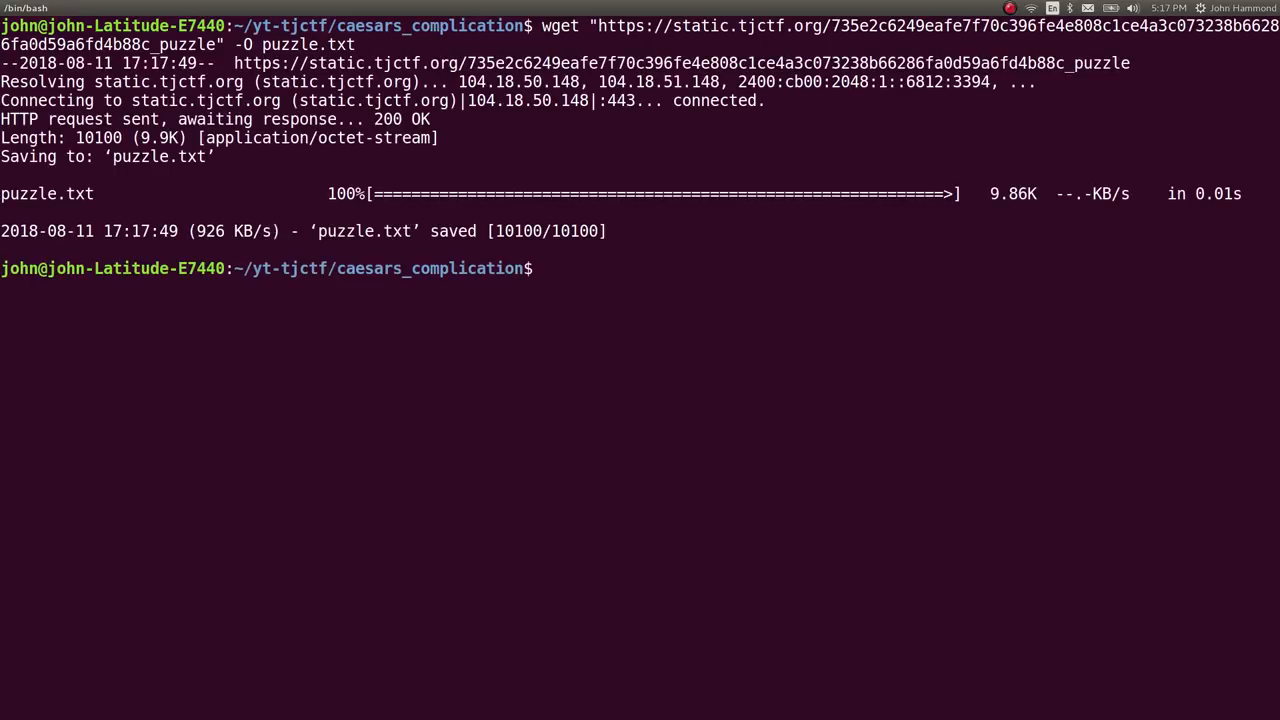
key(Return)
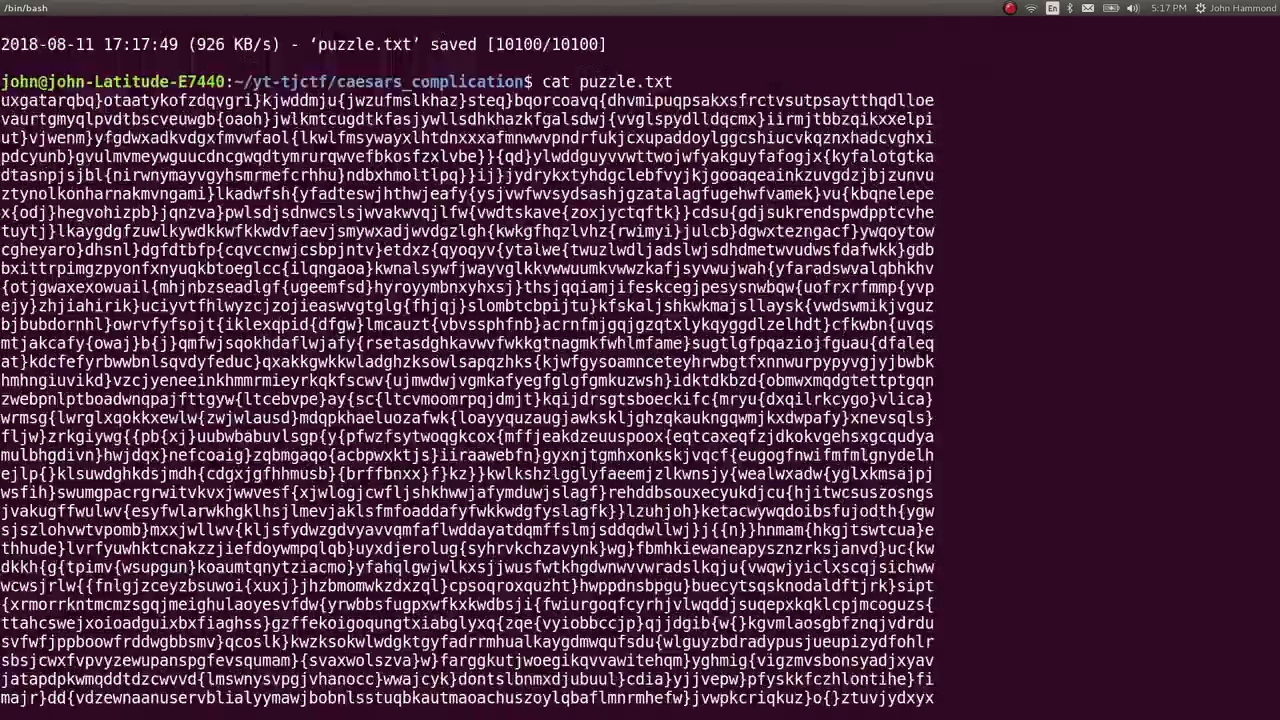
Scroll through the results and open a GitHub Python word-search solver repository.
scroll(down, 3)
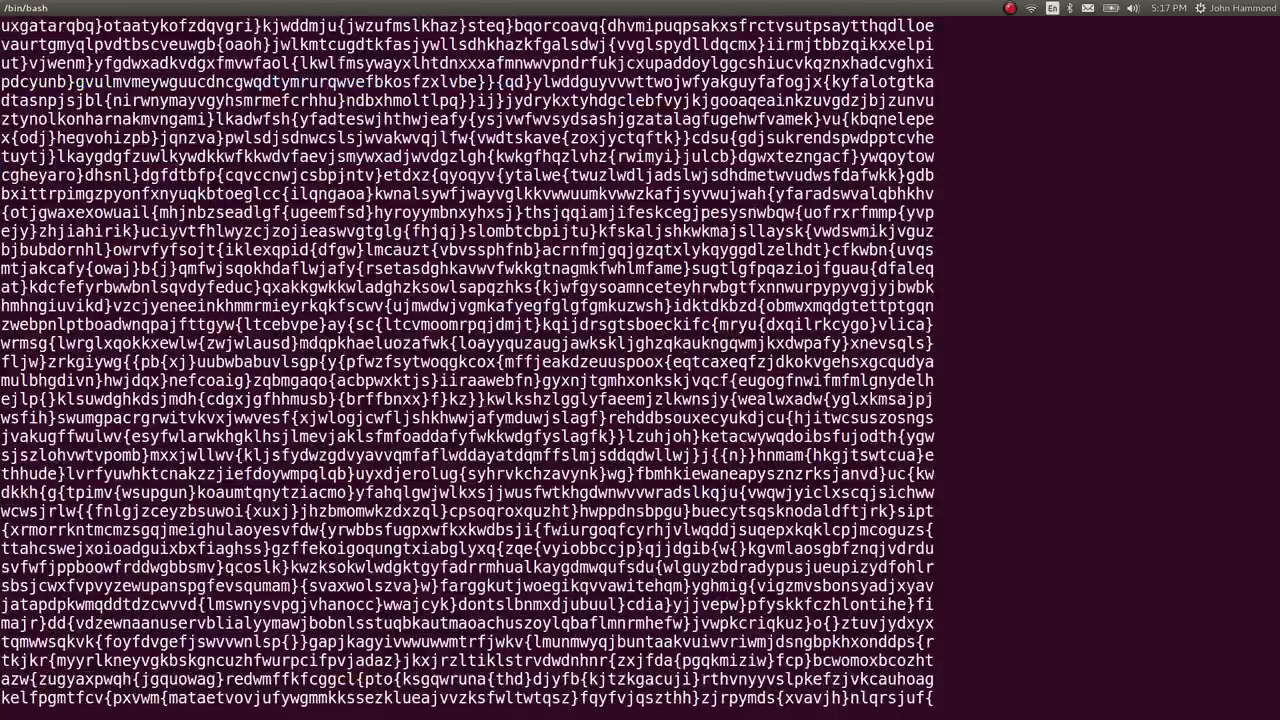
scroll(down, 3)
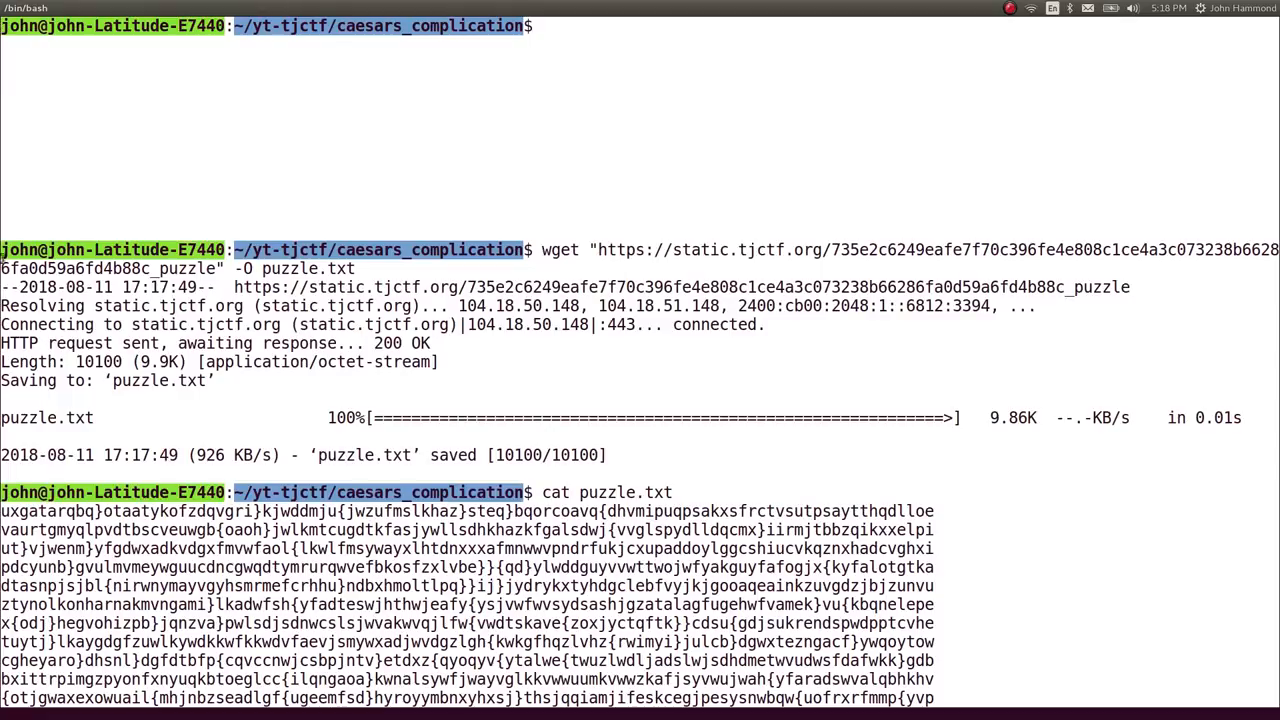
scroll(down, 3)
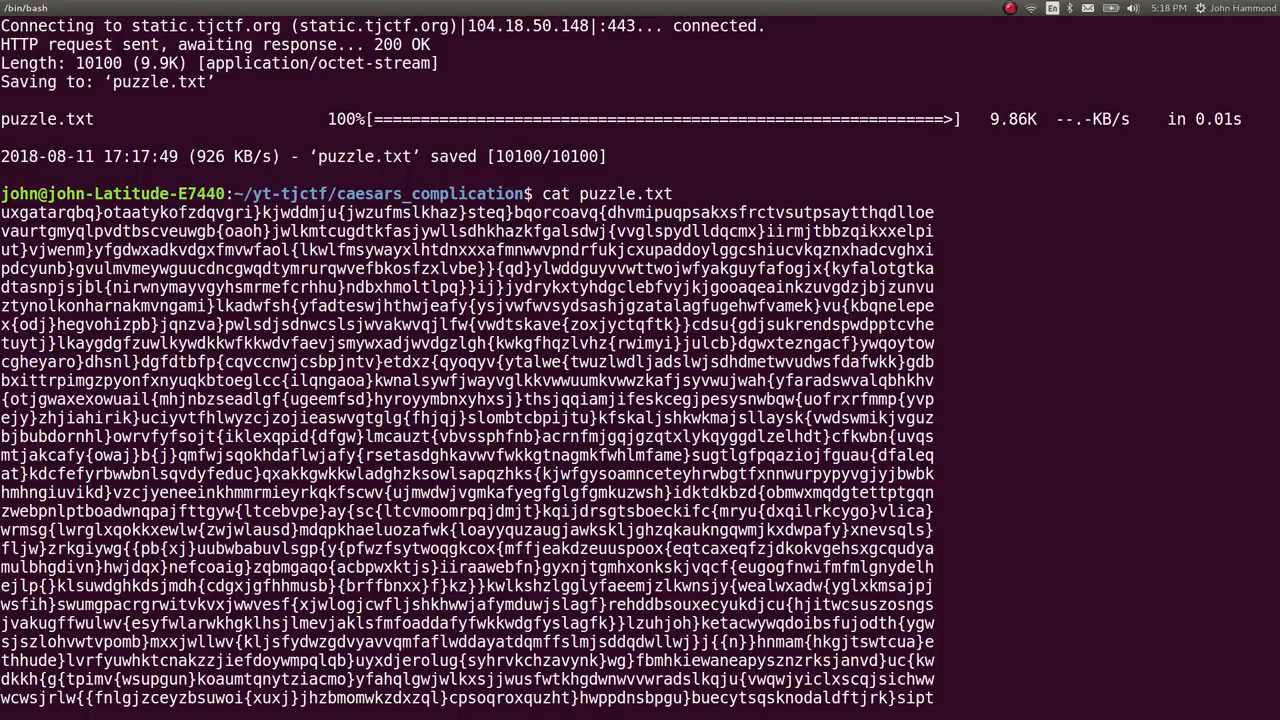
scroll(down, 3)
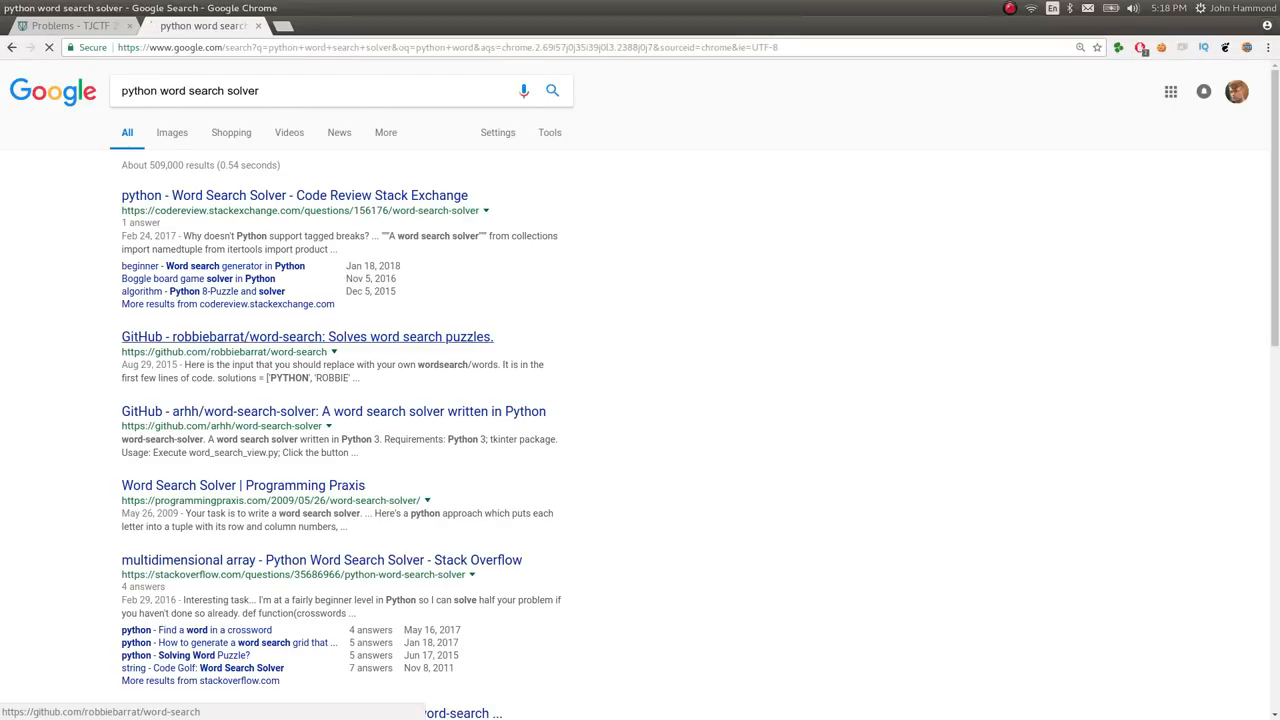
click(307, 336)
text(git clon)
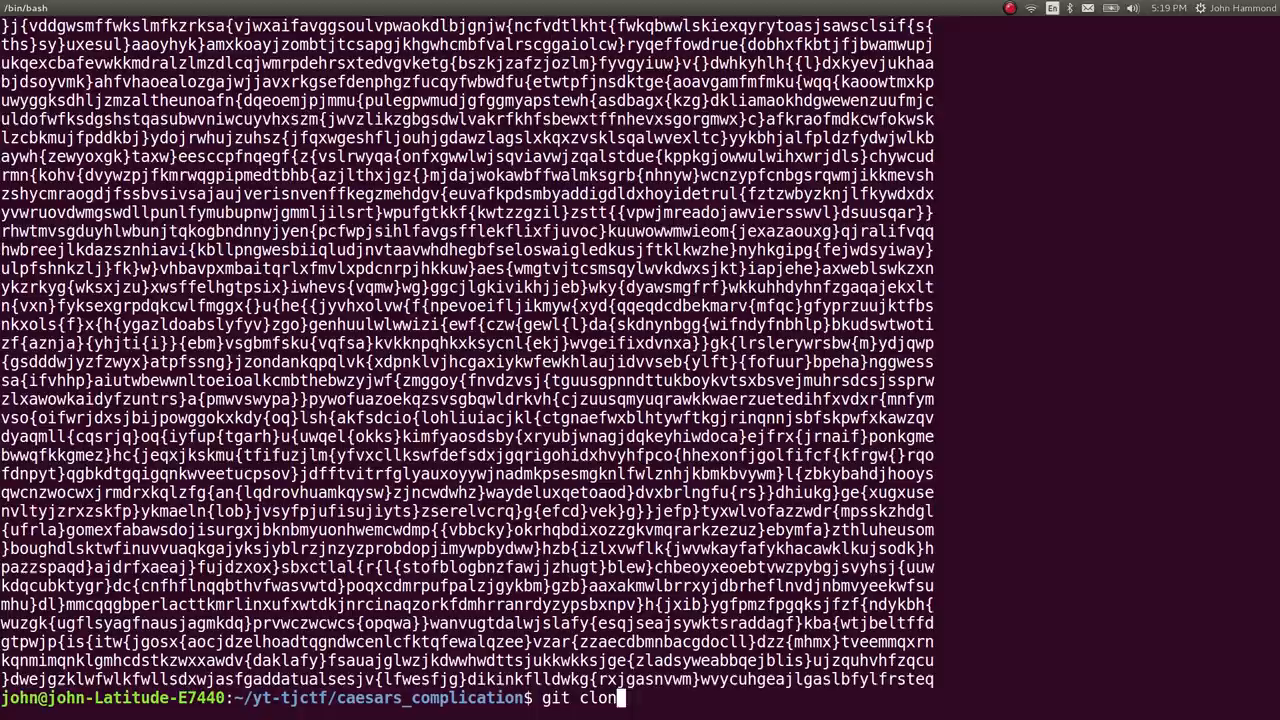
key(Return)
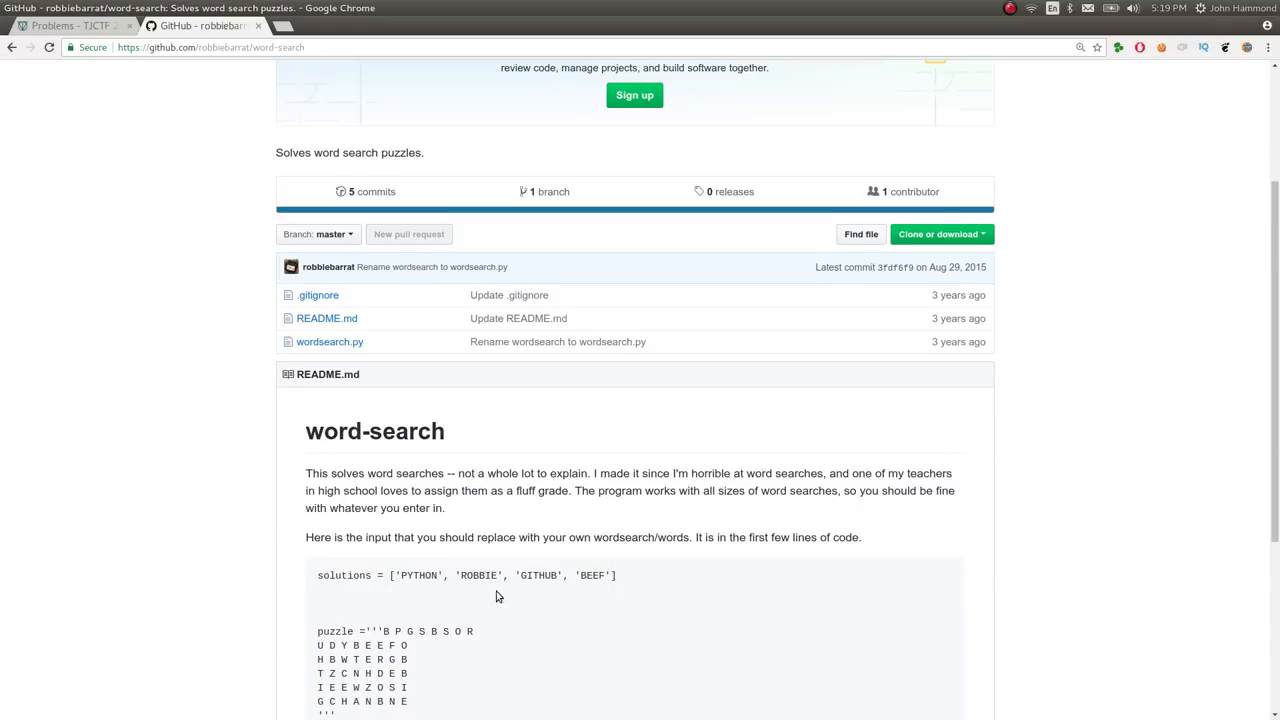
scroll(down, 3)
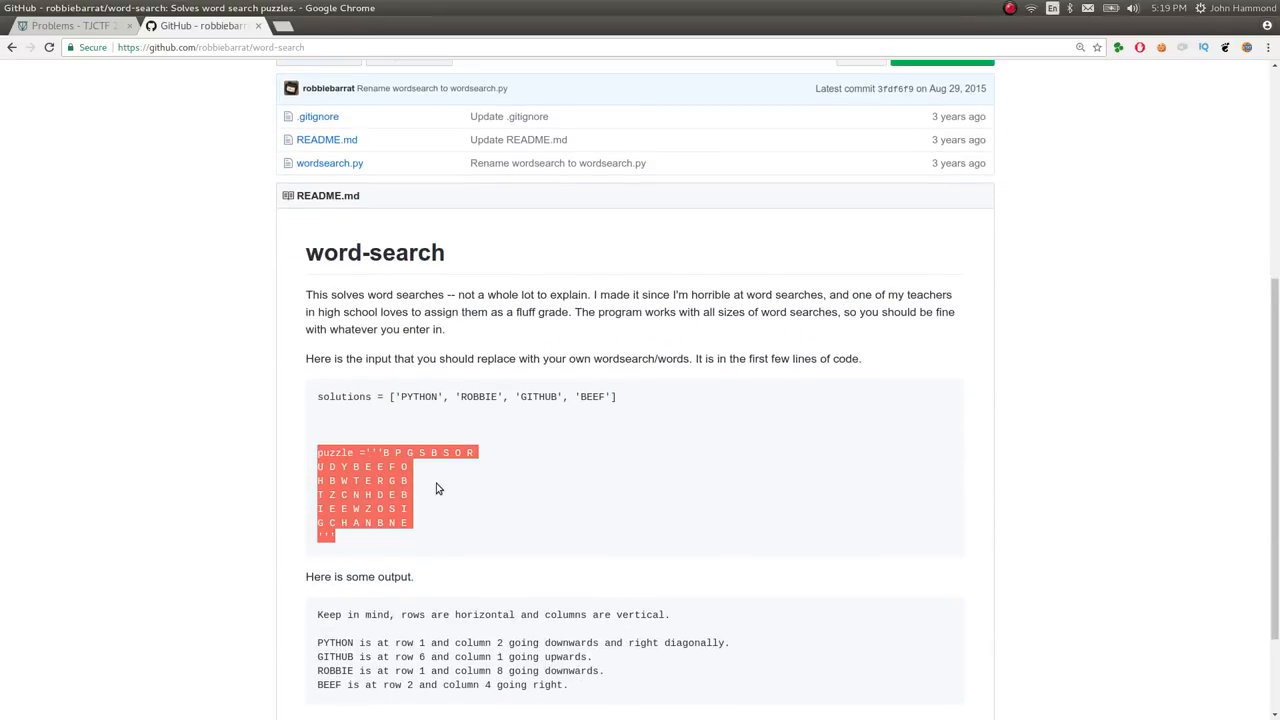
scroll(down, 3)
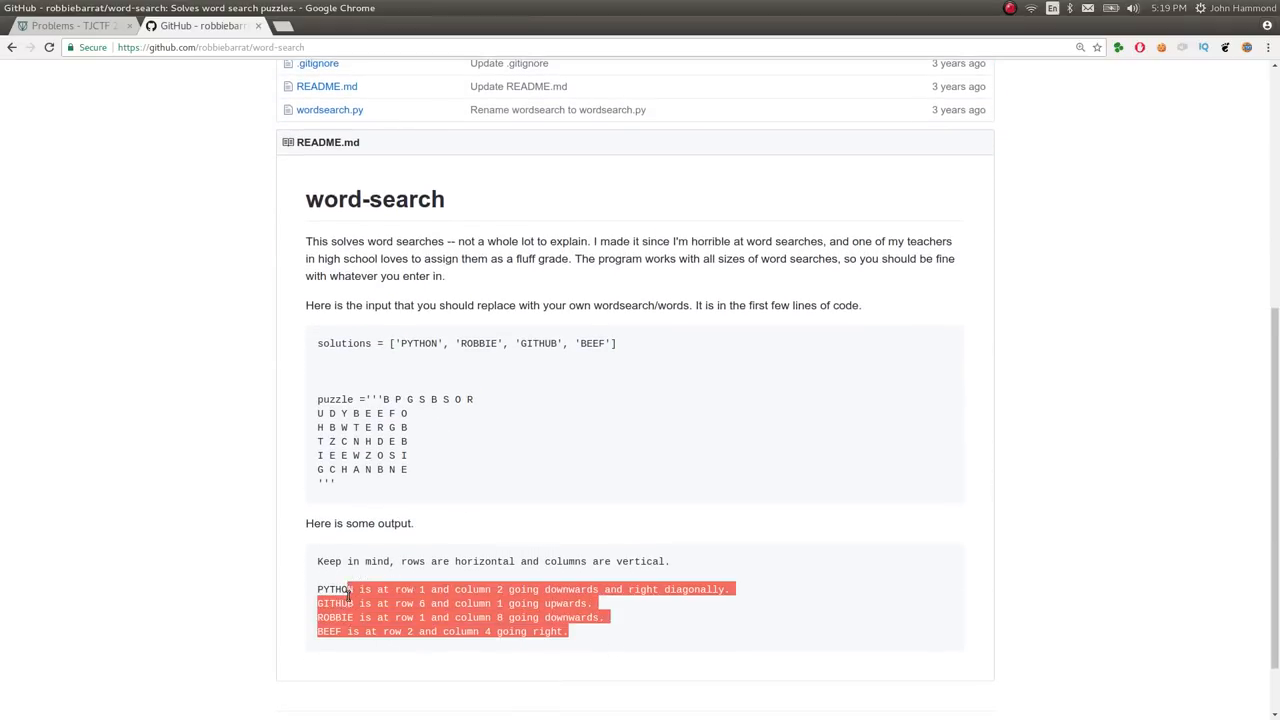
scroll(up, 3)
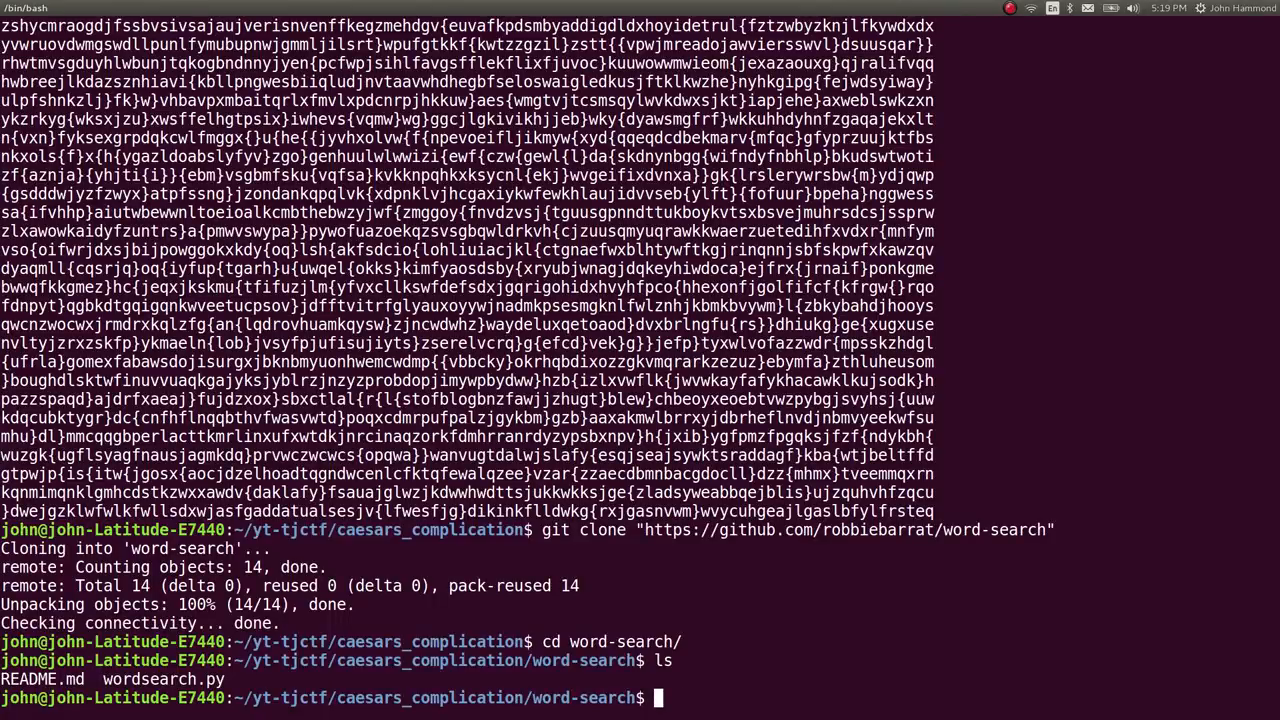
Copy puzzle.txt into the word-search folder and open wordsearch.py with subl.
text(cp ../puzzle.txt  .)
text(s)
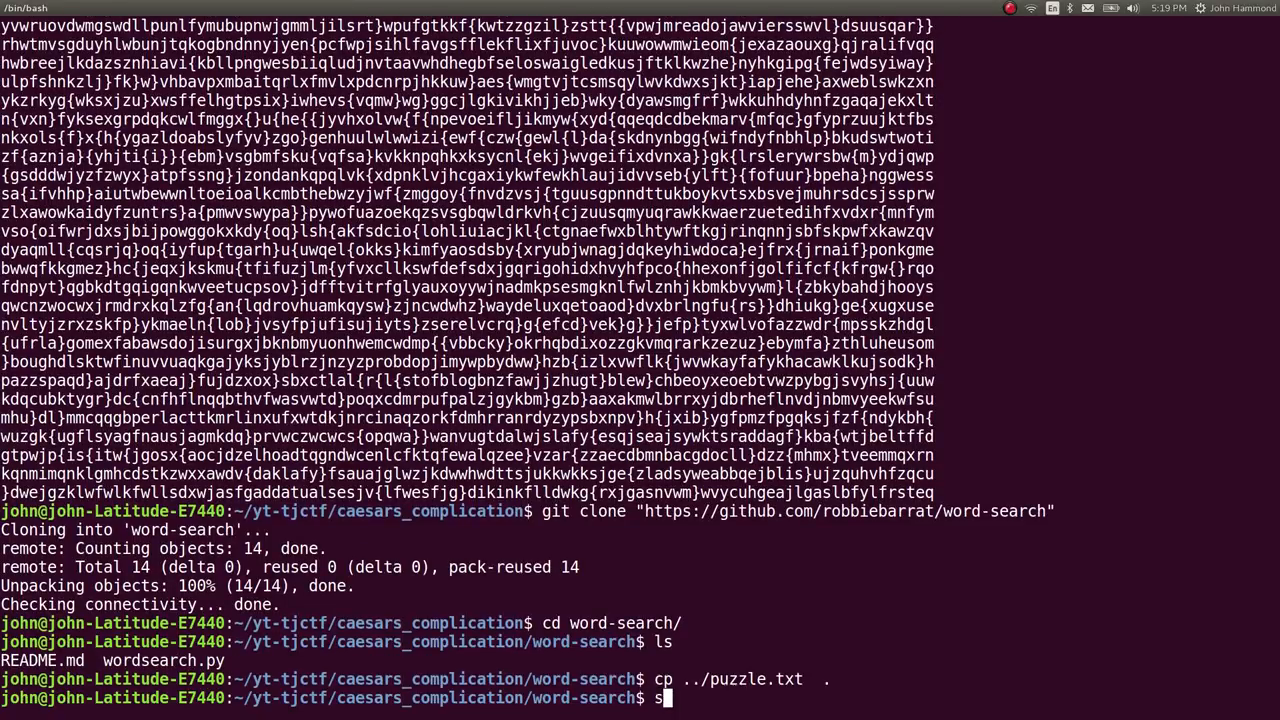
text(ubl wordsearch.py)
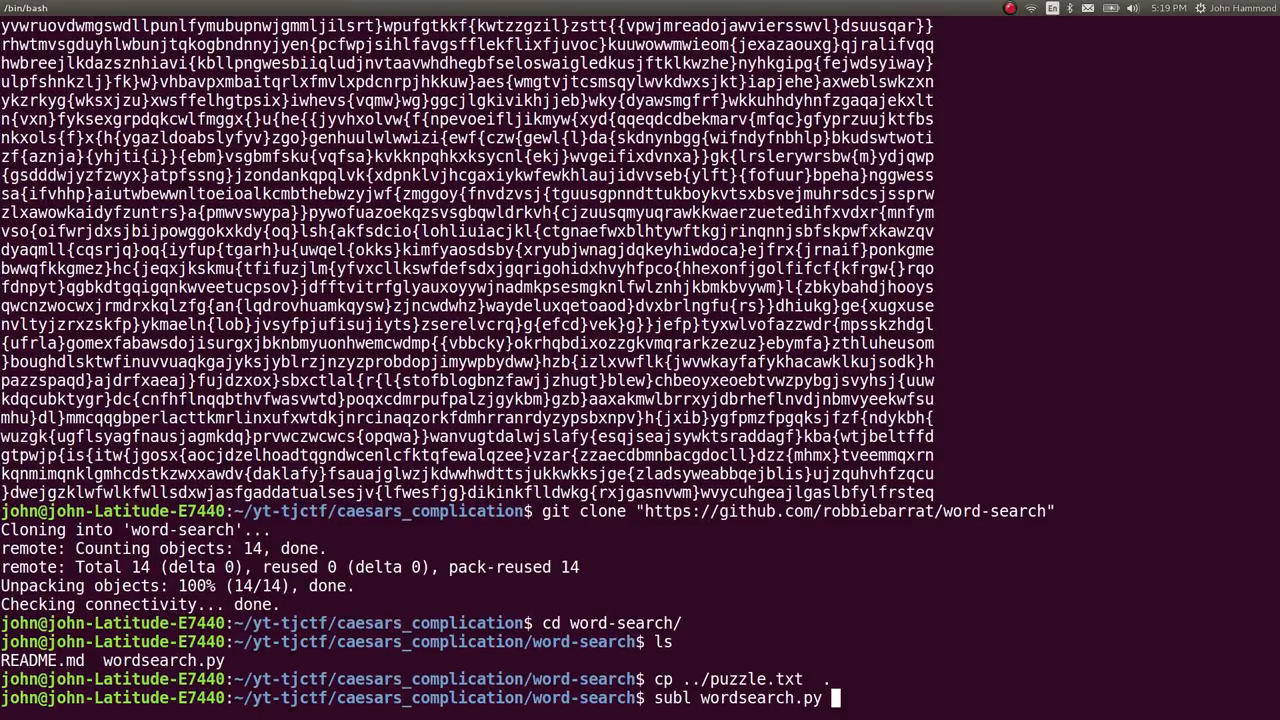
key(Return)
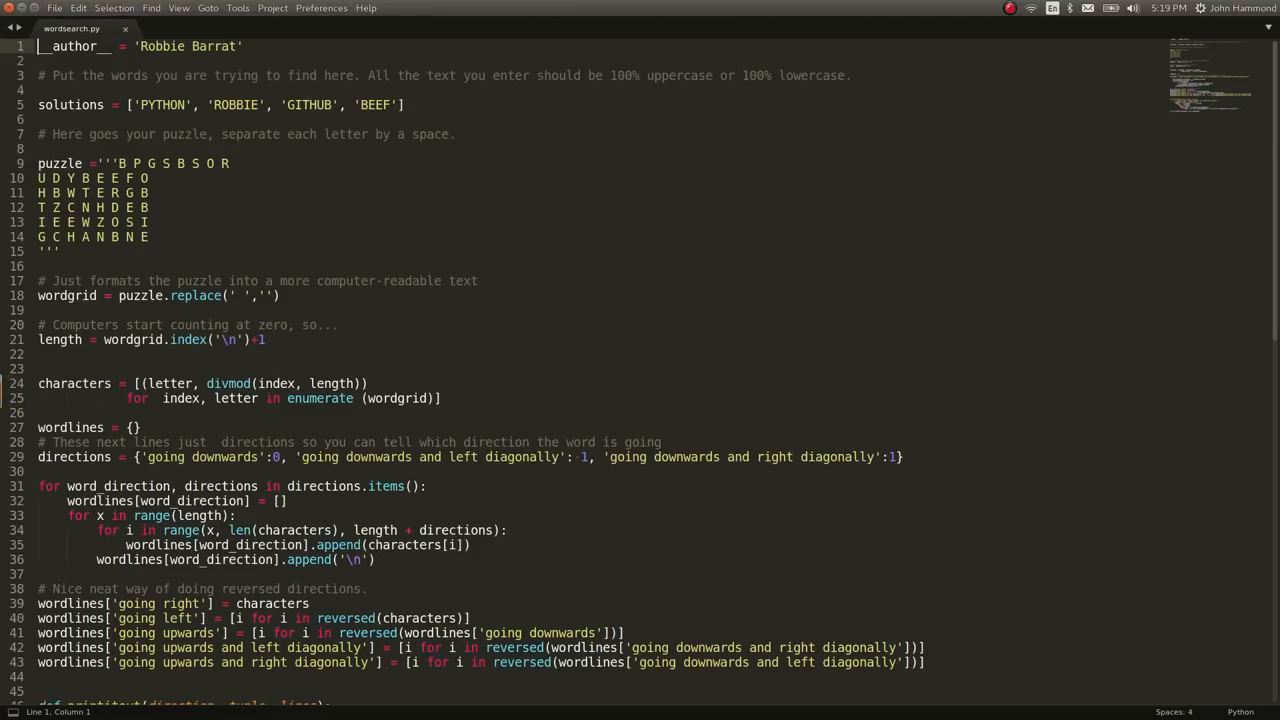
Add a #!/usr/bin/env python shebang to wordsearch.py and save.
text(#!/usr/bin)
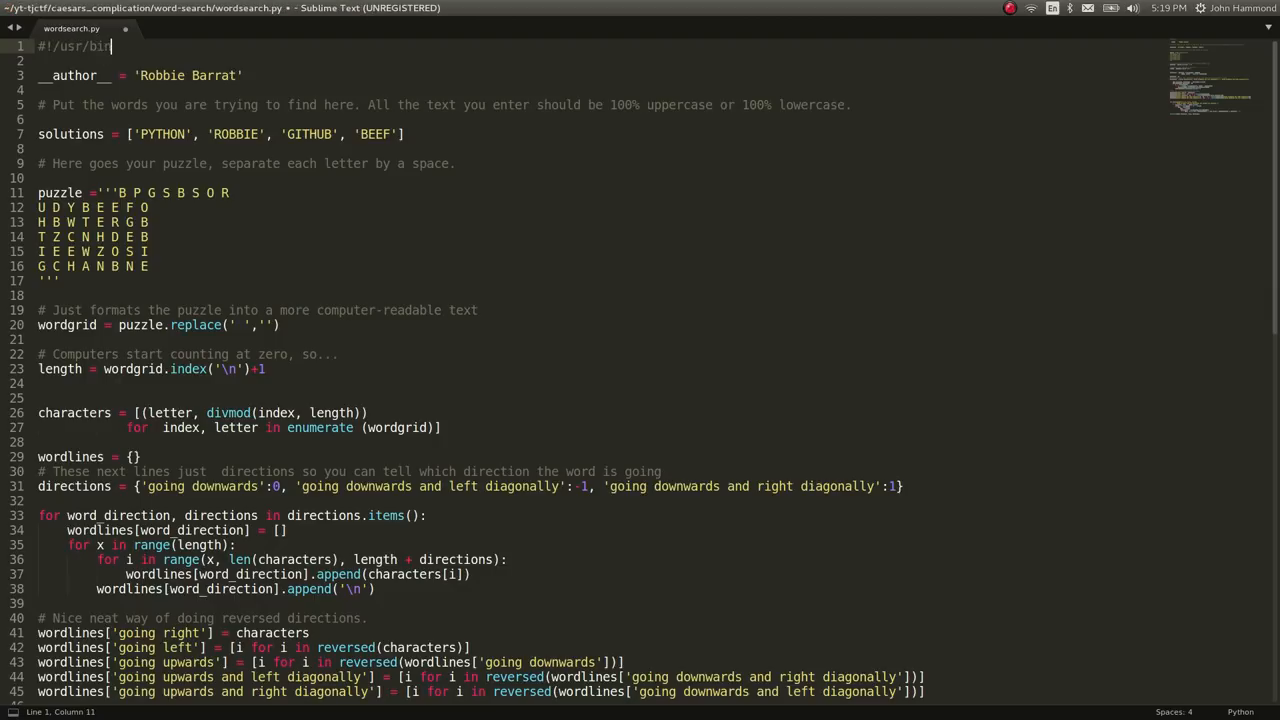
text(/env python)
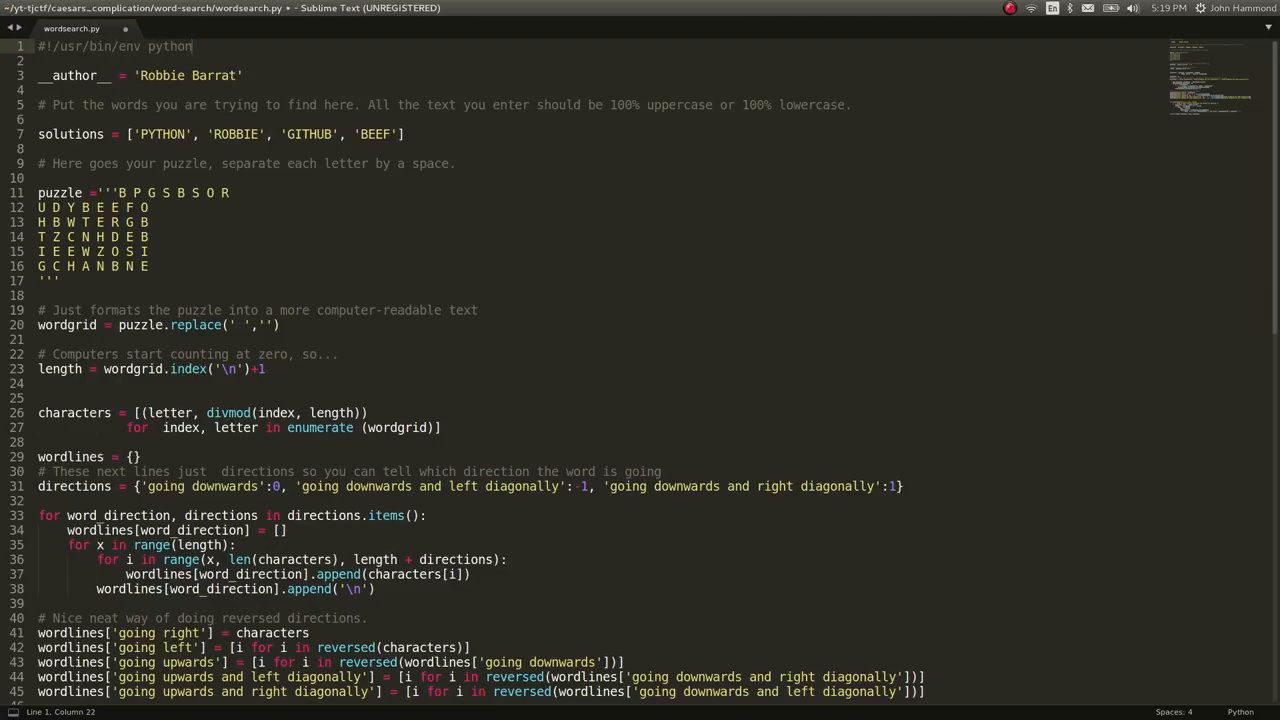
key(ctrl+s)
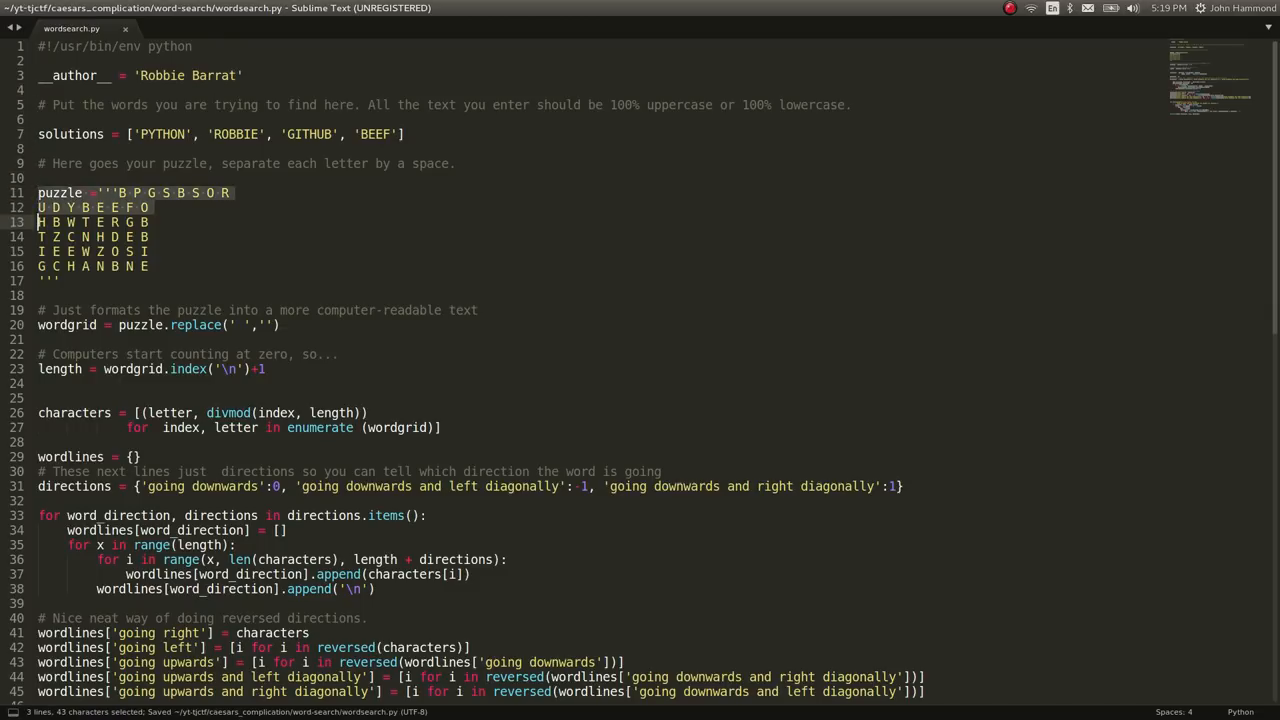
Delete the sample puzzle grid and make 'tjctf' the only solution word.
key(Delete)
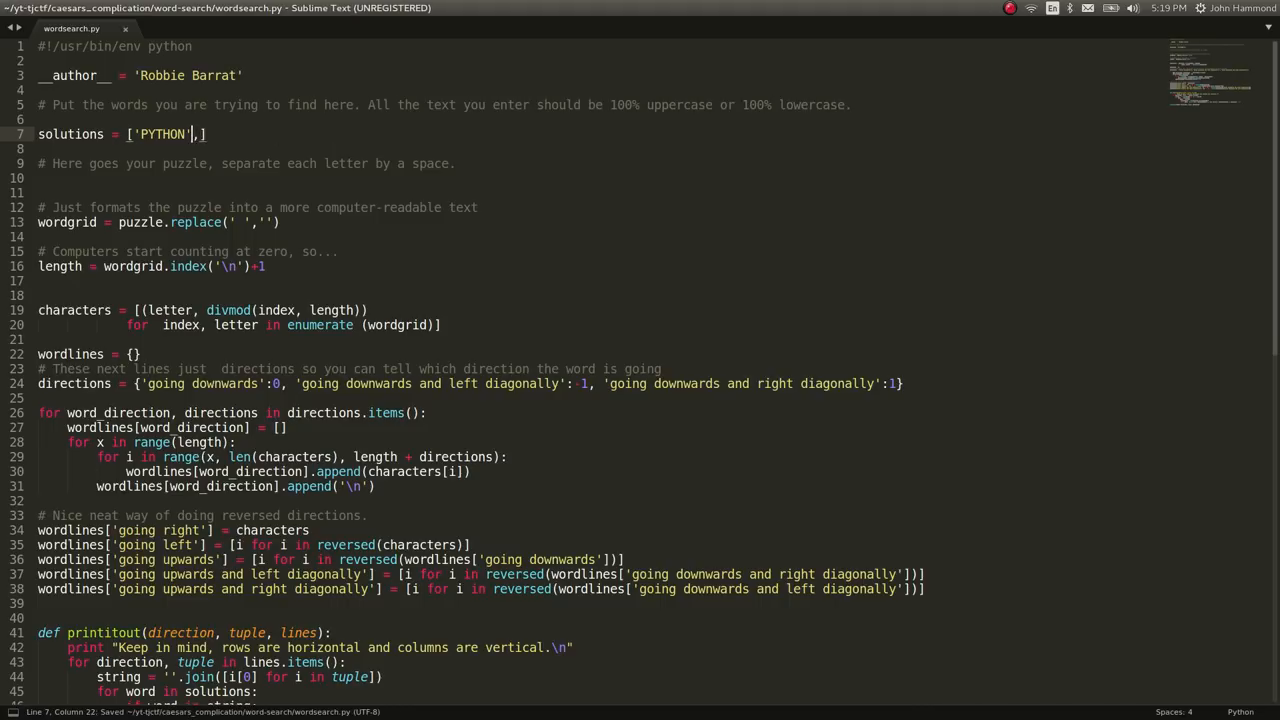
text(tj)
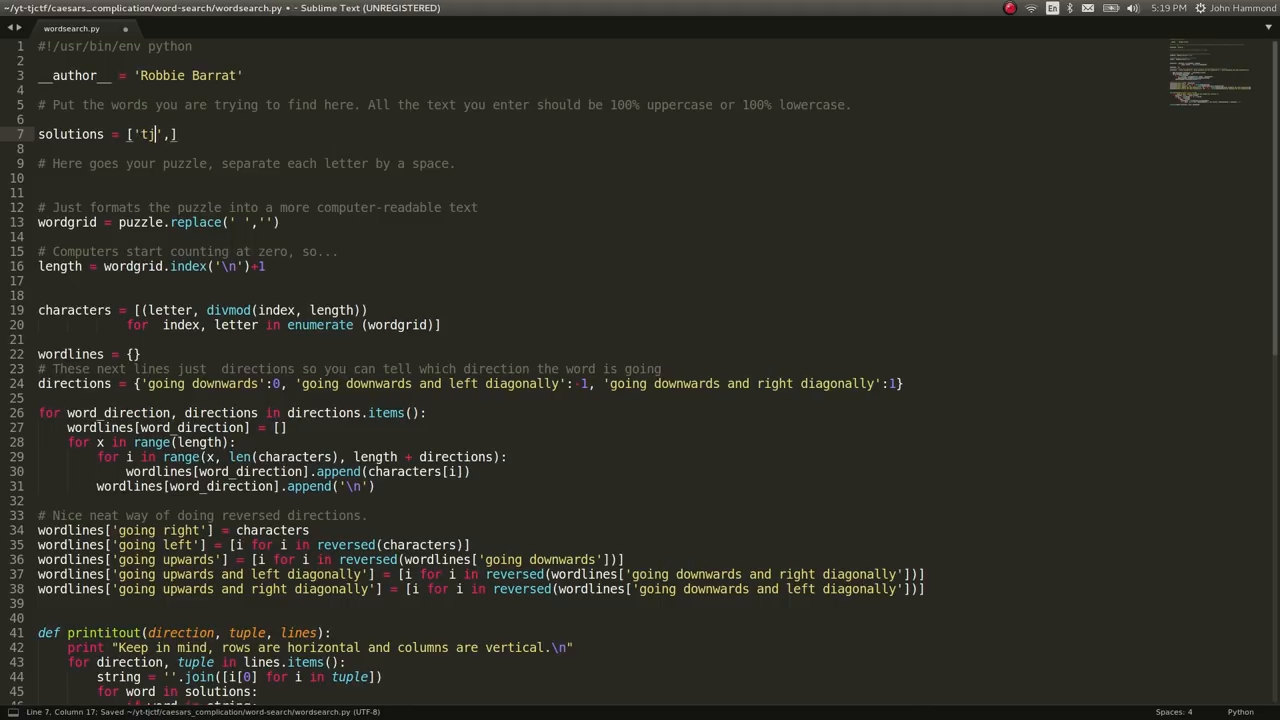
text(ctf)
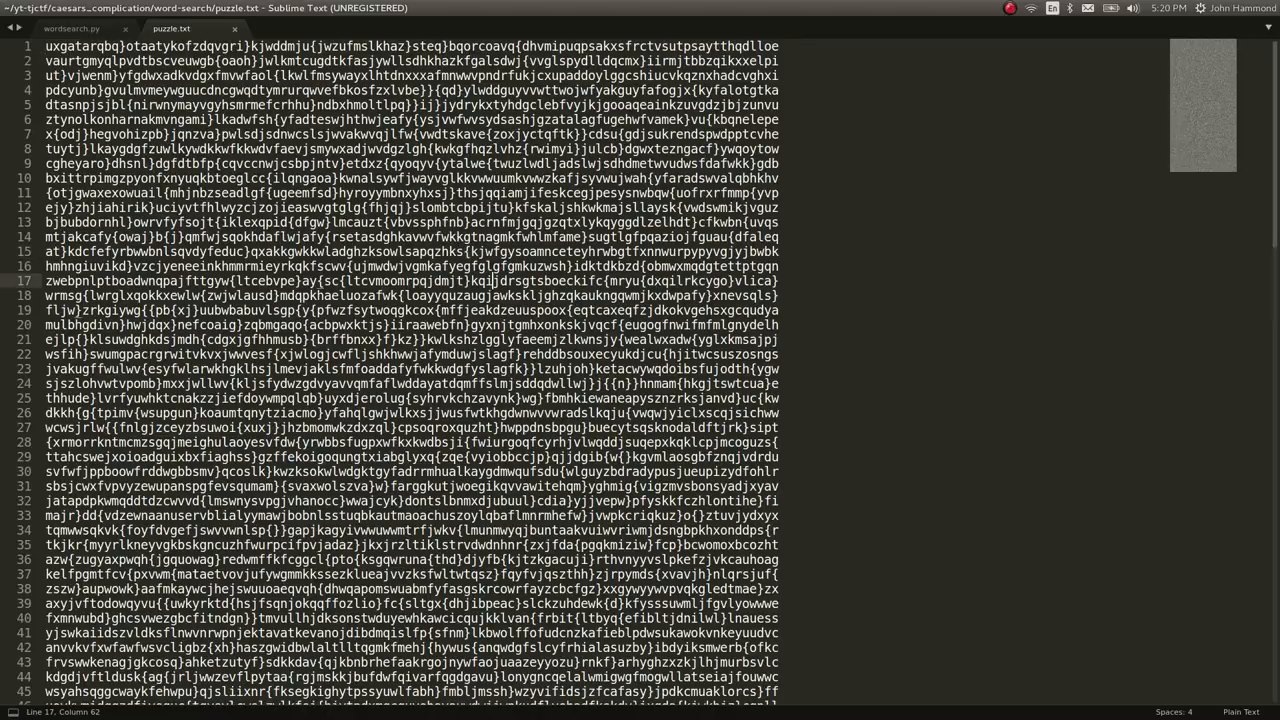
Close puzzle.txt and save wordsearch.py at the blank line after the puzzle comment.
click(70, 28)
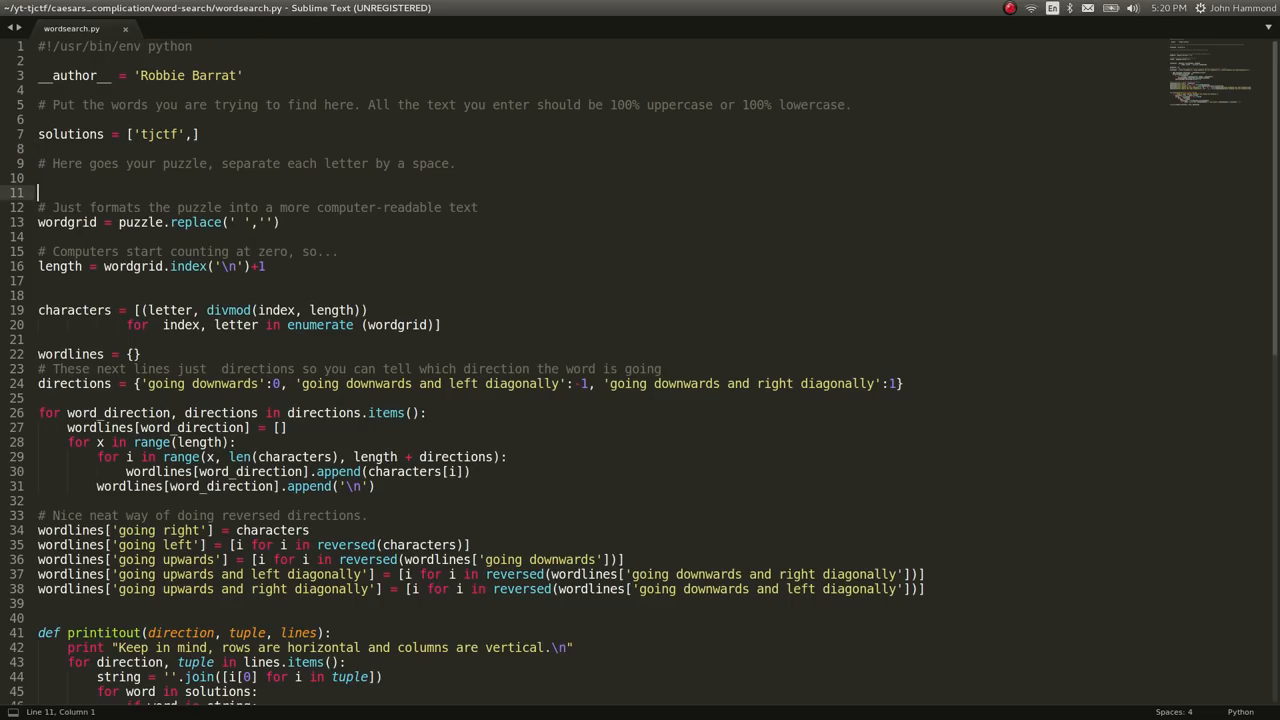
click(190, 163)
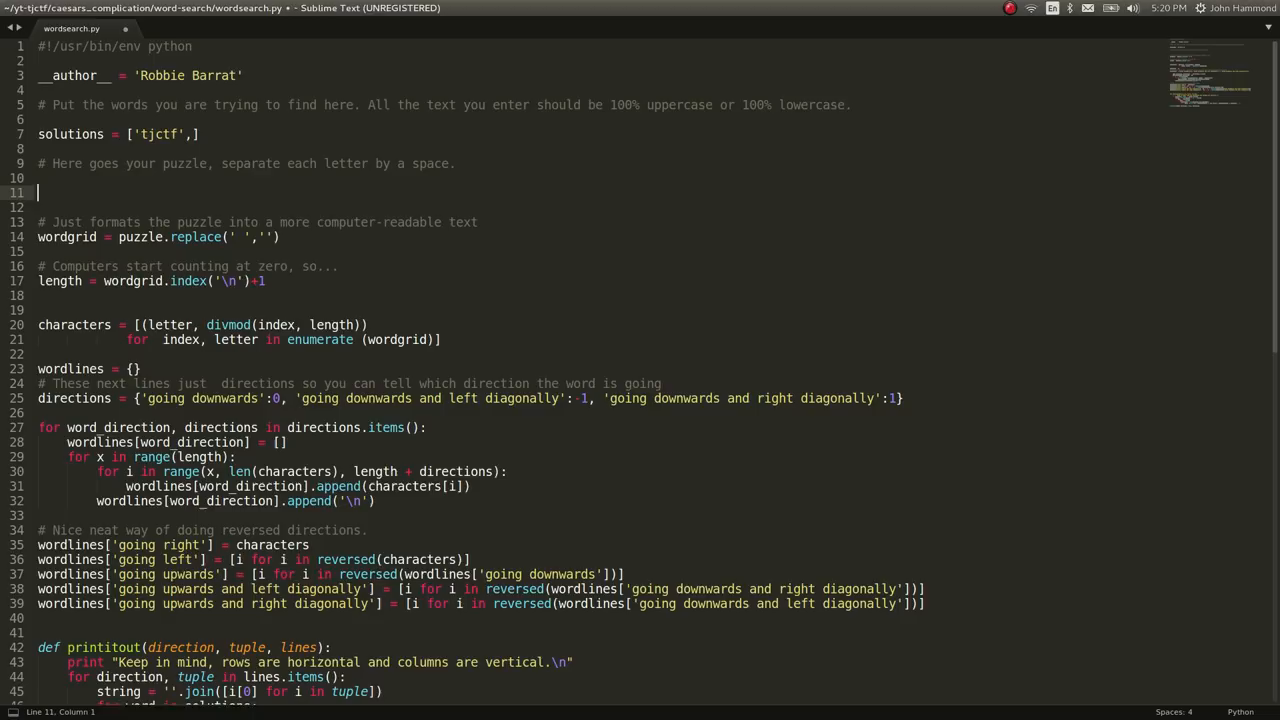
key(ctrl+s)
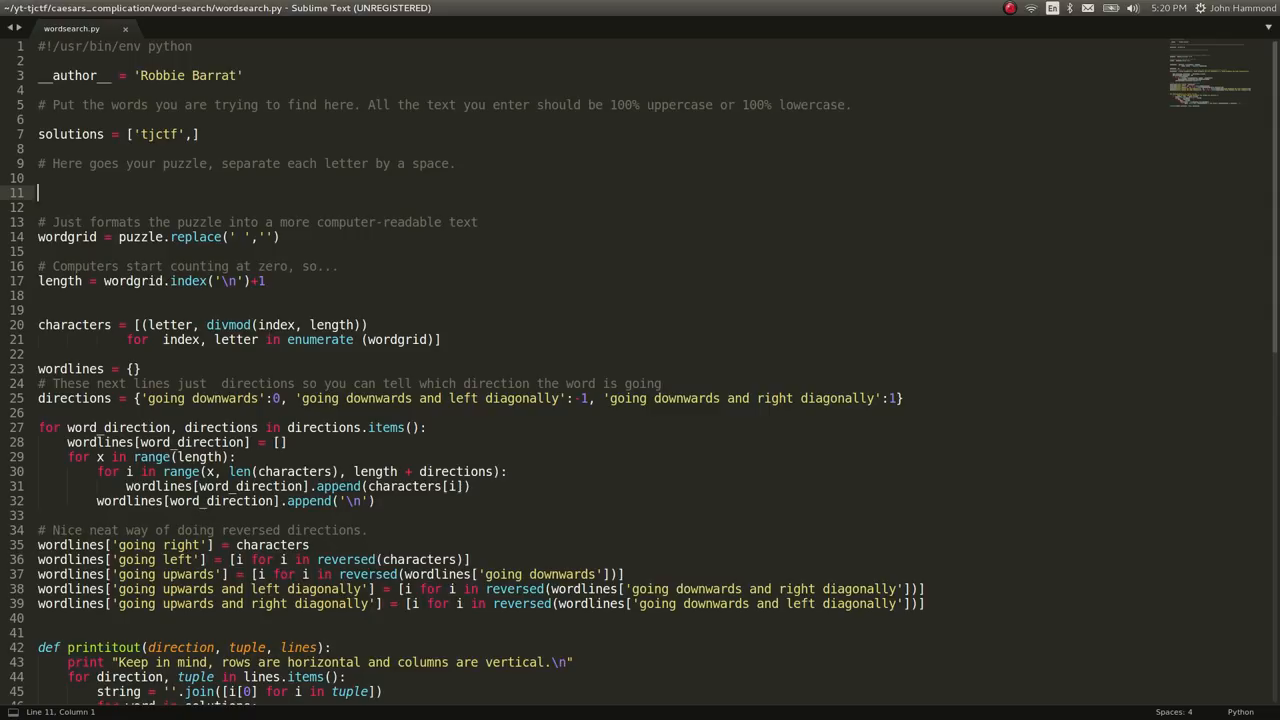
Declare def caesar(rotate_string, number_to_rotate_by): and add the collection import.
text(def caesar)
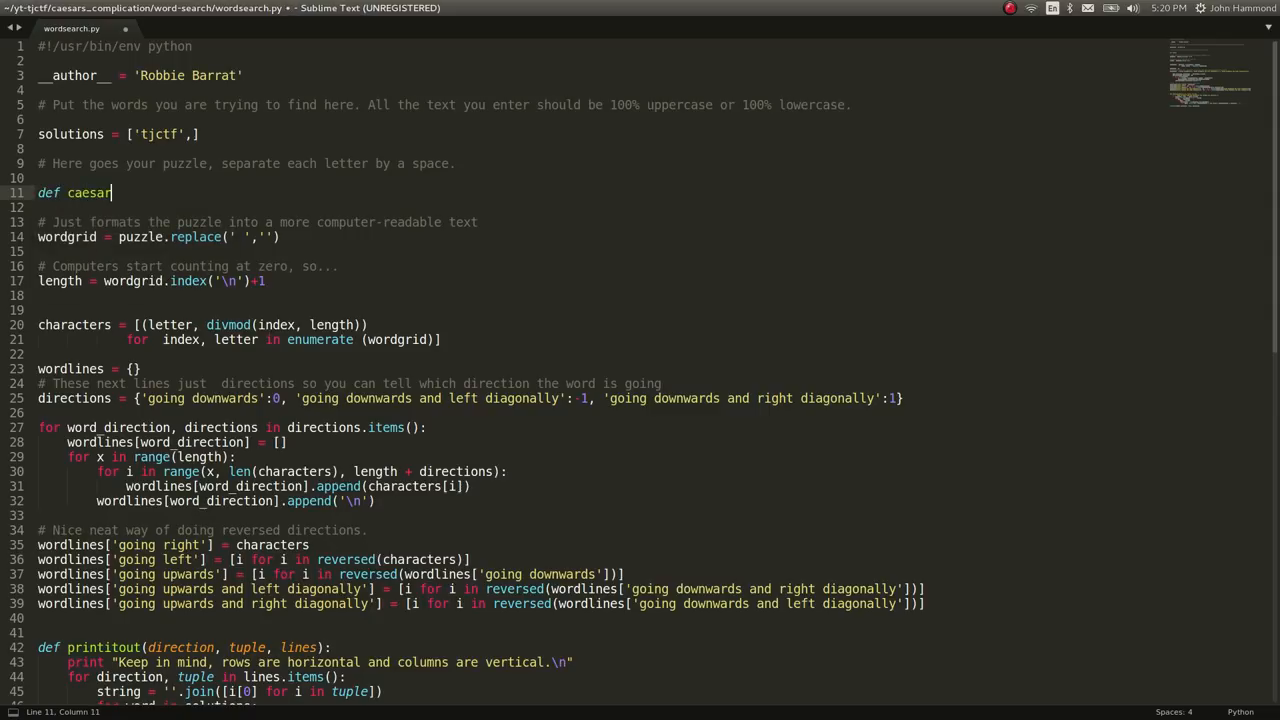
text(())
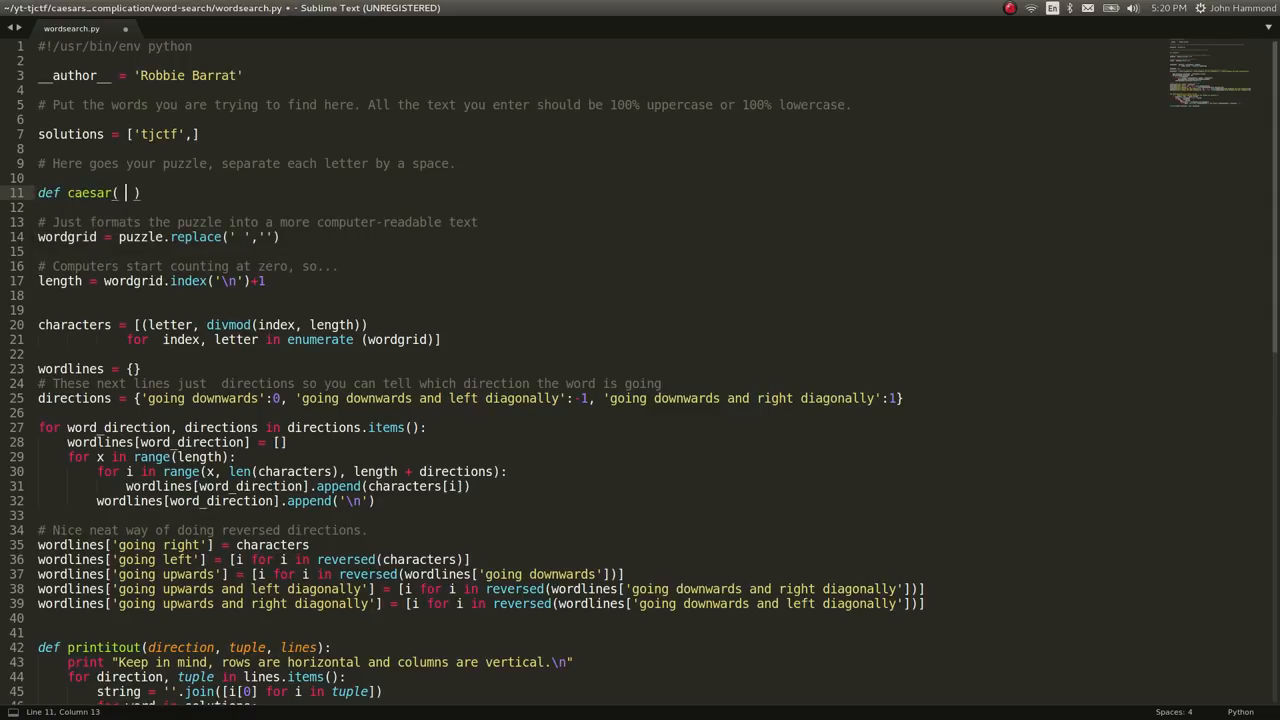
text(rd)
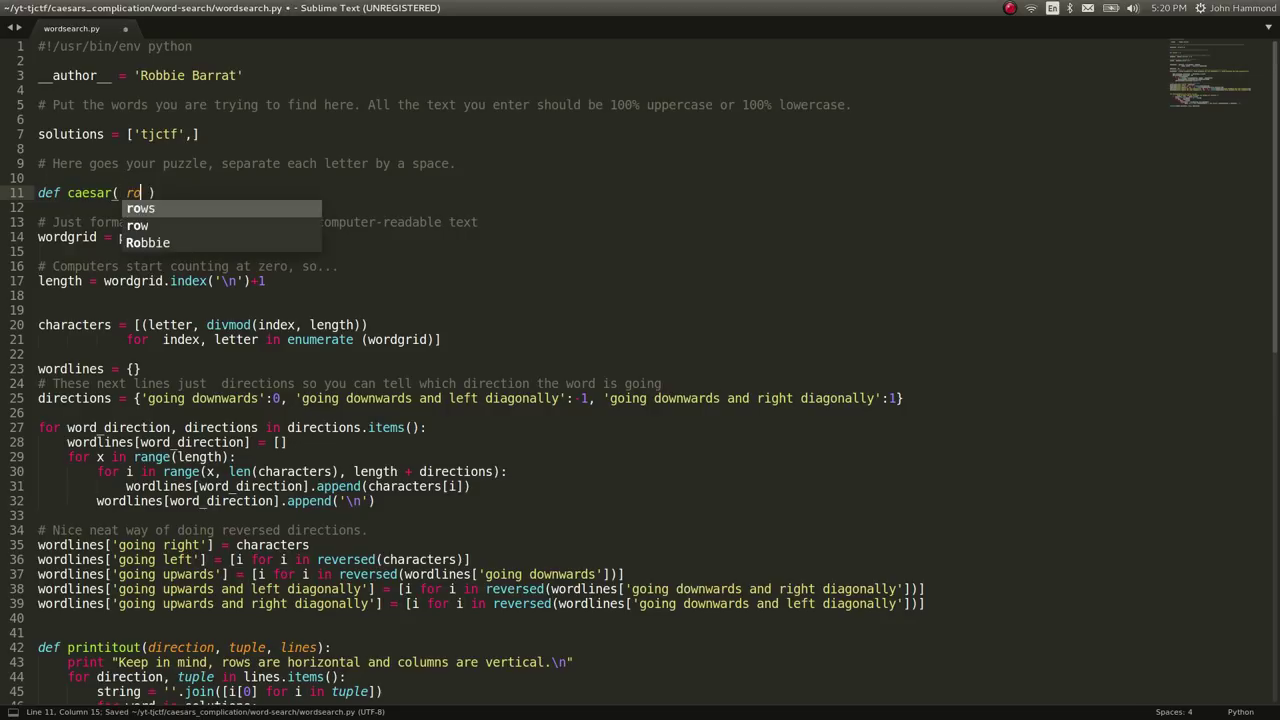
text(otate_string)
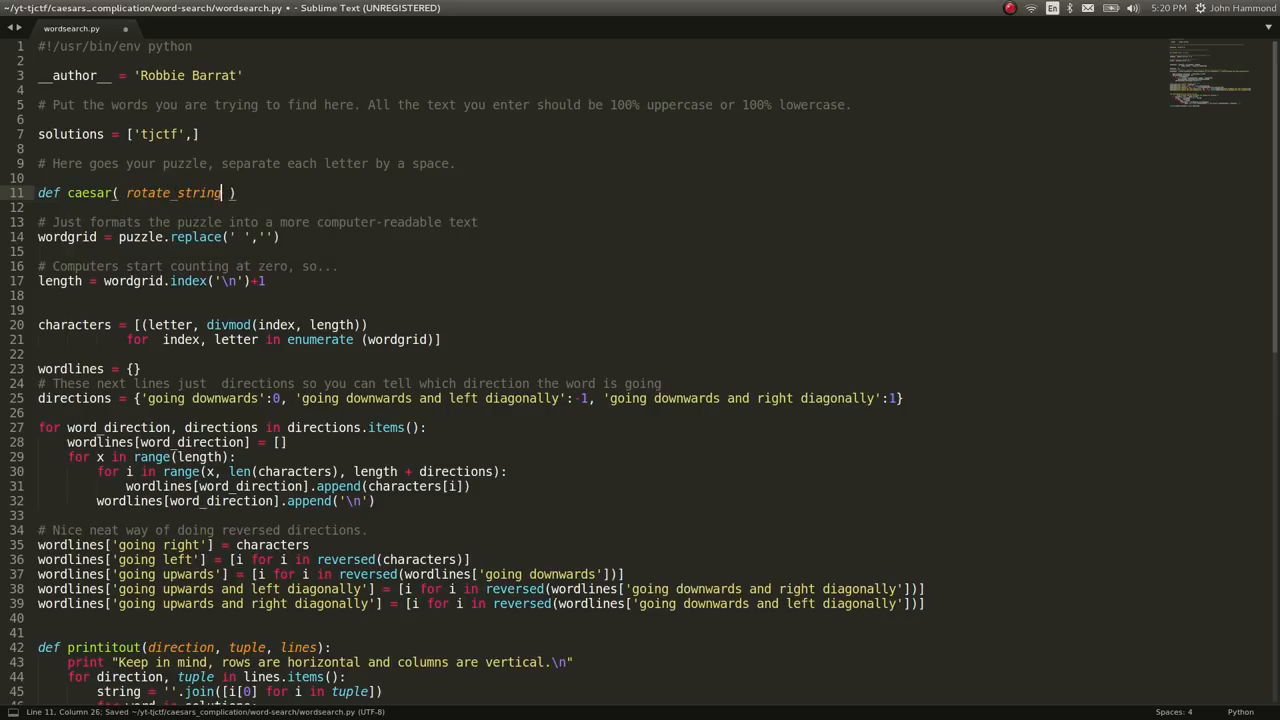
text(, number)
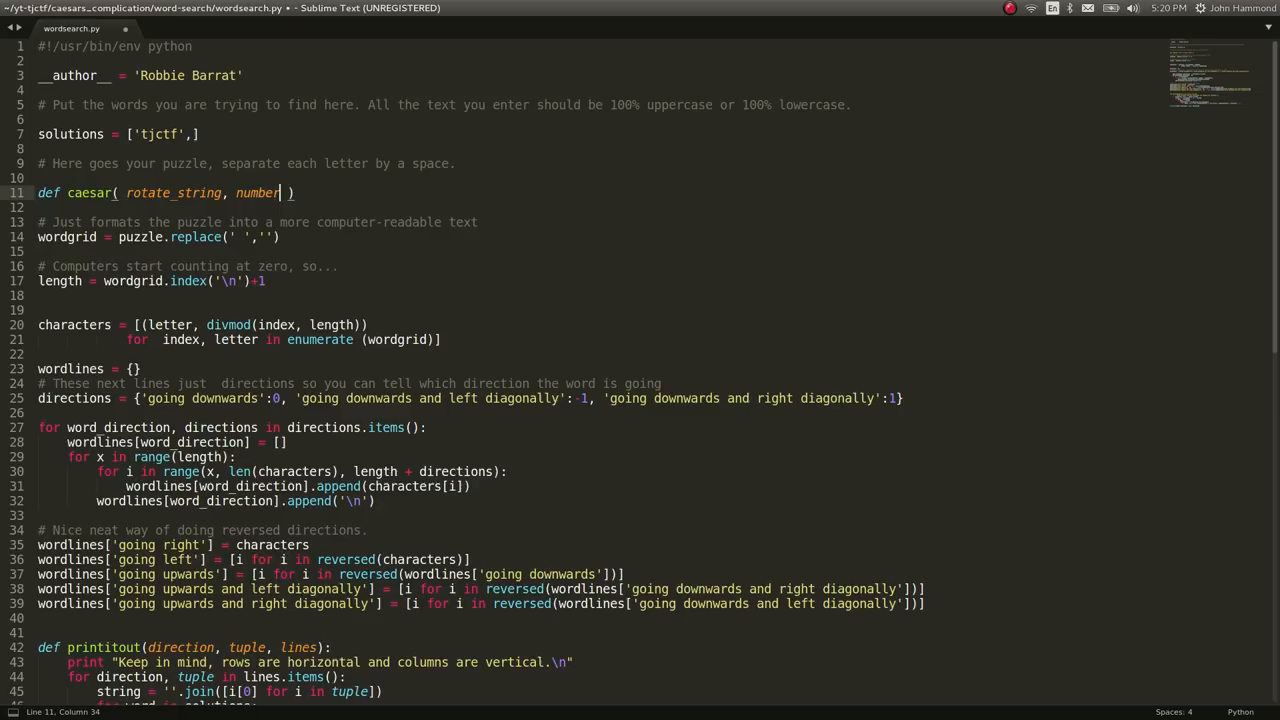
text(_to_rotate)
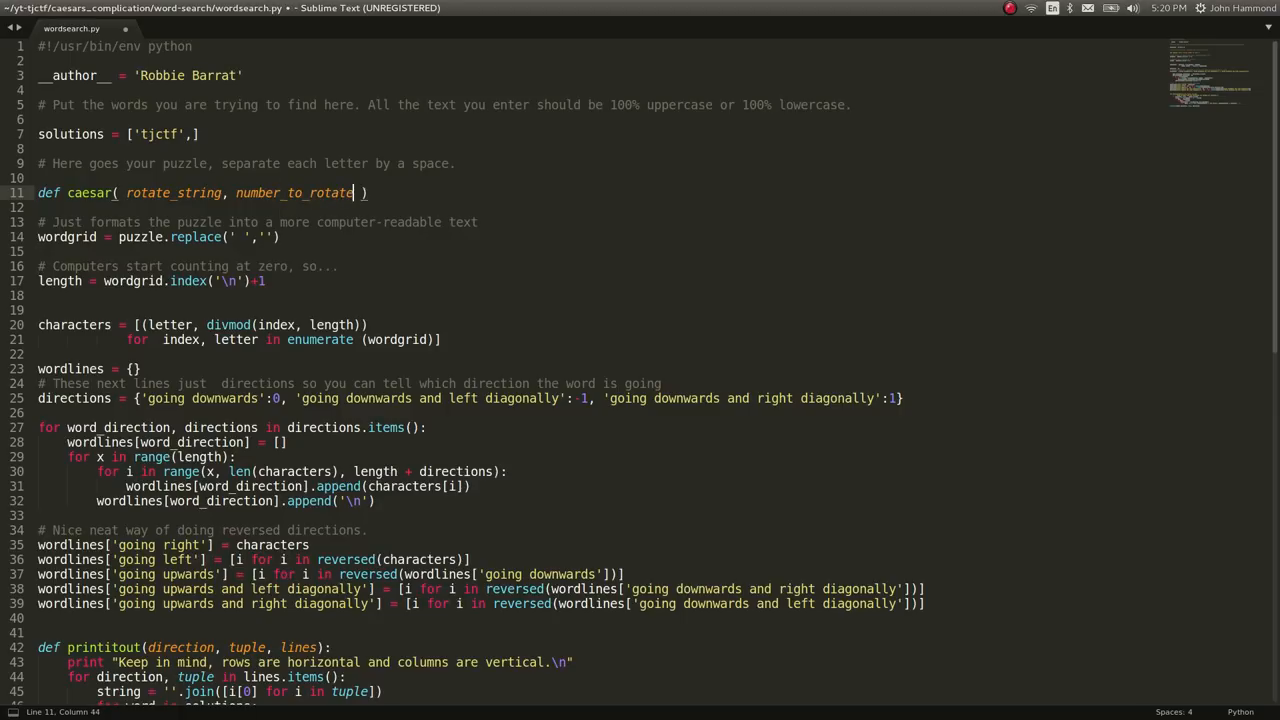
text(_by ):)
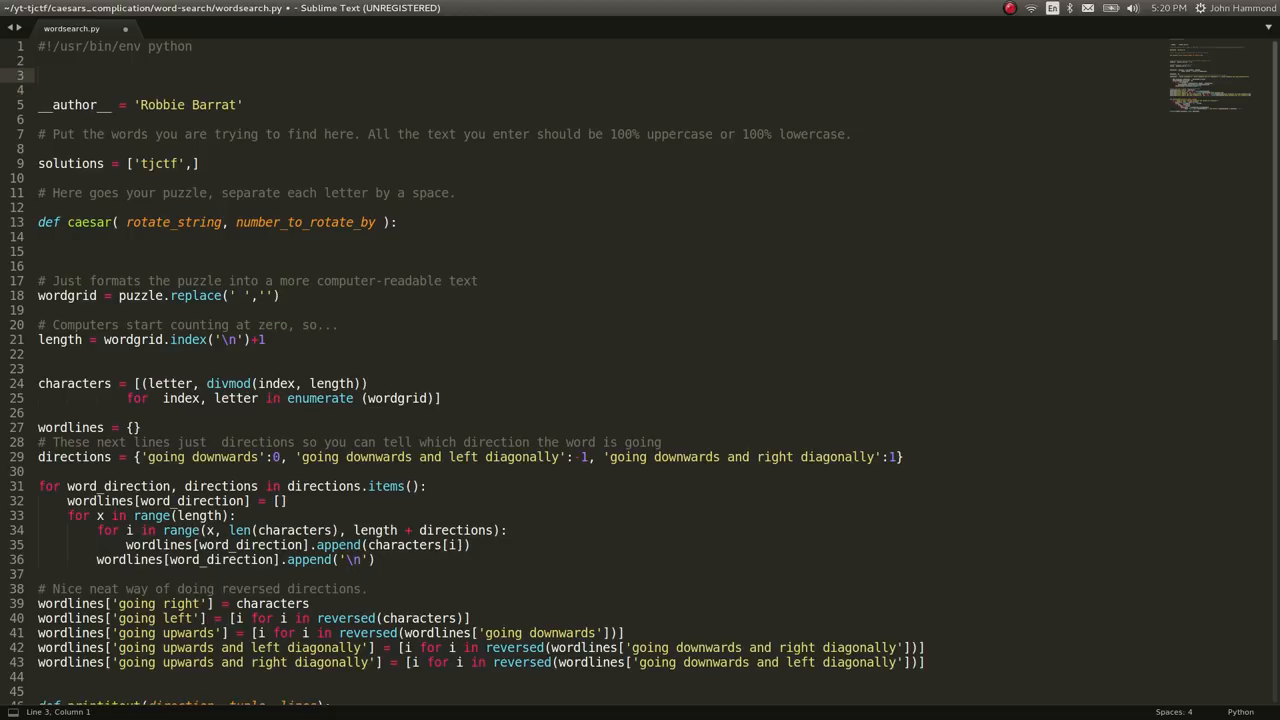
text(import collection)
click(599, 90)
text(import string)
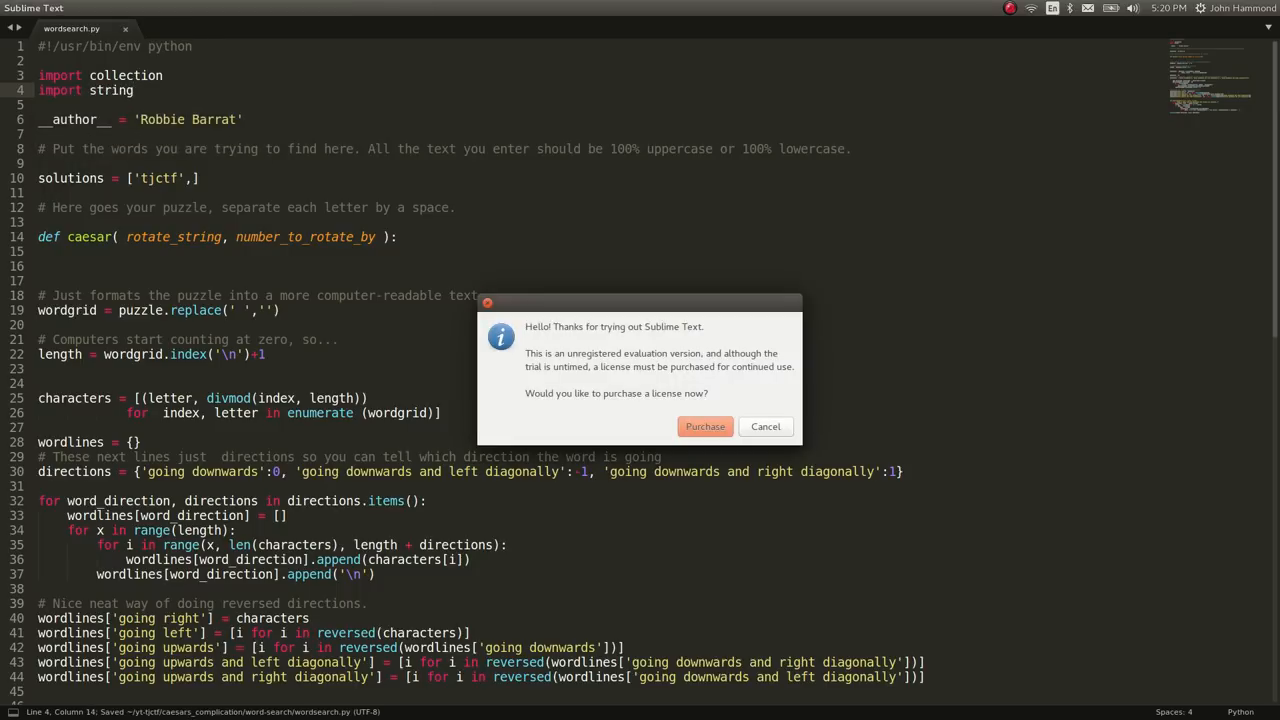
Dismiss the license prompt and set lower to a deque of string.lowercase.
click(765, 426)
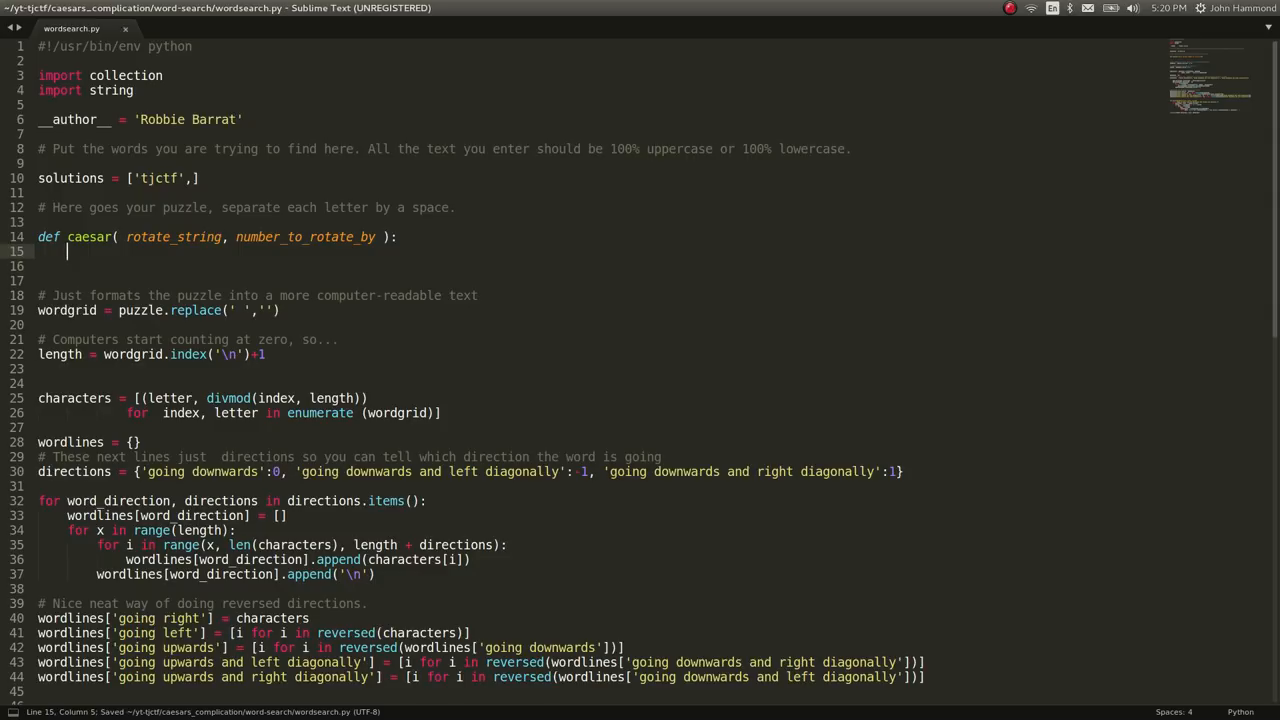
text(lower =)
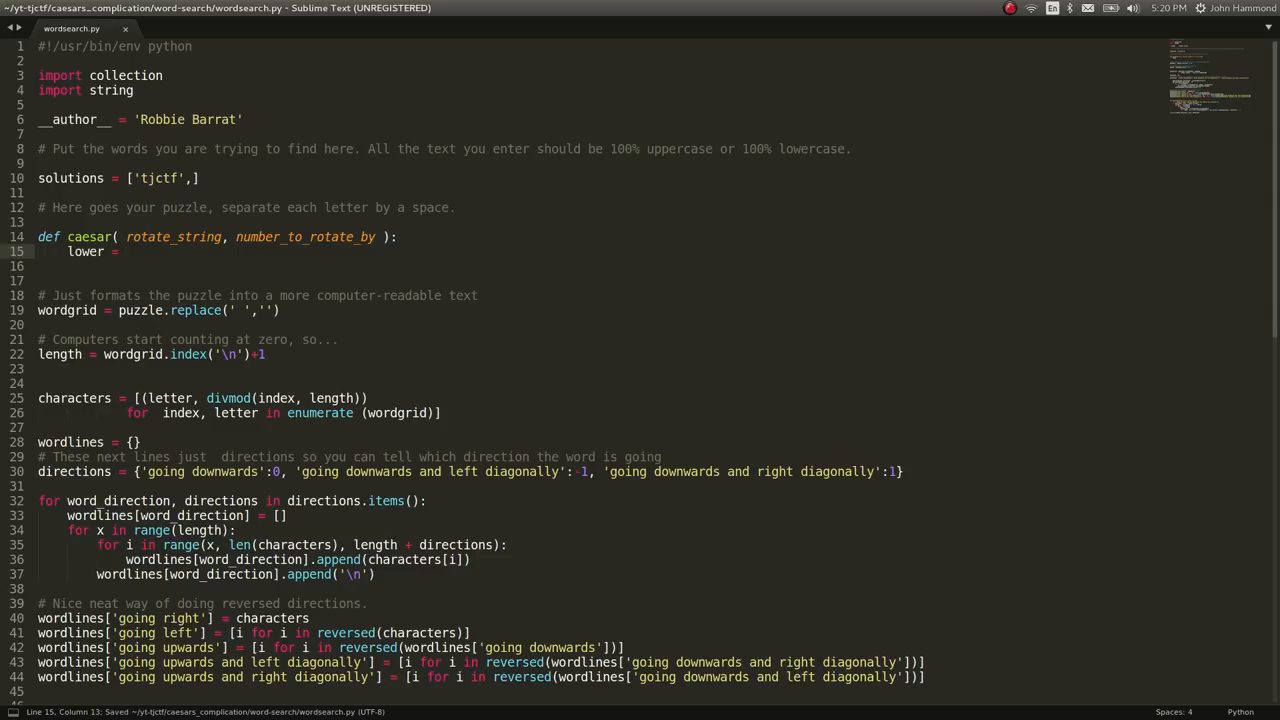
text(collection.)
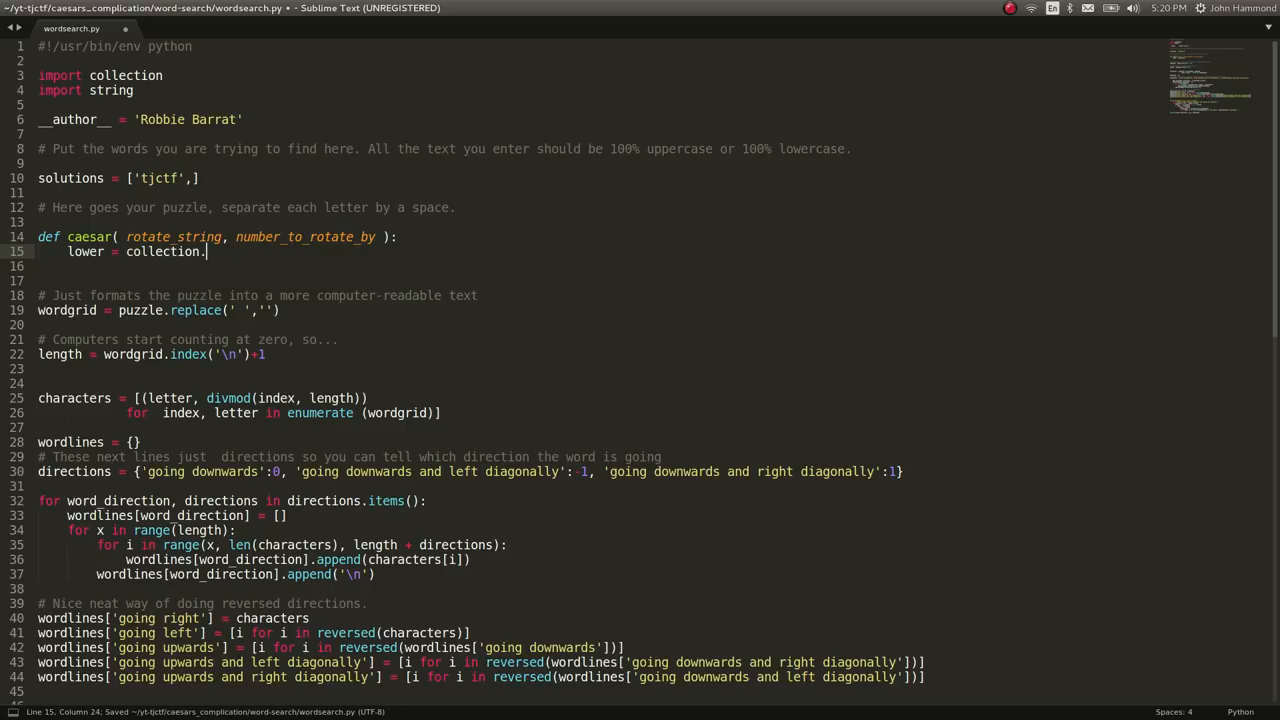
text(deque())
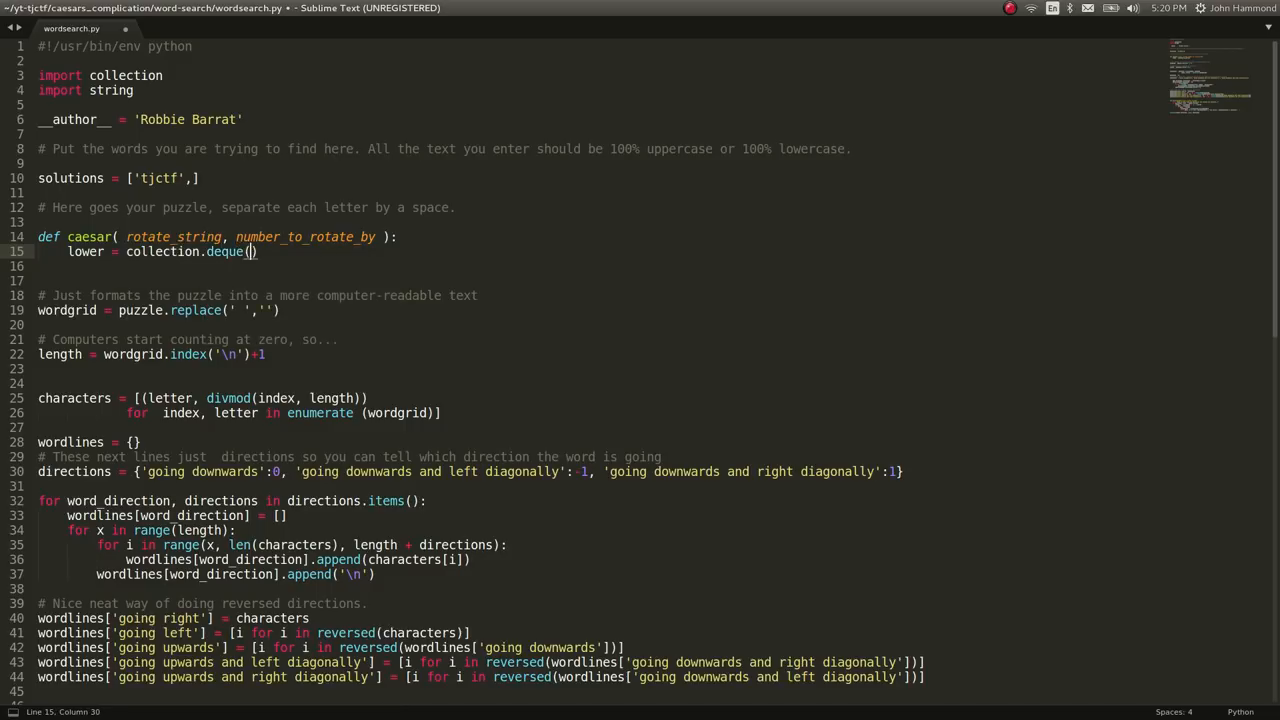
text(string.lowercase)
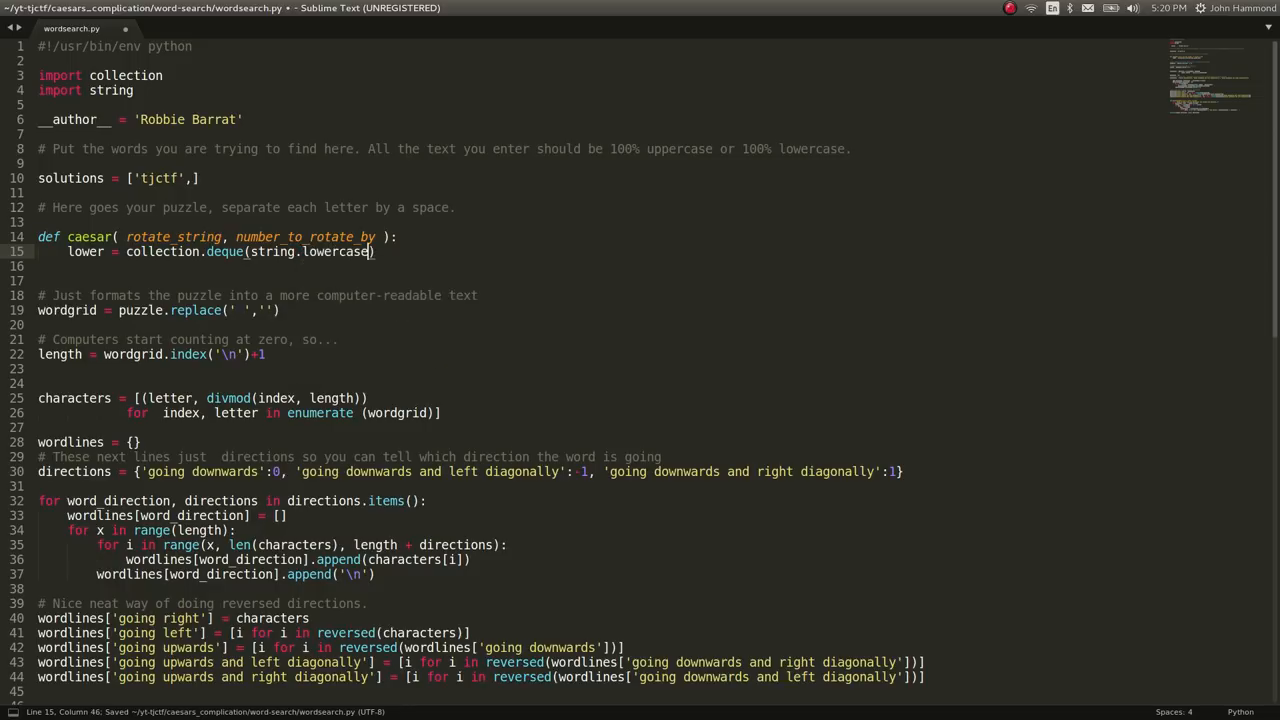
key(Return)
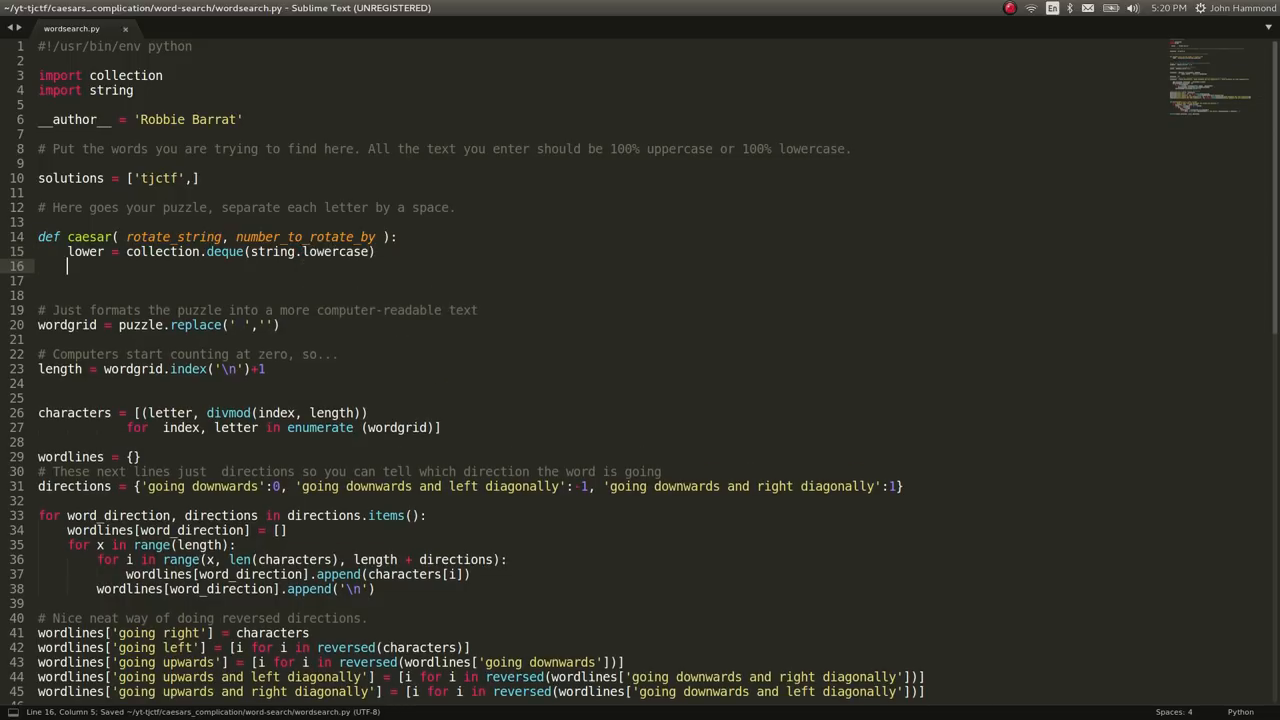
Rotate the lower deque and join it back into a string with ''.join(list(lower)).
text(lower.)
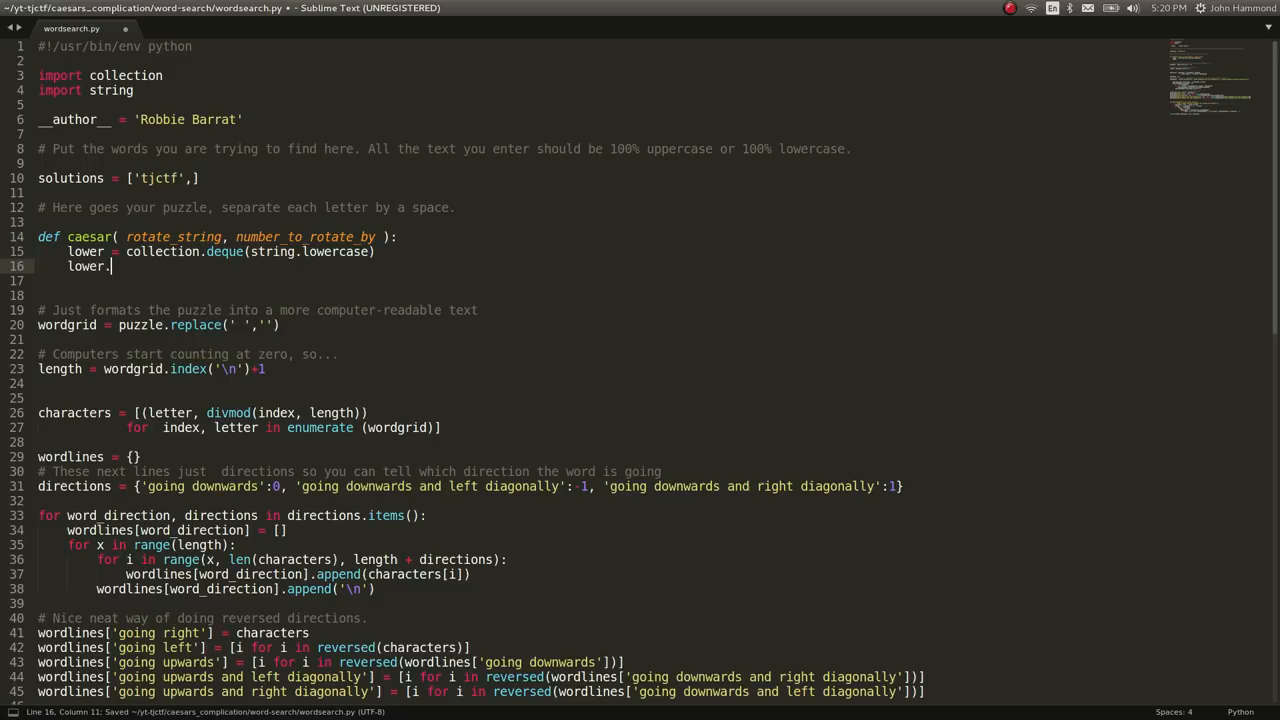
text(.rotate(number_to_rotate_by)
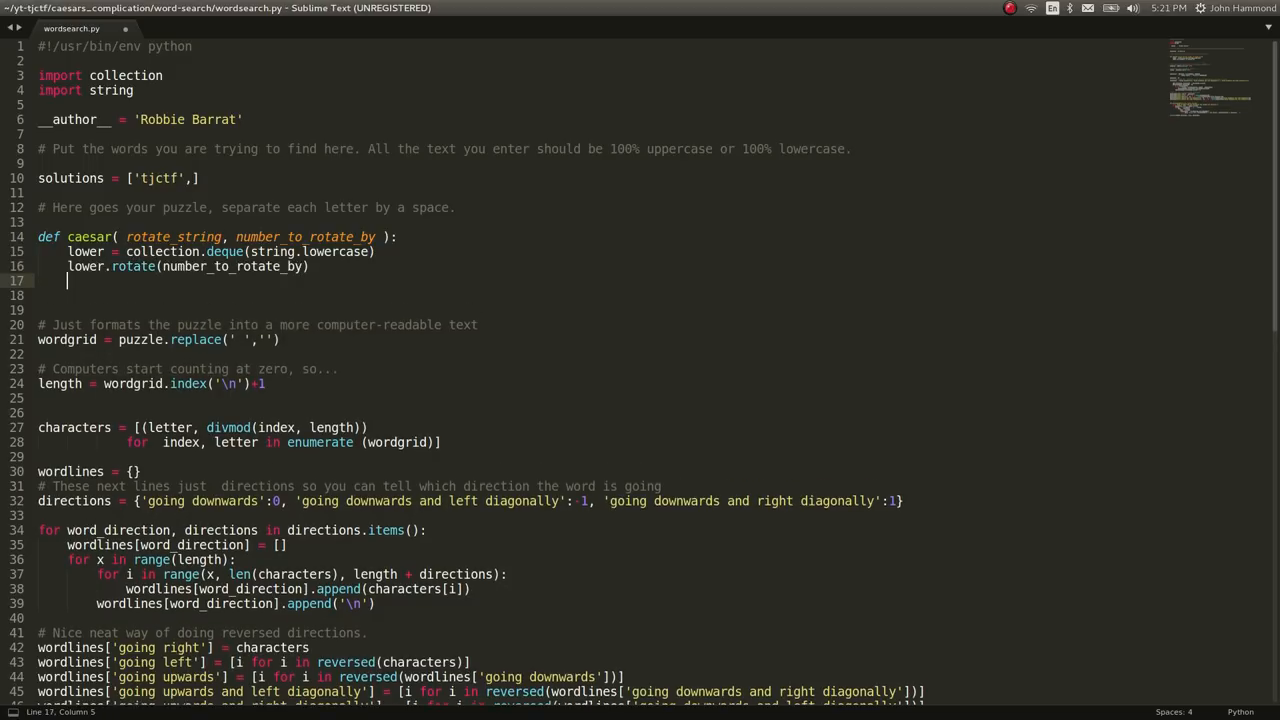
text(lower = ')
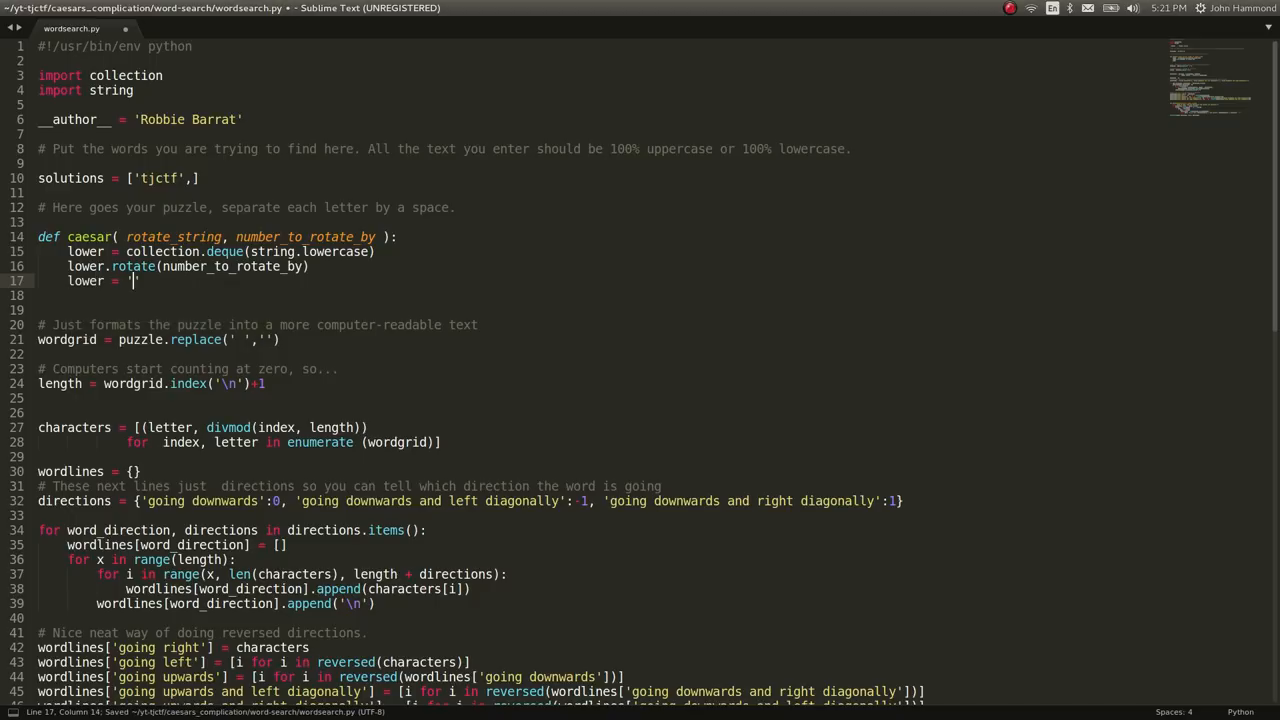
text('',join()
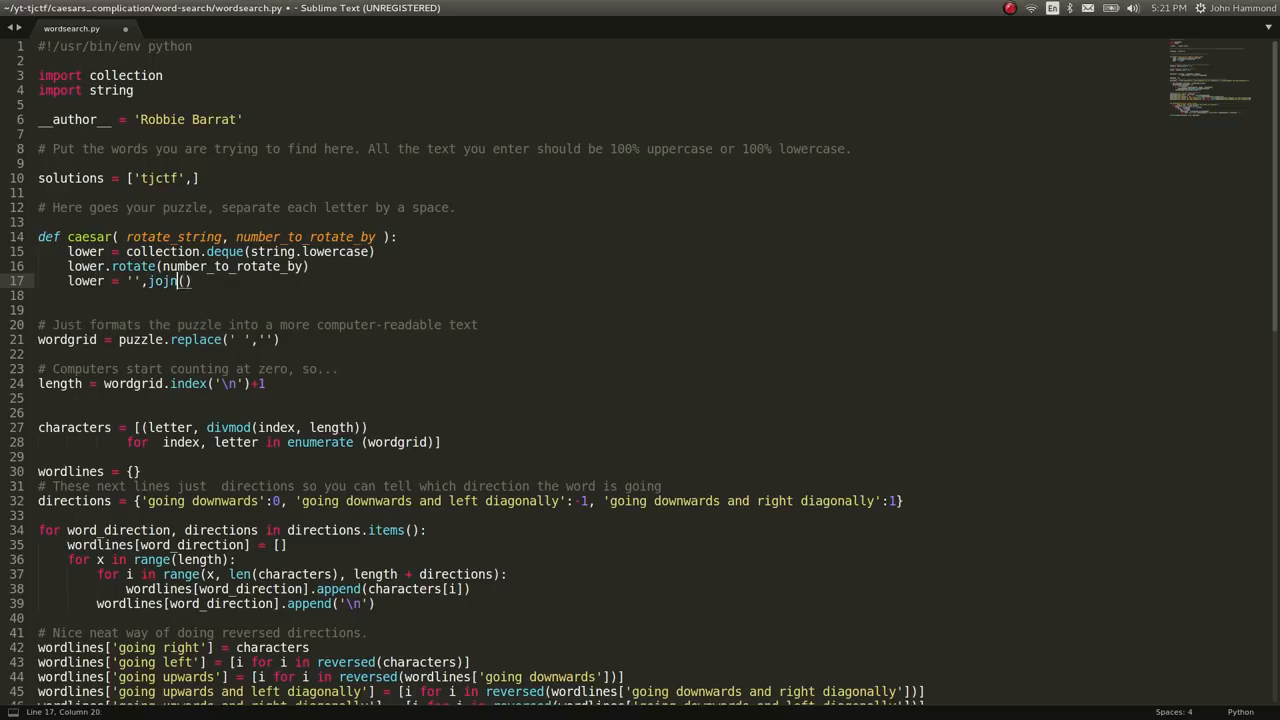
text(li)
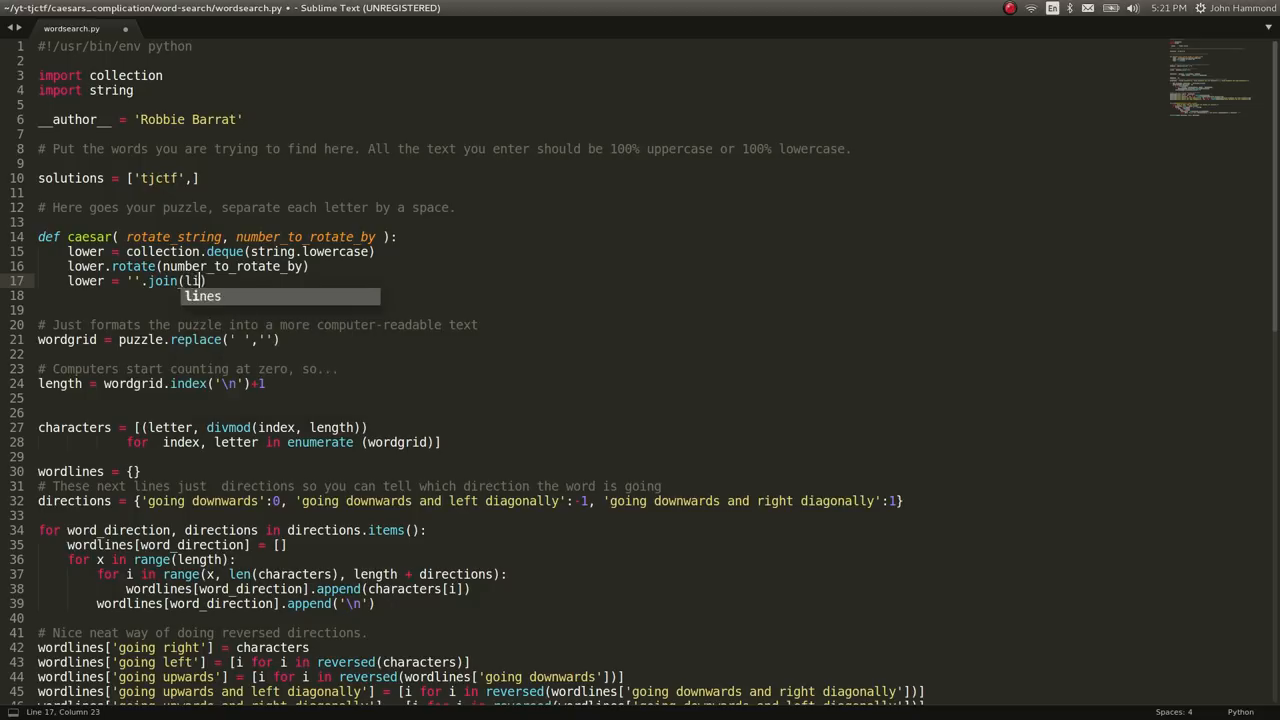
text(ist(lower)))
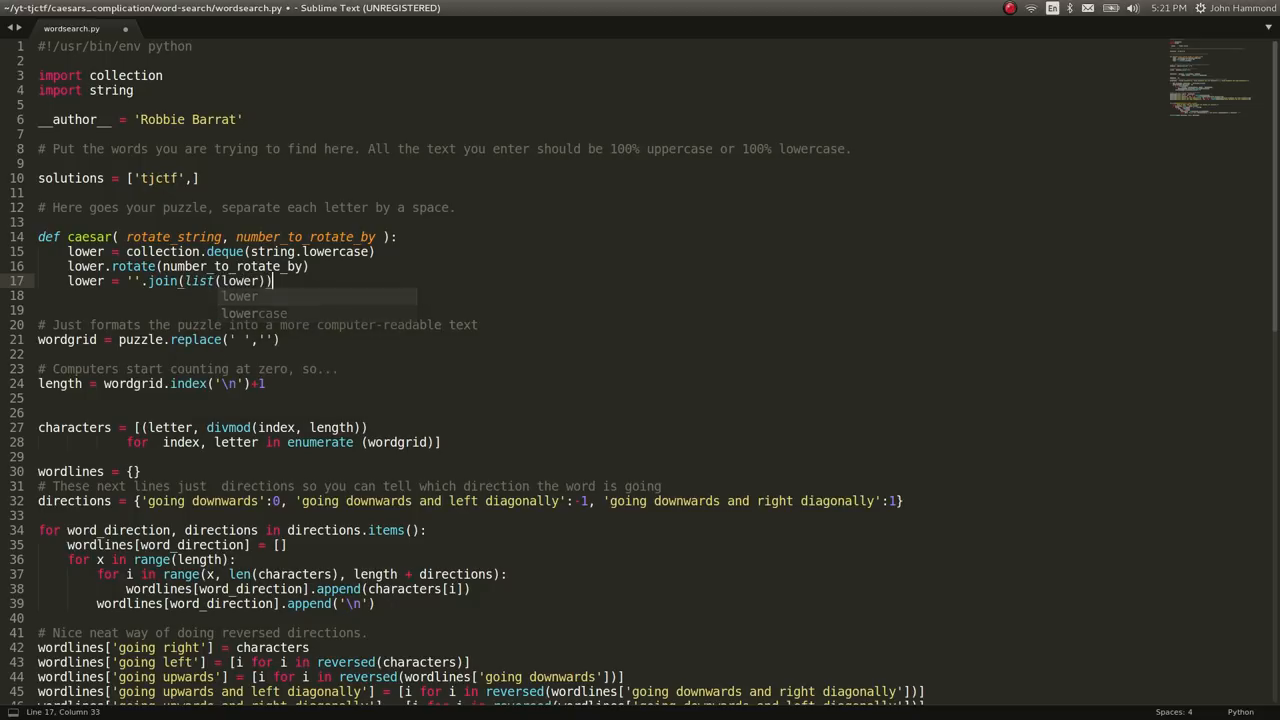
Return rotate_string translated through string.maketrans(string.lowercase, lower).
text(return)
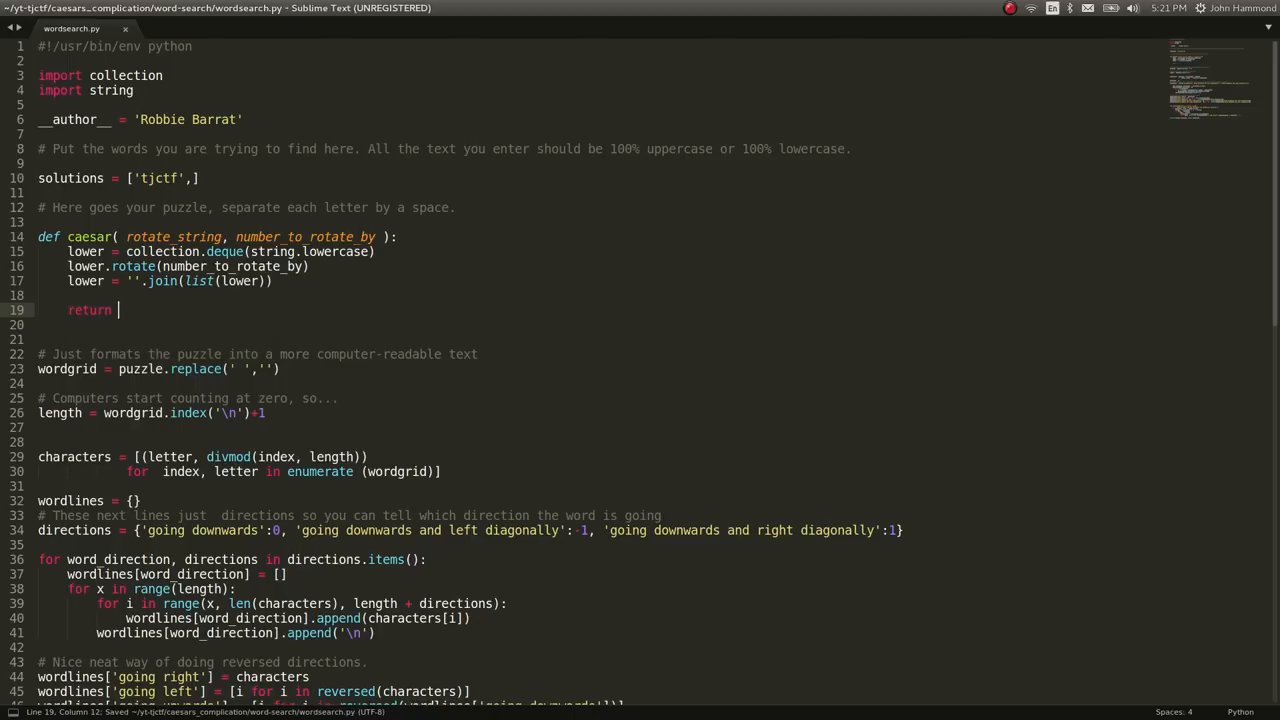
text(rotate_string)
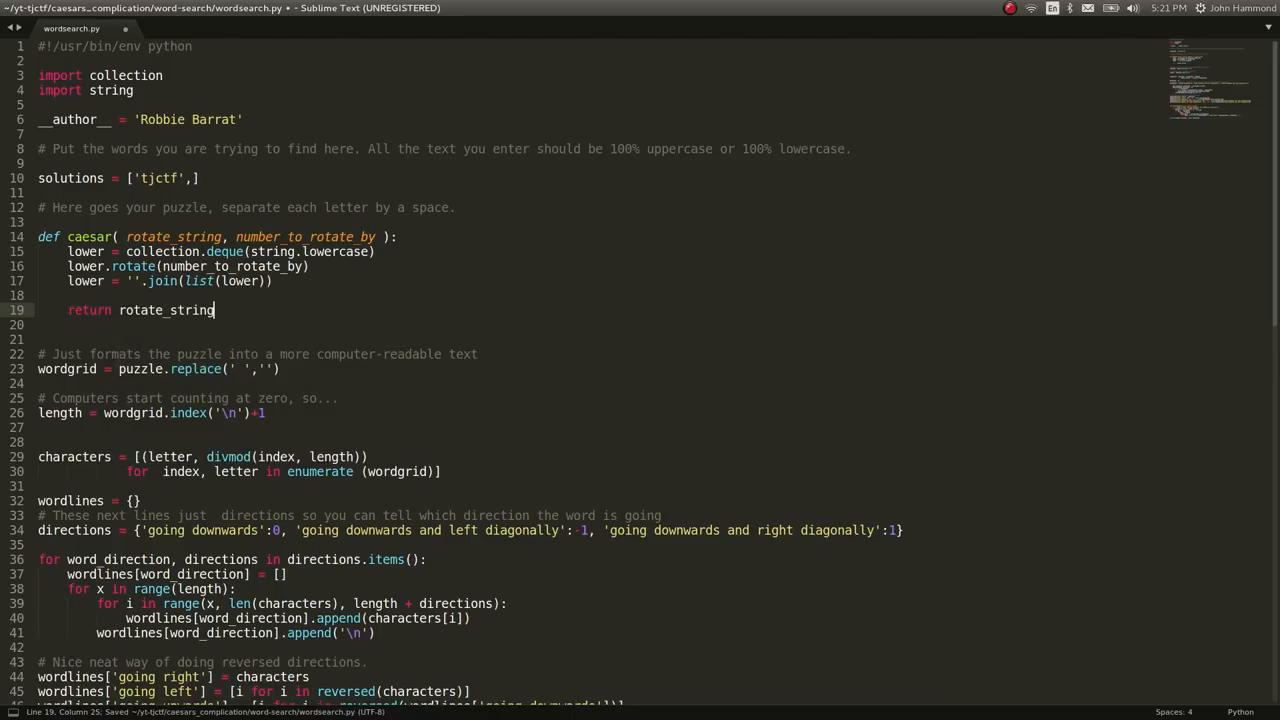
text(.translate()
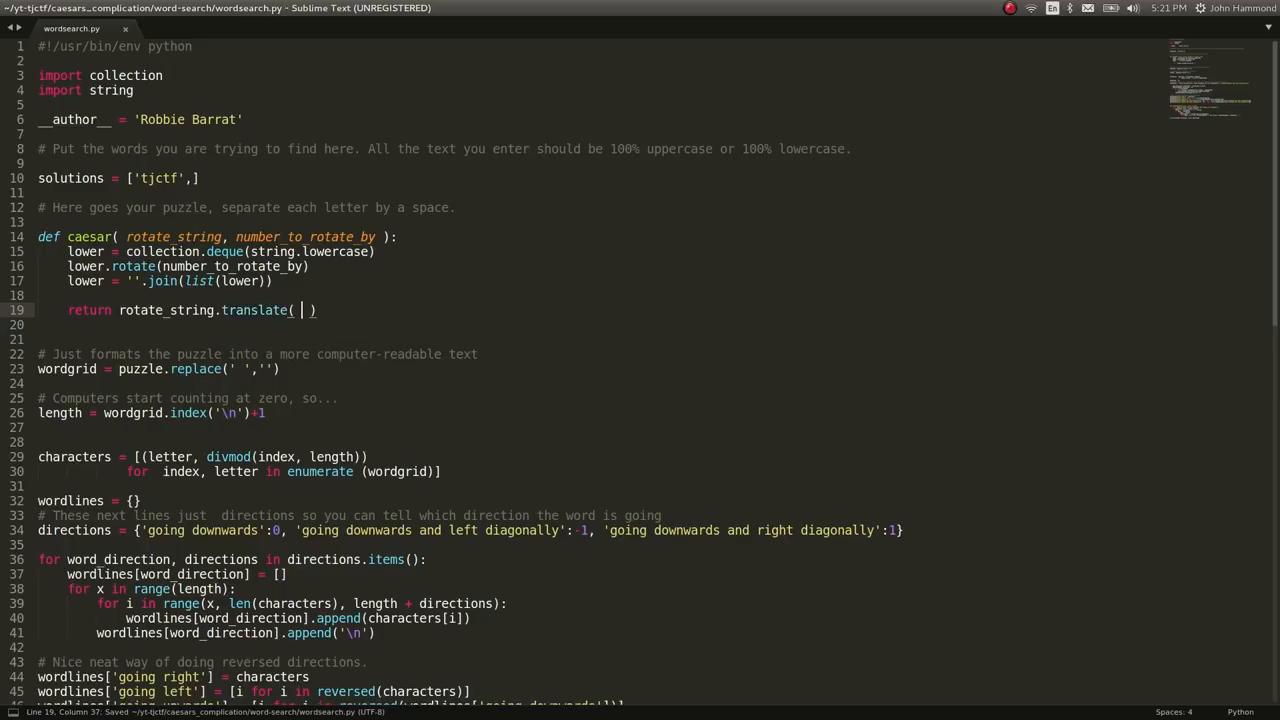
text(string.)
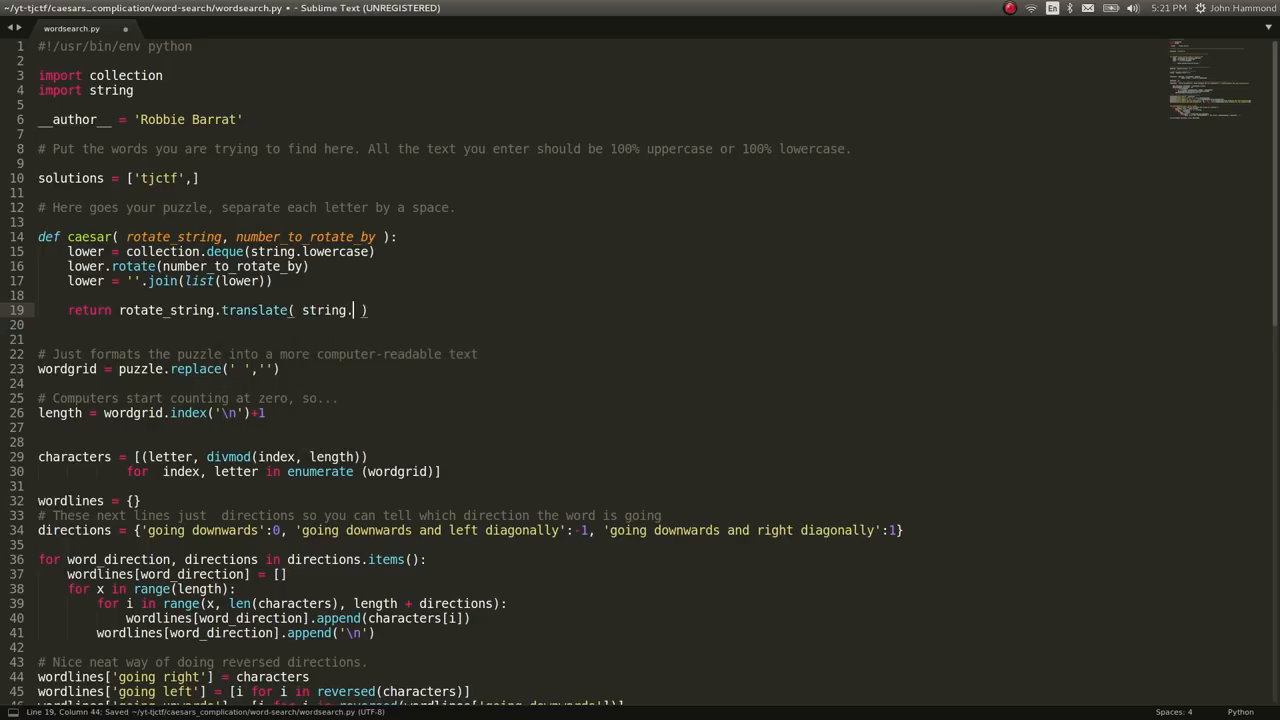
text(maketa)
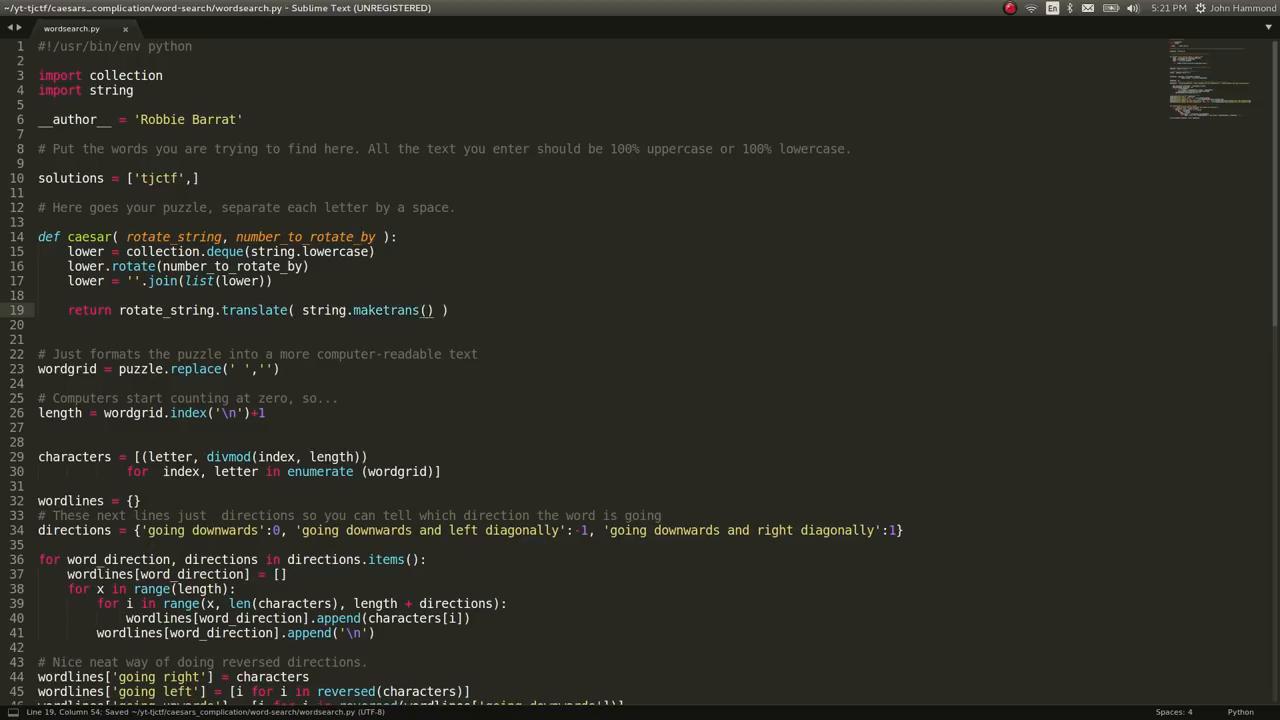
text(string.lowercase, lower)
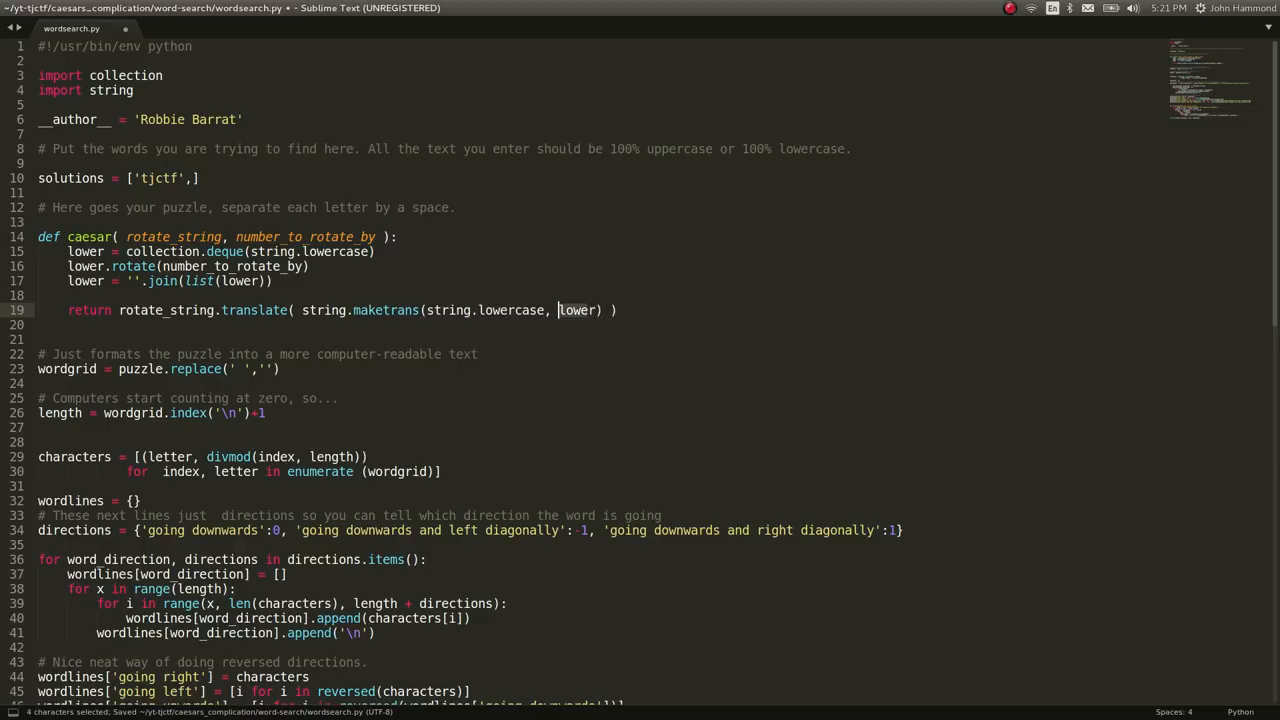
key(Delete)
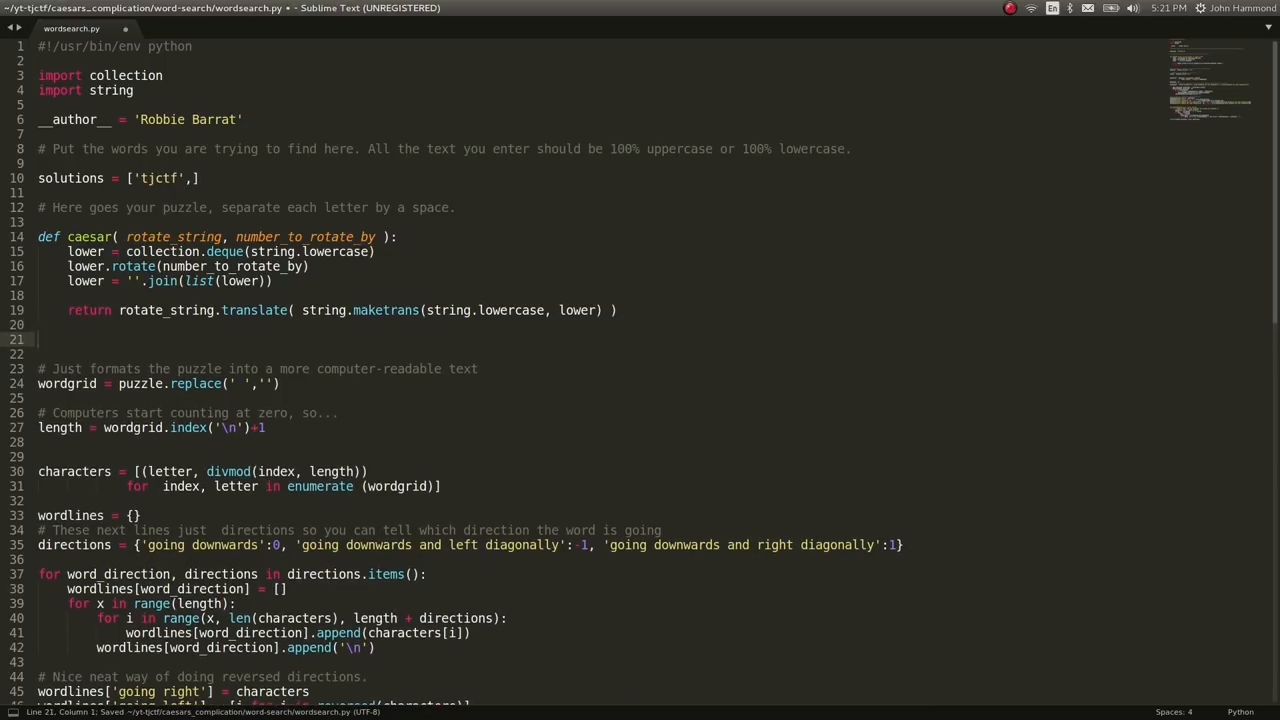
Read puzzle.txt into original via a file handle, close it, and print original.
text(p)
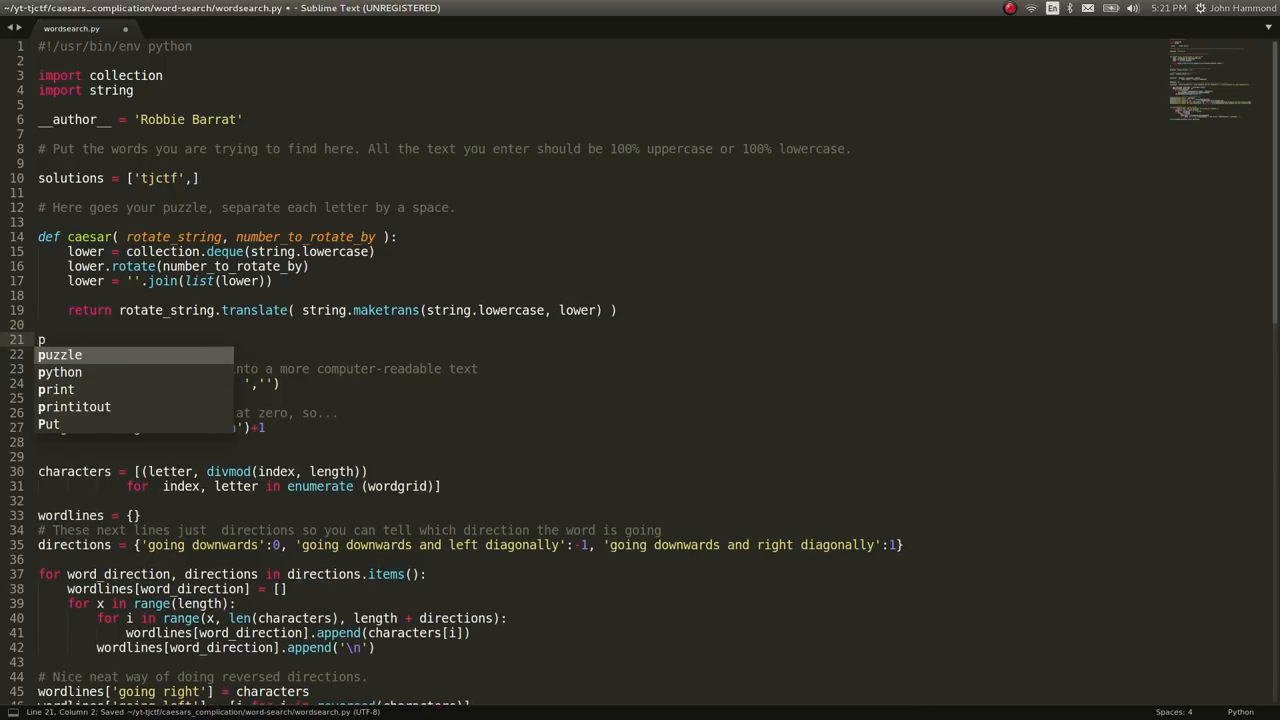
text(original  = puzz)
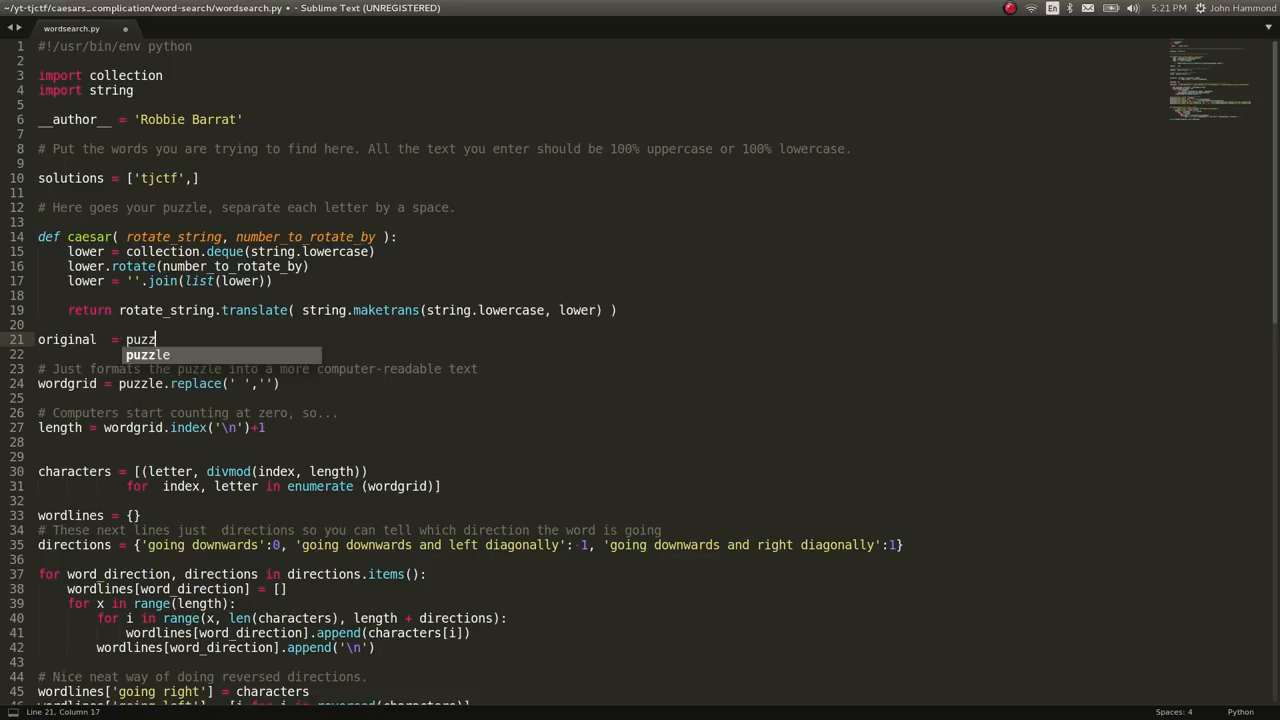
text(open('p')
text(handle.close()
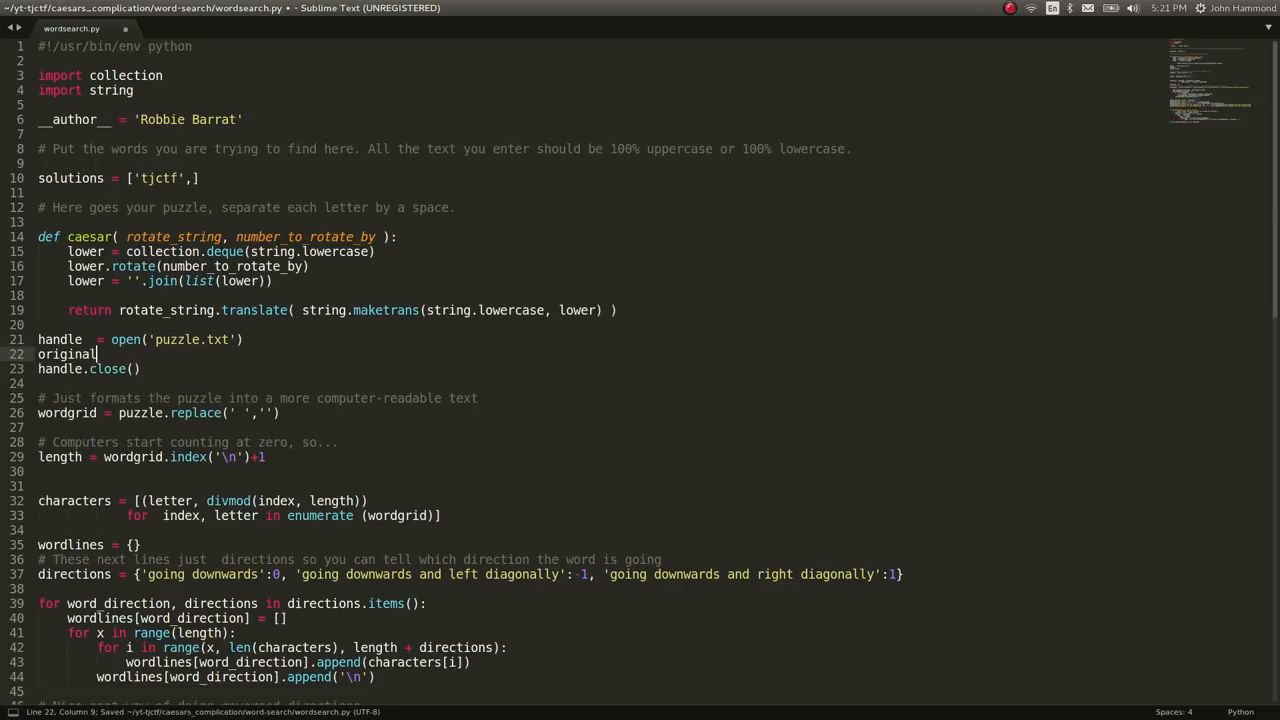
text(= handle.)
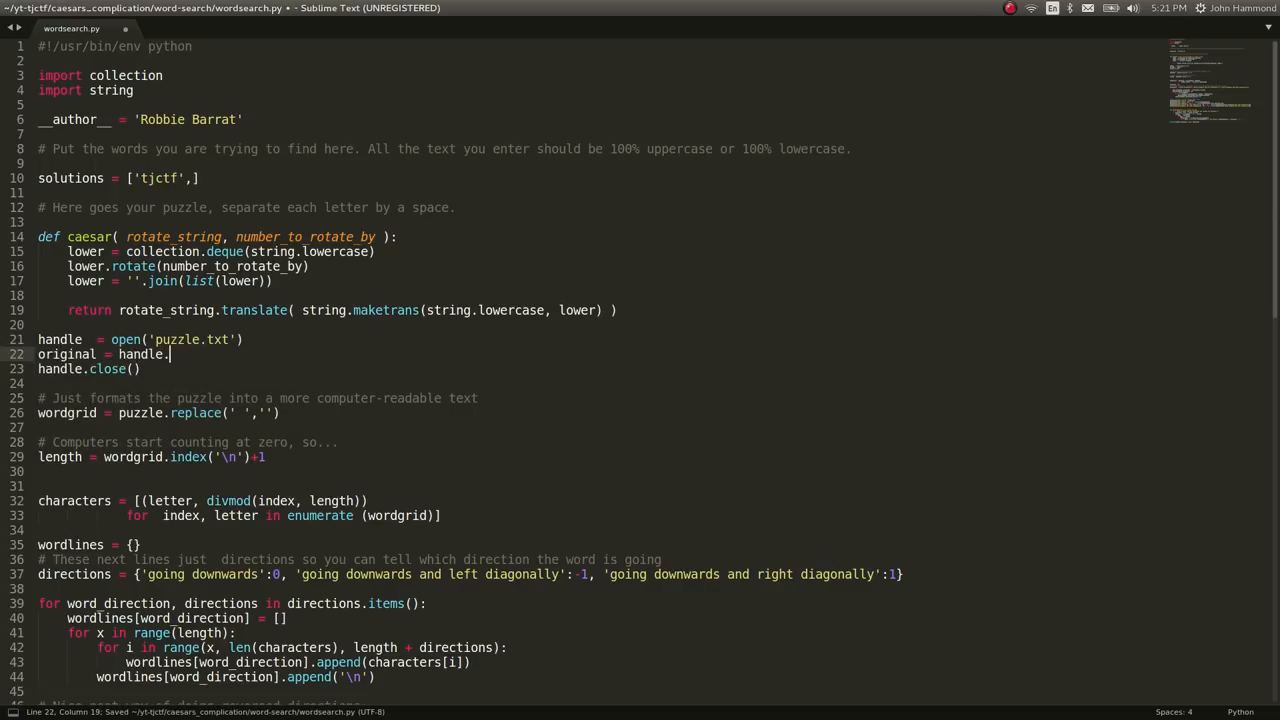
text(read())
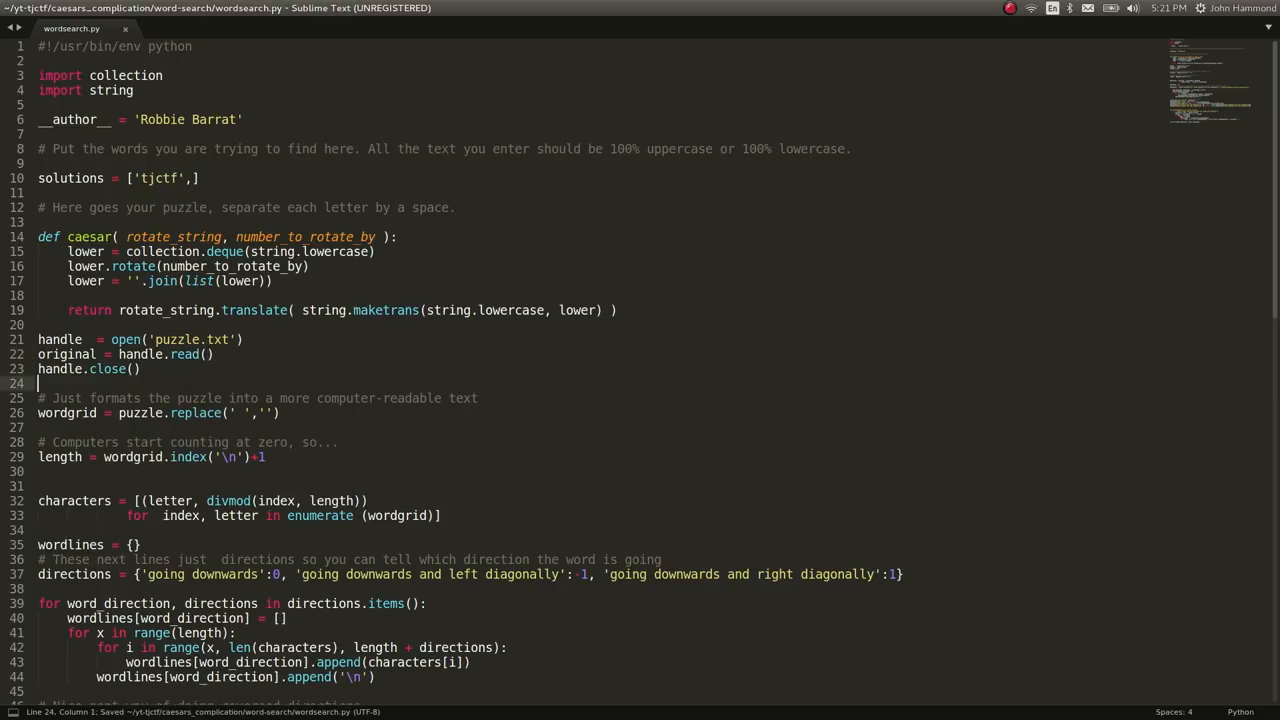
text(print or)
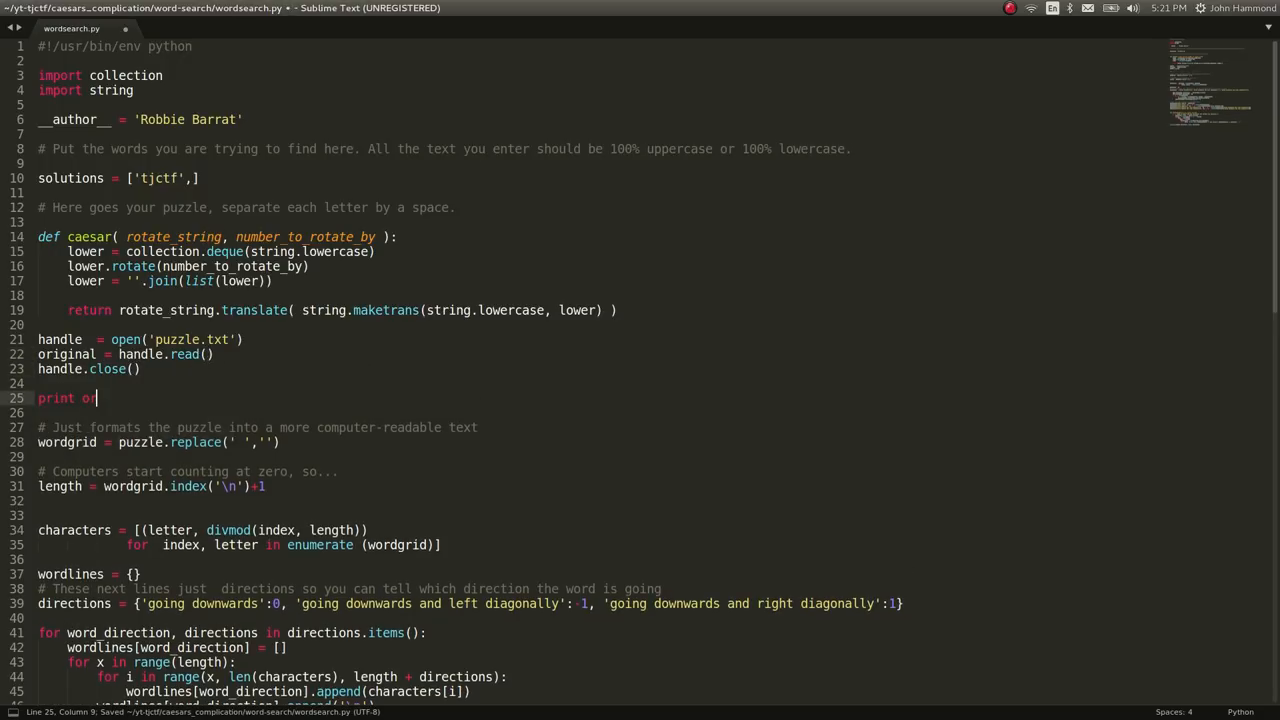
text(riginal)
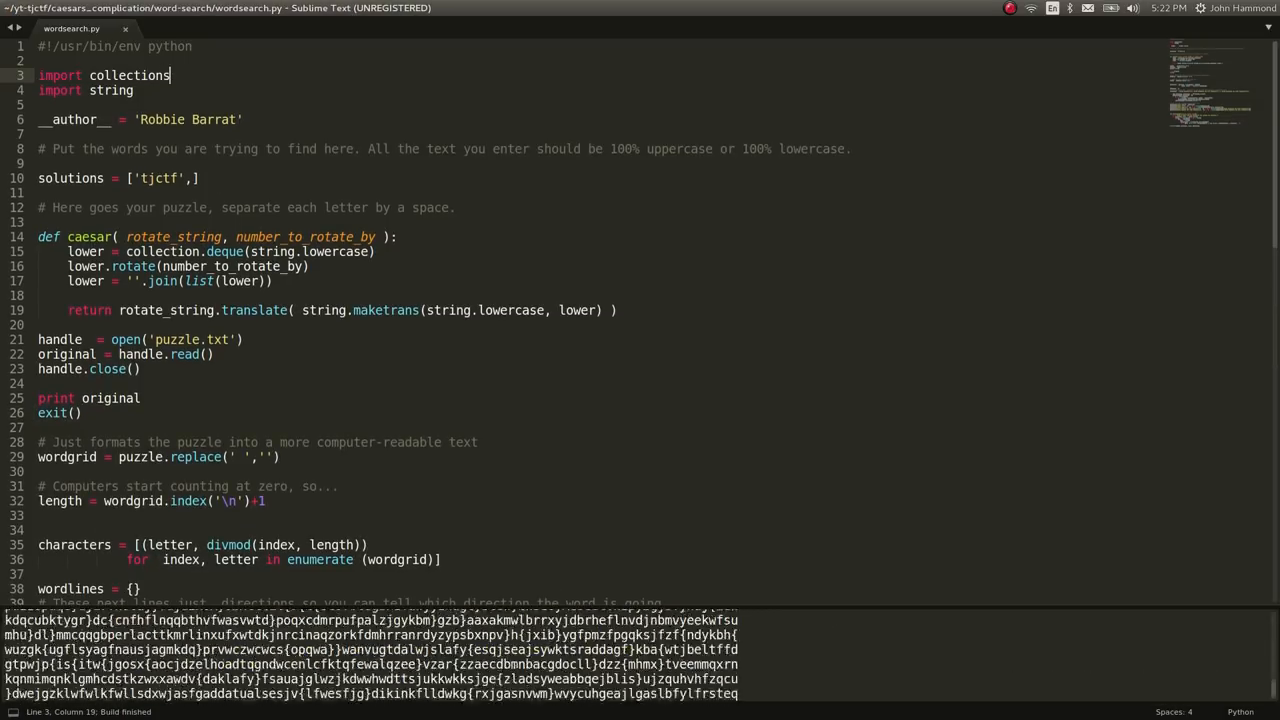
Wrap the print in caesar(original,1) and build to test a shift of 1.
click(78, 412)
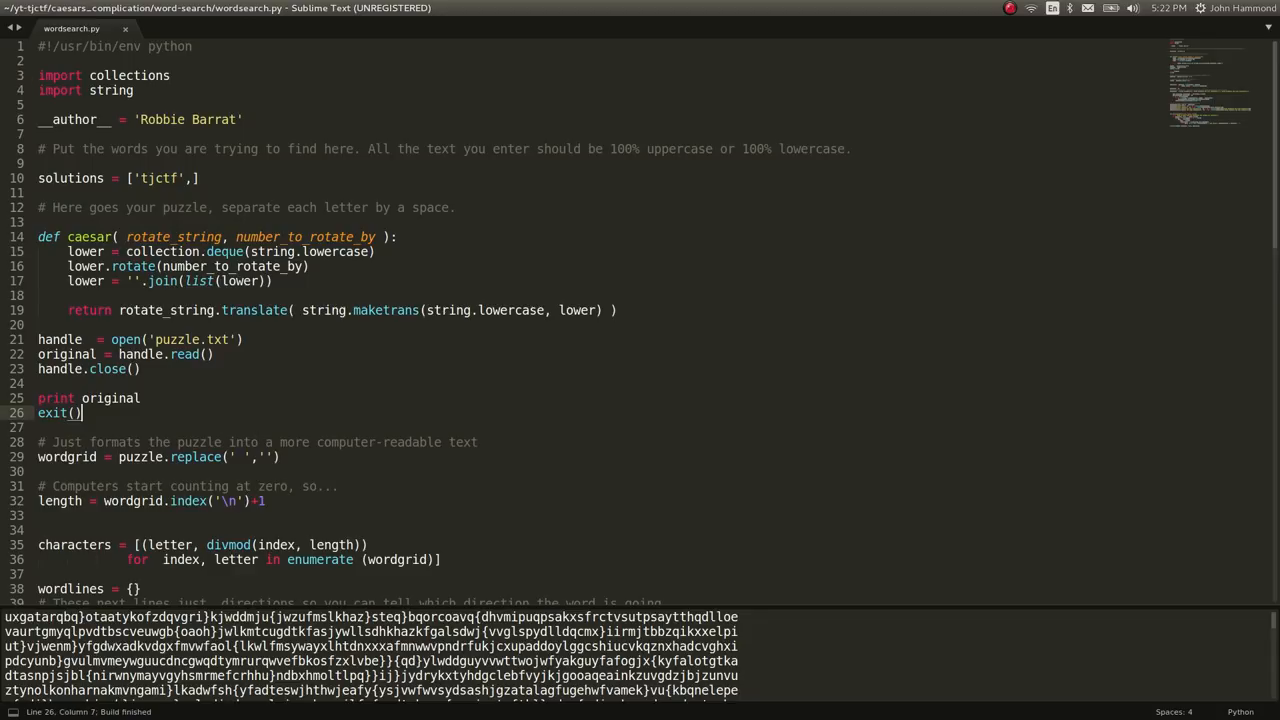
text(caesar()
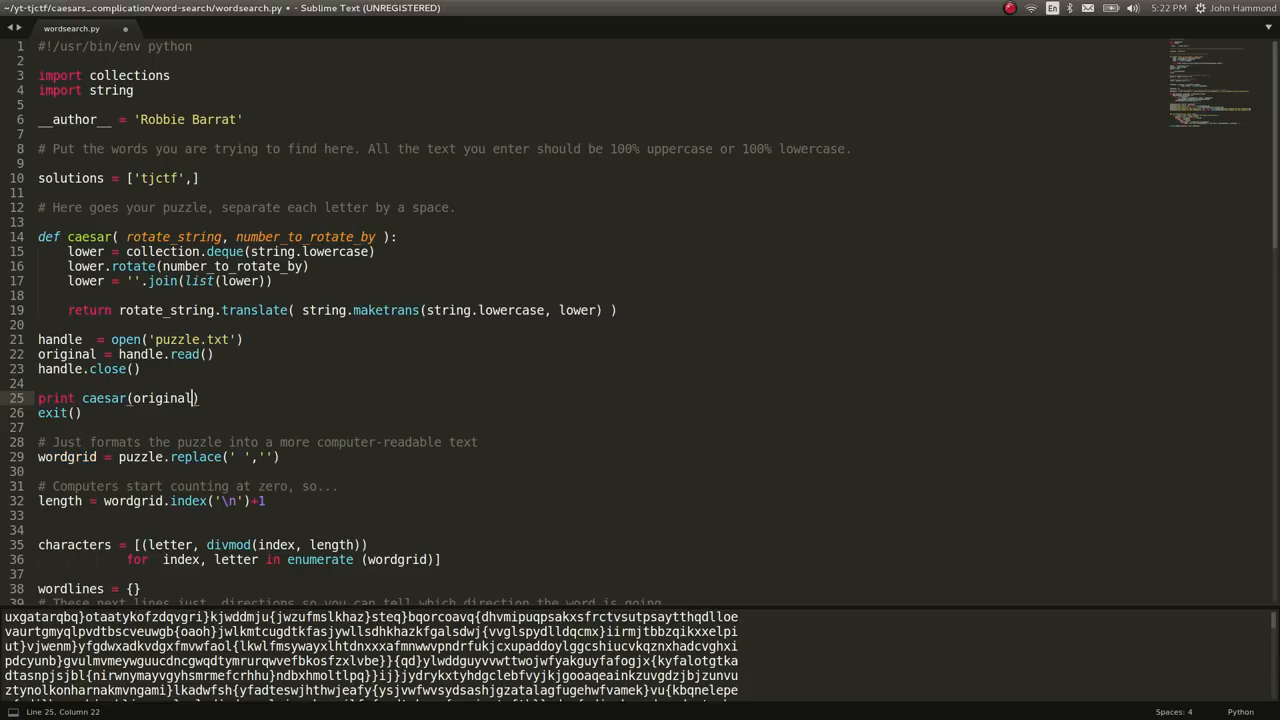
text(,1)
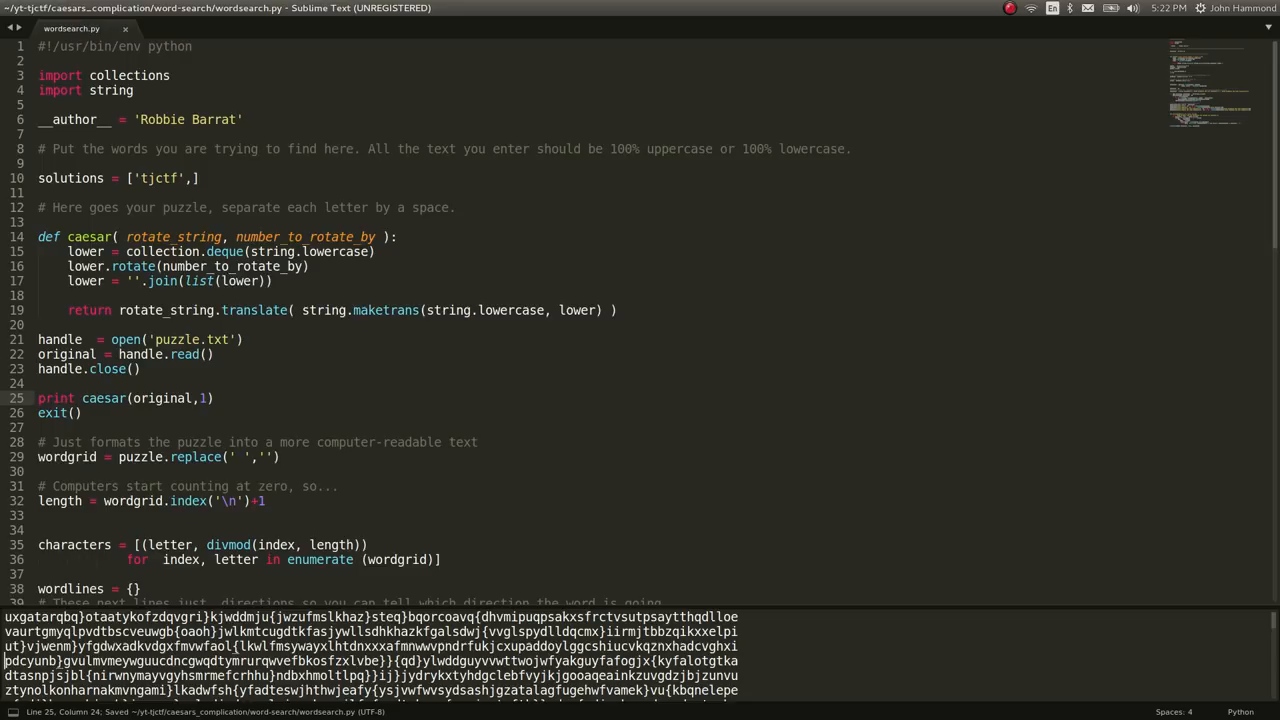
key(ctrl+b)
text(s)
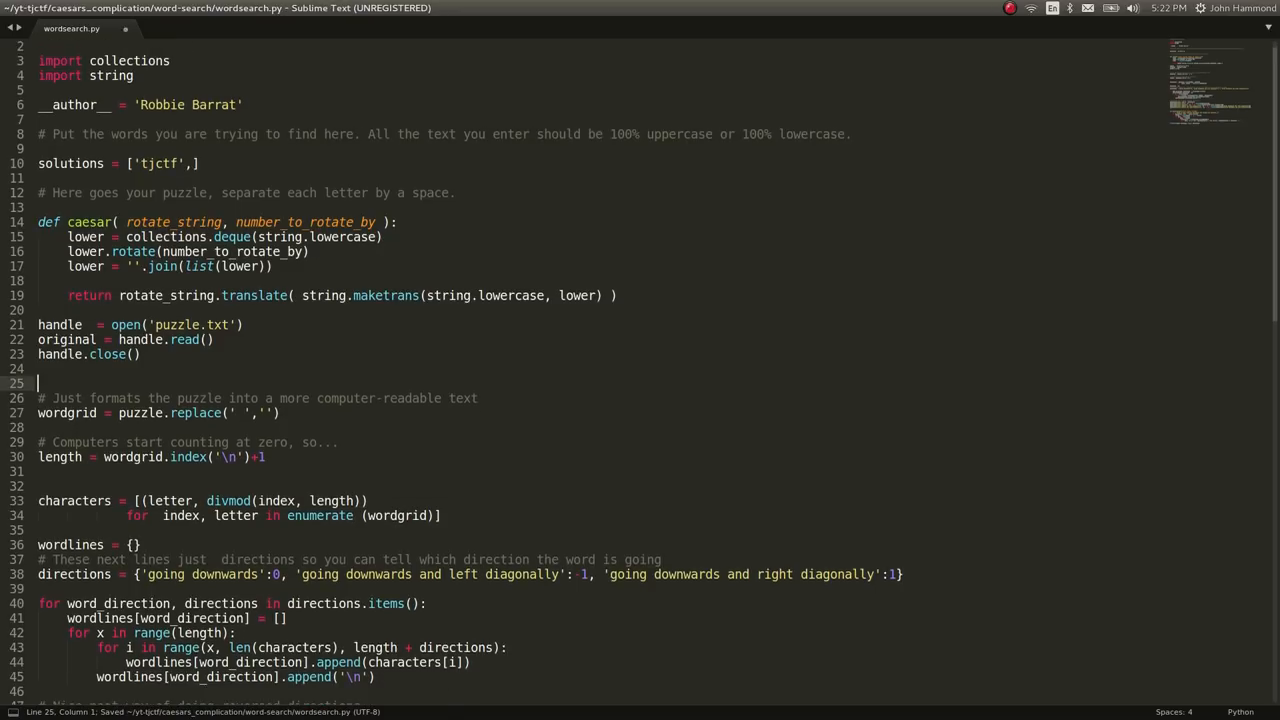
Indent the solver body into a for i in range(26) loop using caesar(original, i).
text(f)
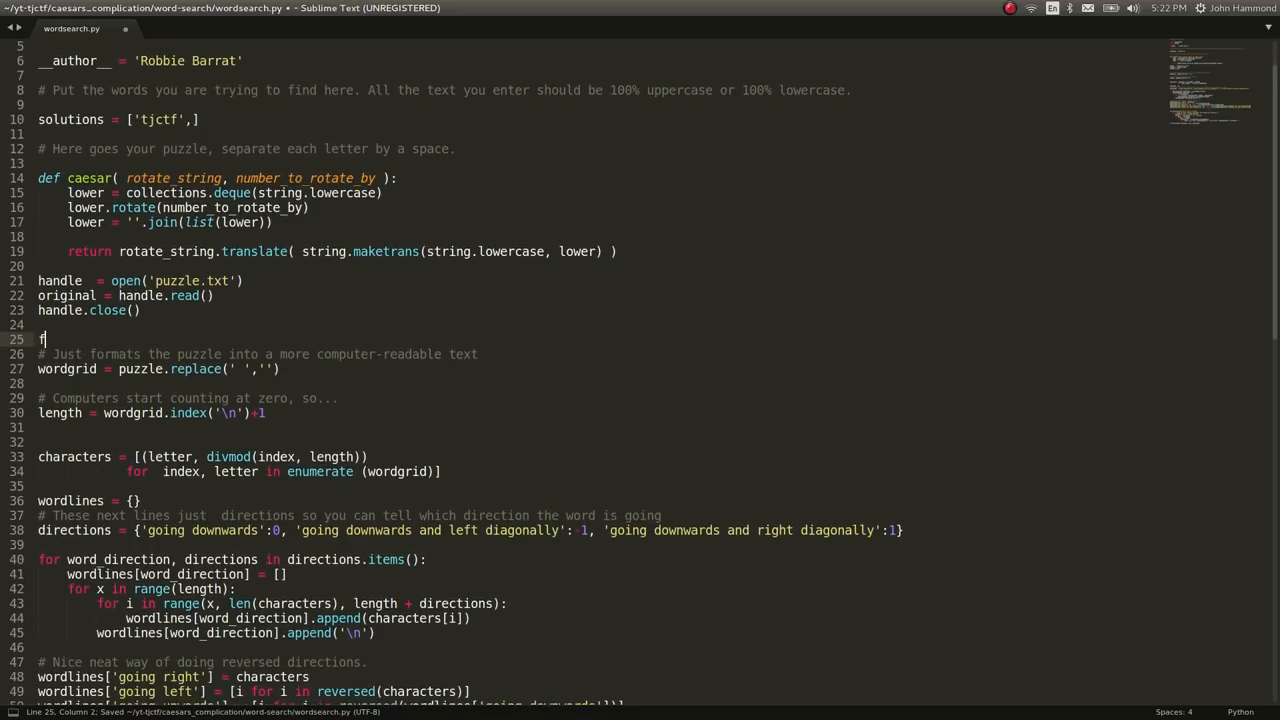
key(BackSpace)
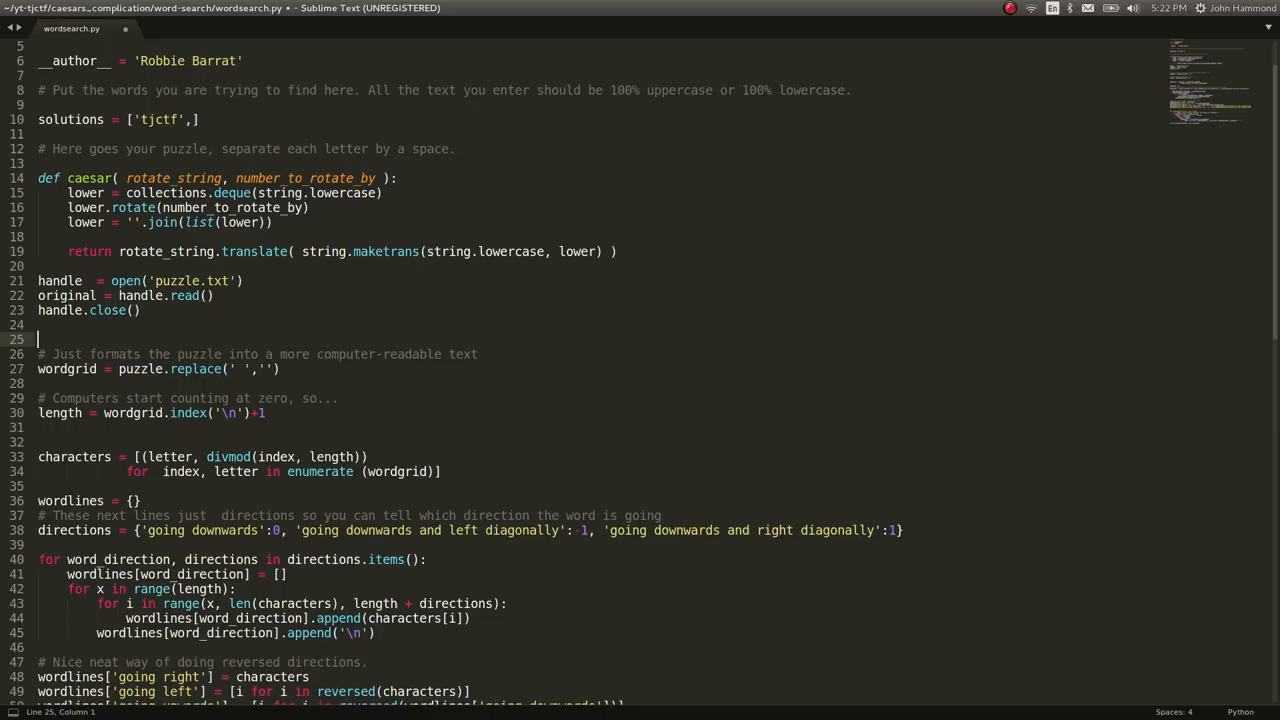
text(puze)
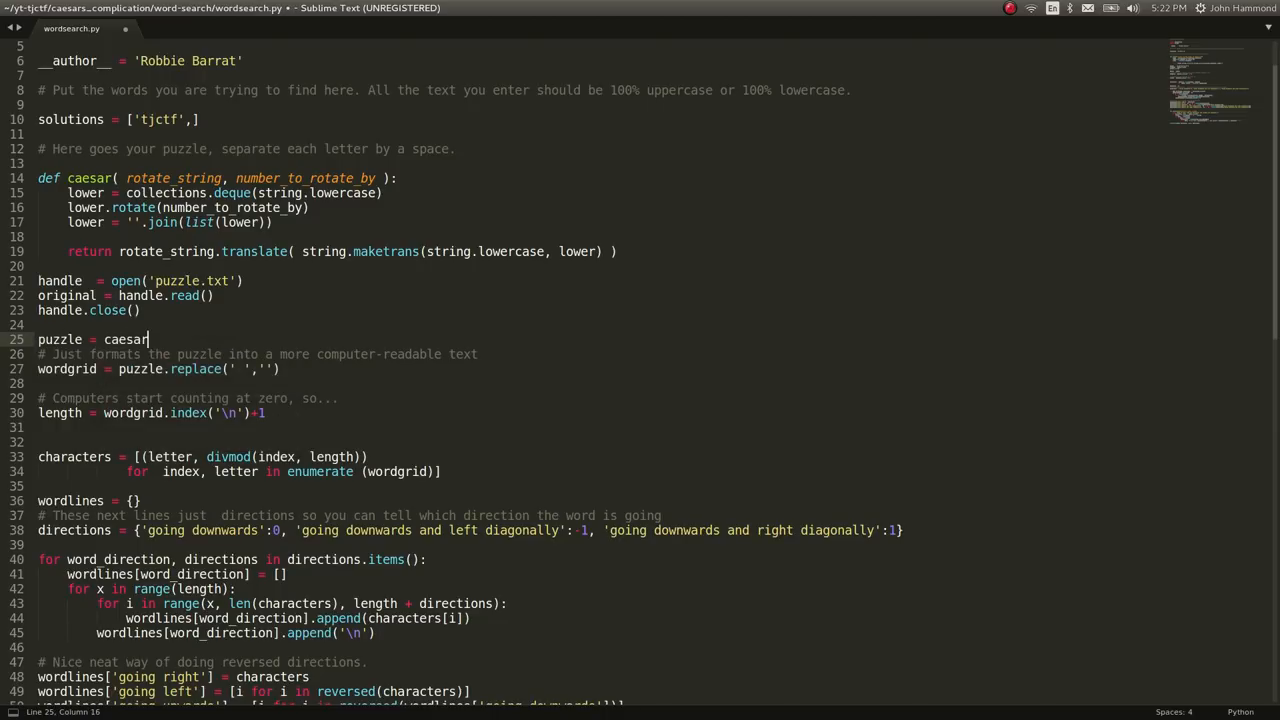
text((original,)
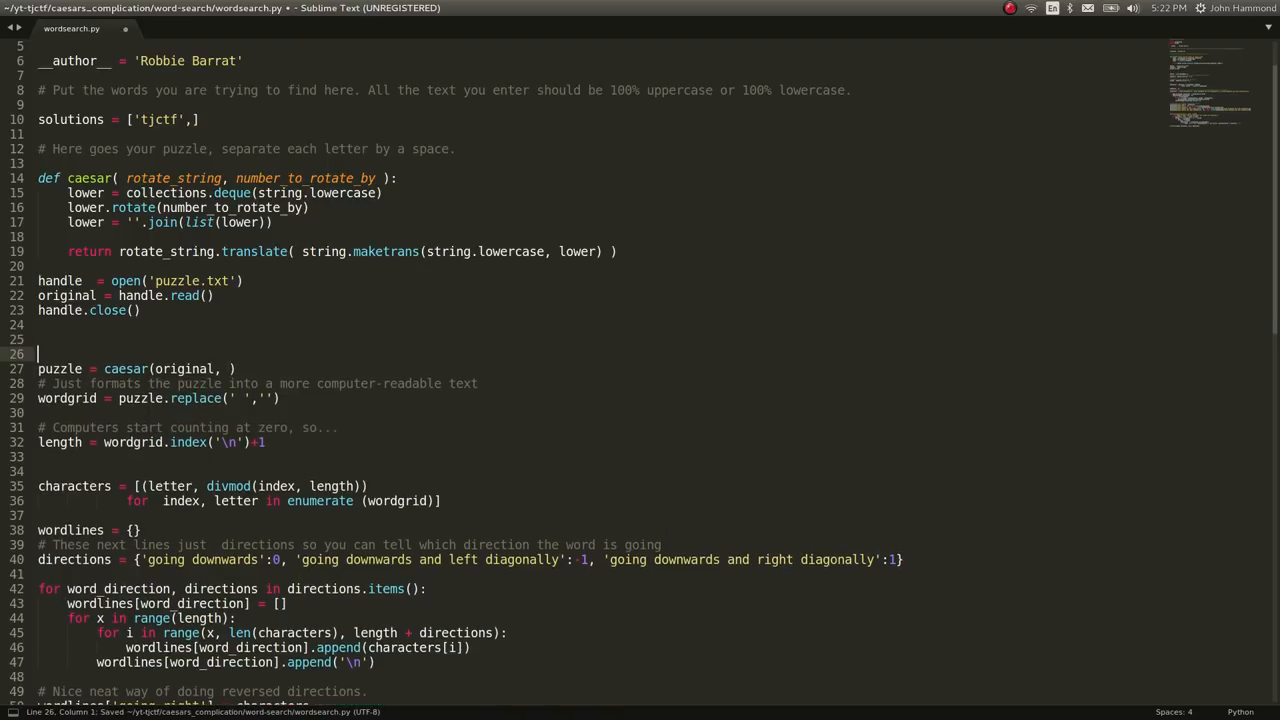
text(for i in tang)
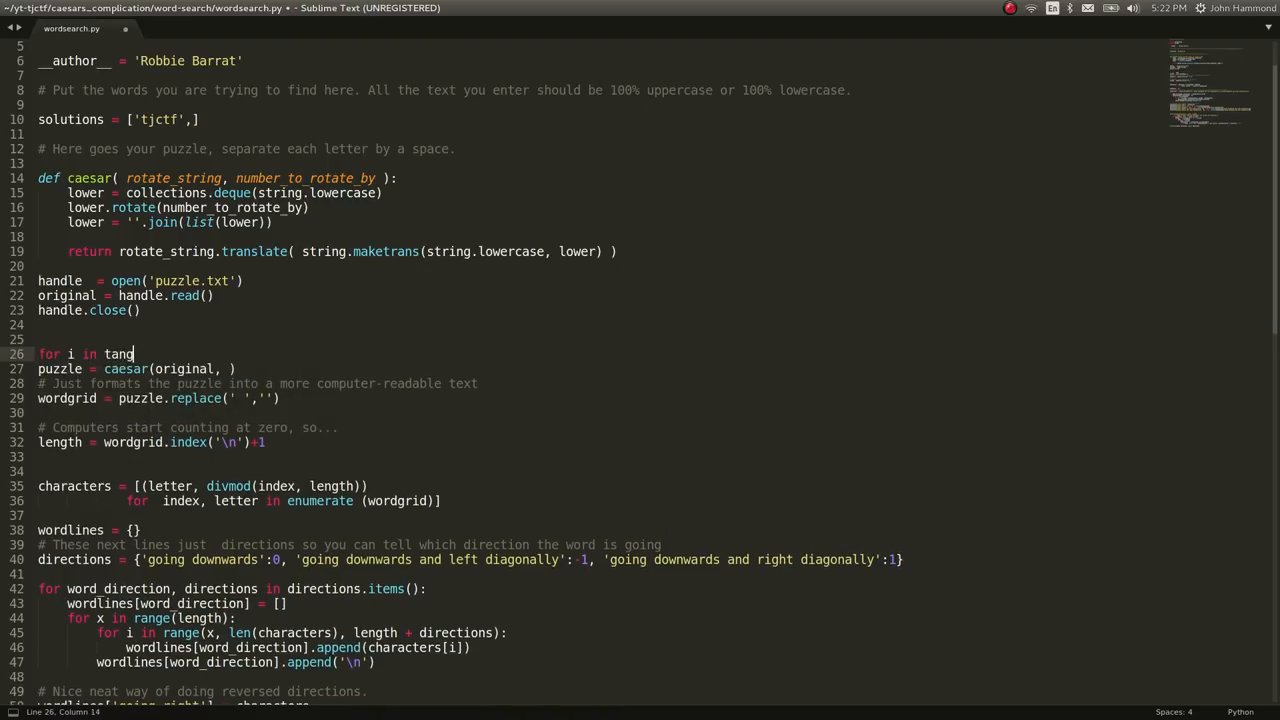
text(range())
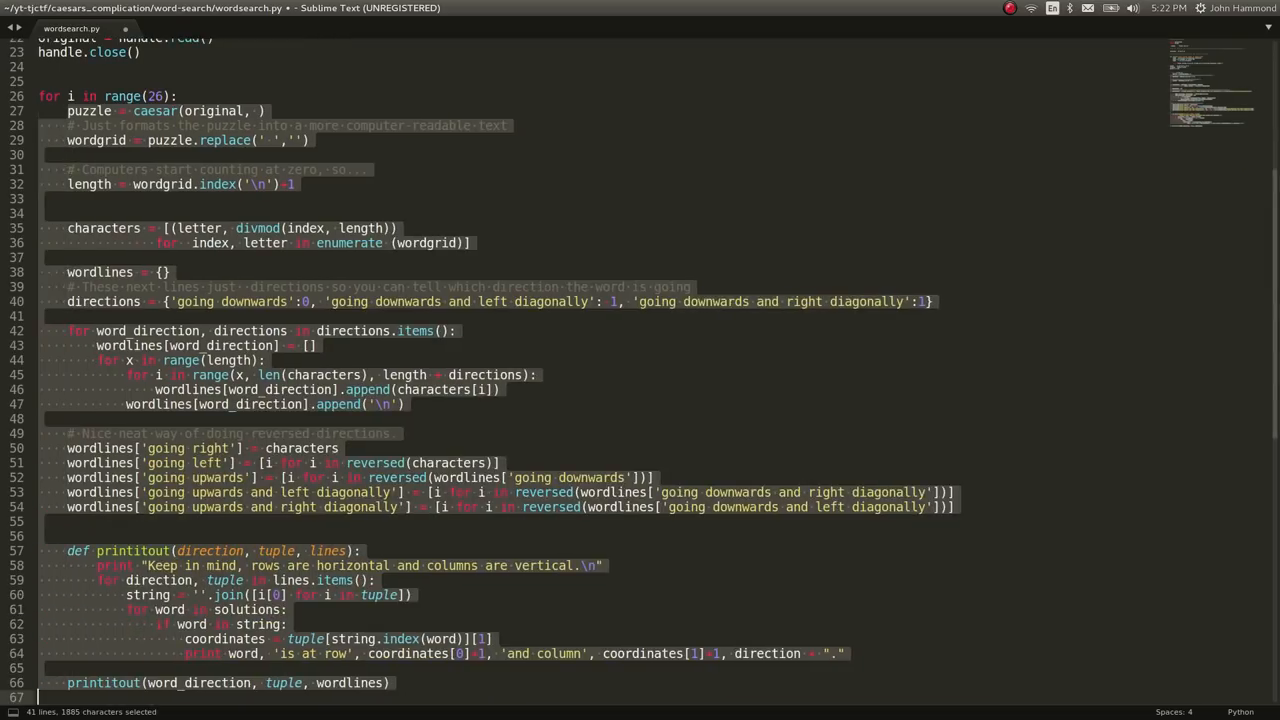
key(ctrl+s)
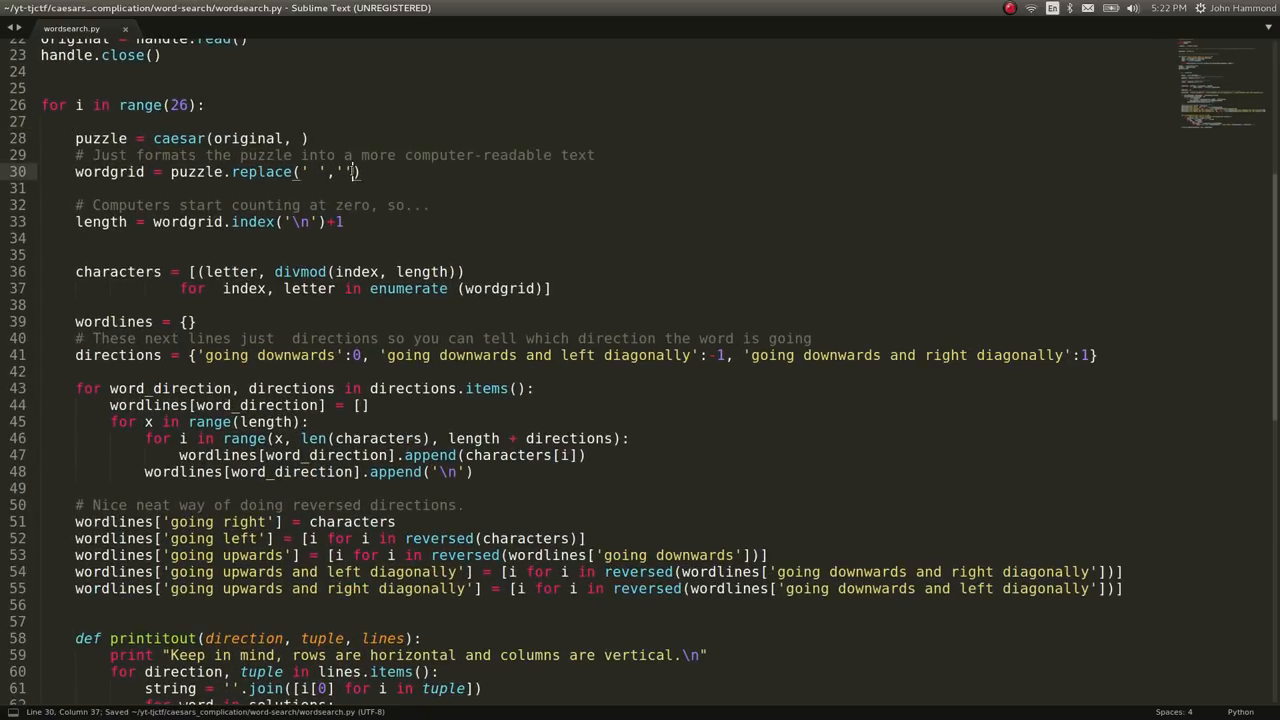
click(291, 138)
text(i )
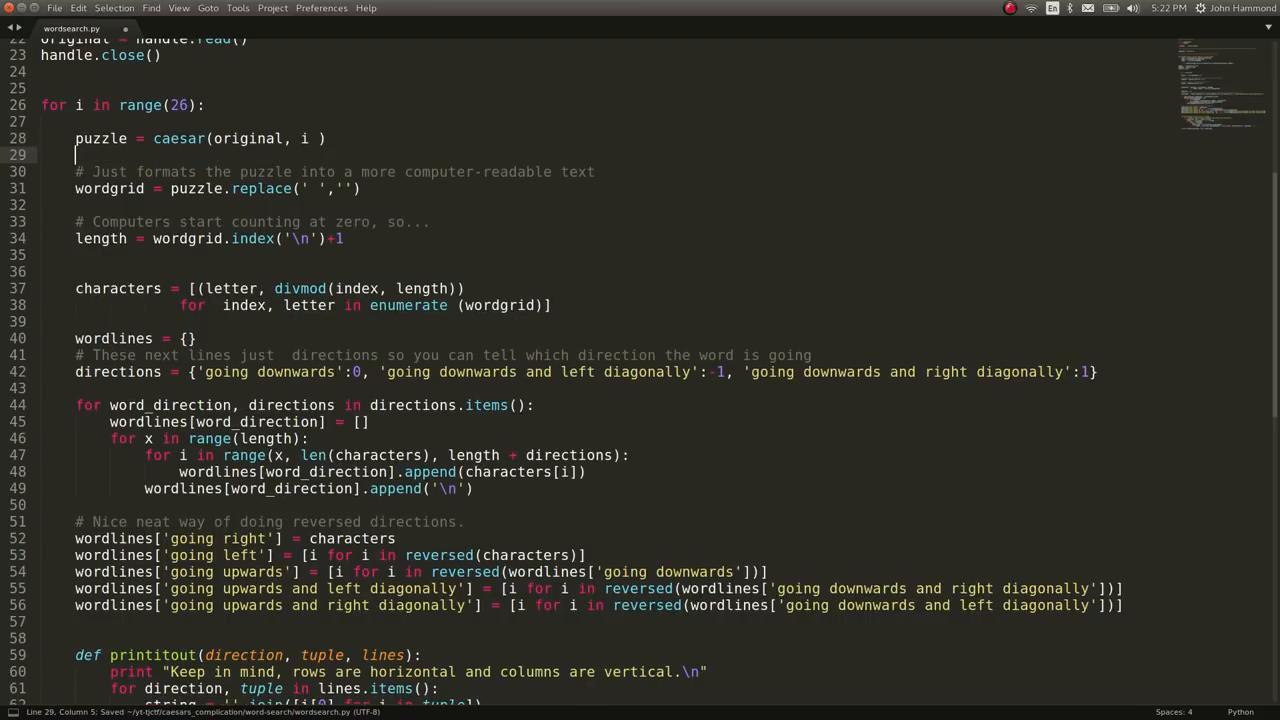
text(print "perm")
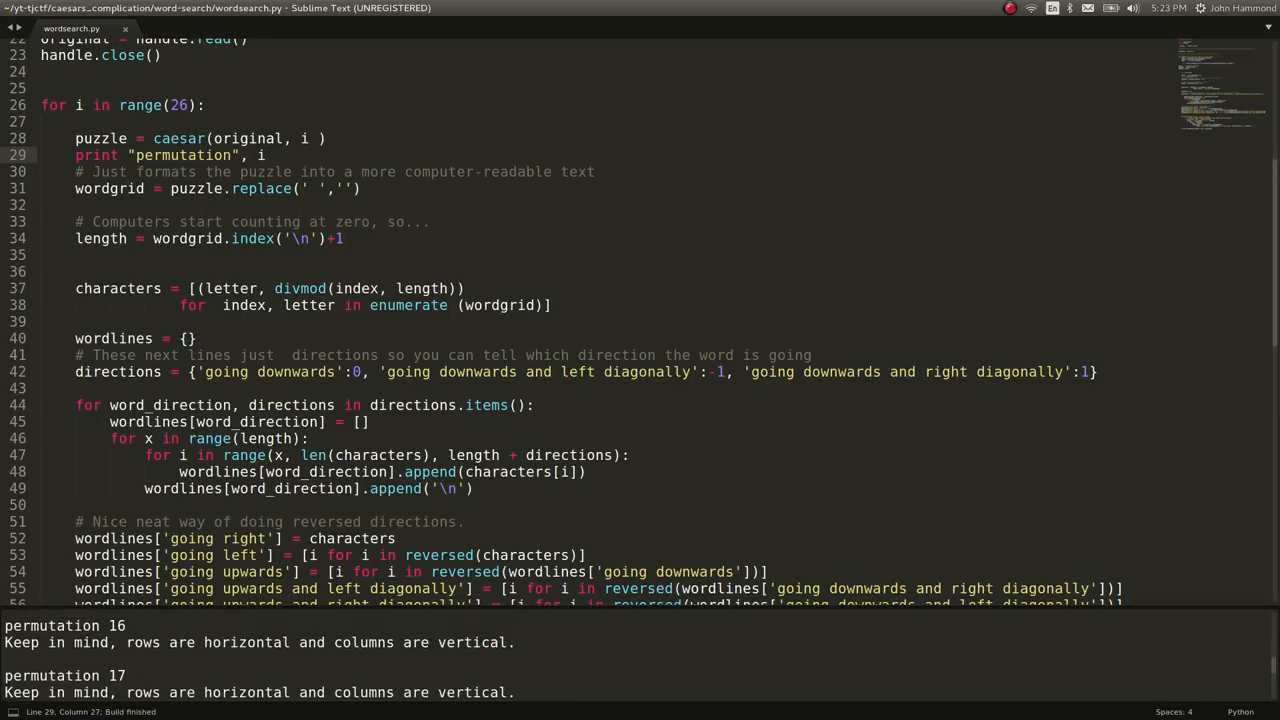
Scroll through wordsearch.py after building with the permutation print.
scroll(down, 3)
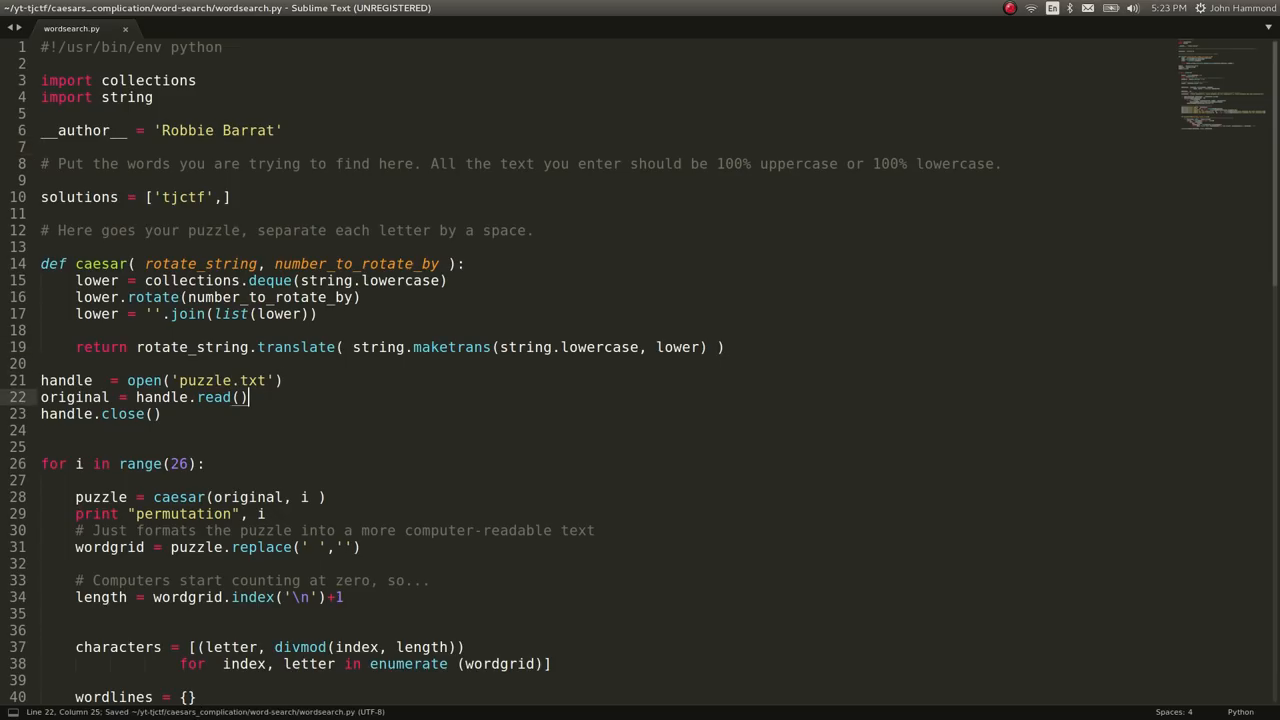
Write caesar(original, 18) to solution.txt before the loop and build to generate it.
key(ctrl+b)
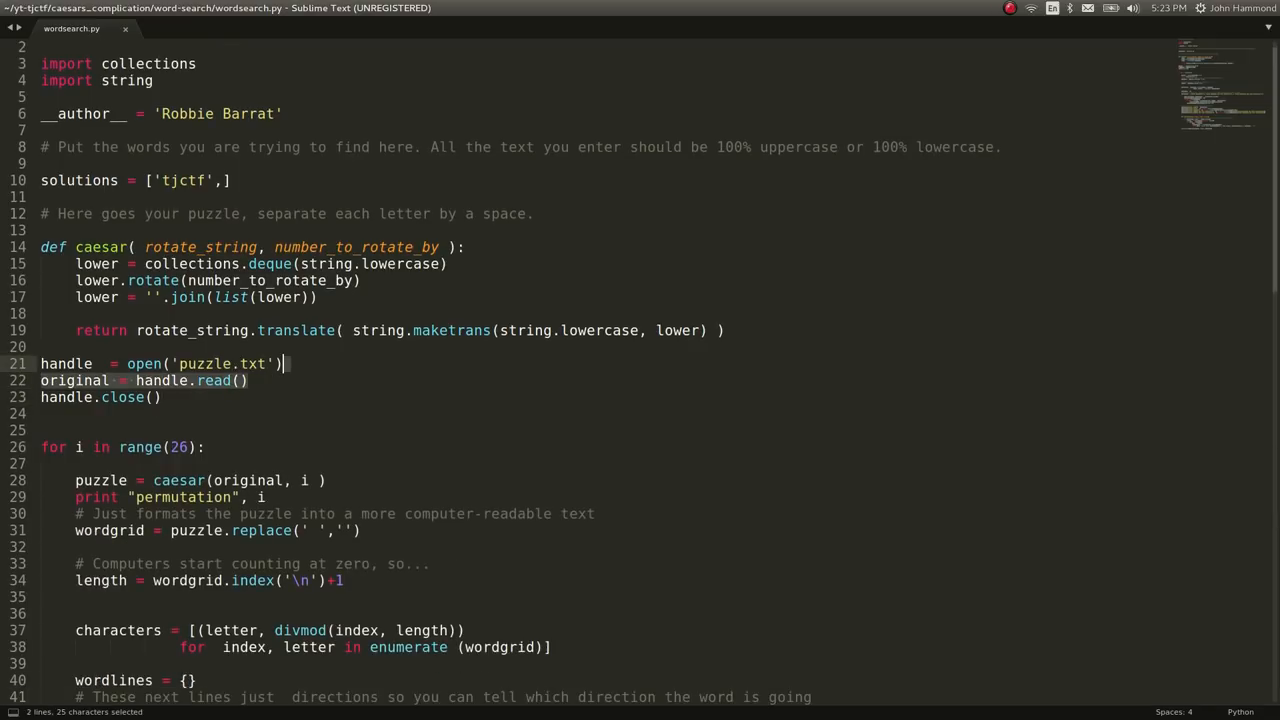
key(Return)
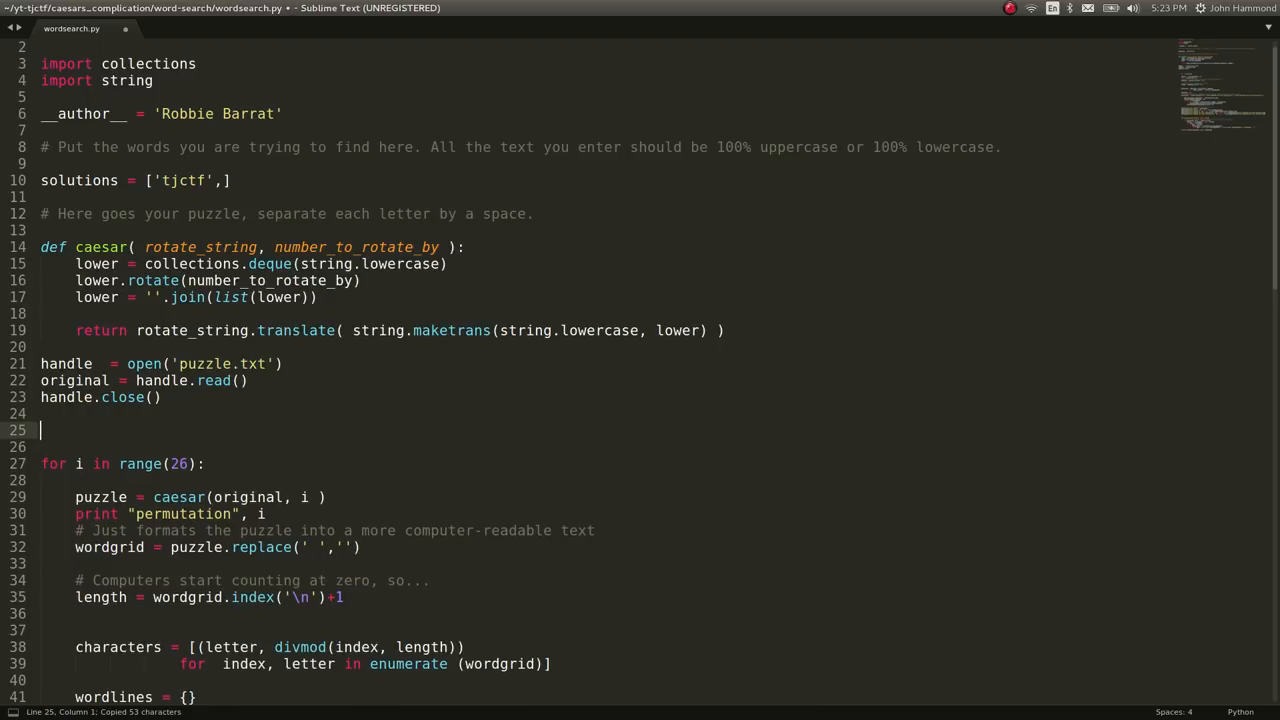
text(open(''))
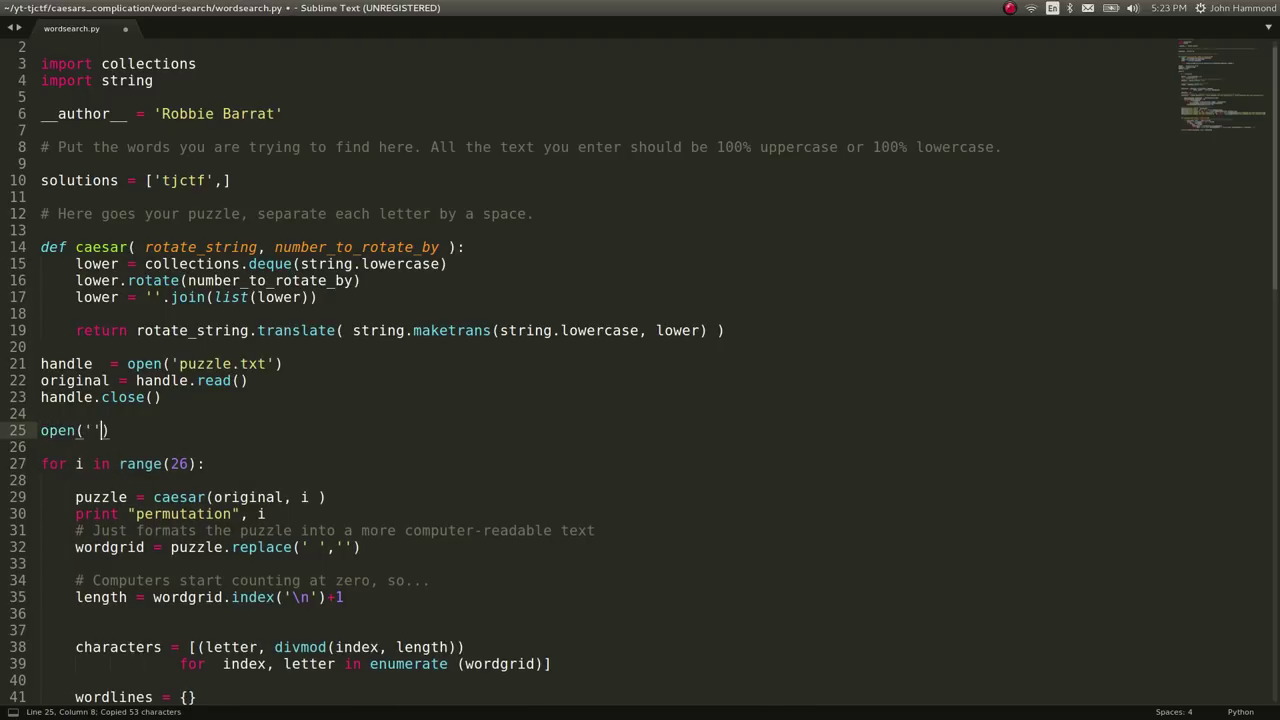
text(solutu)
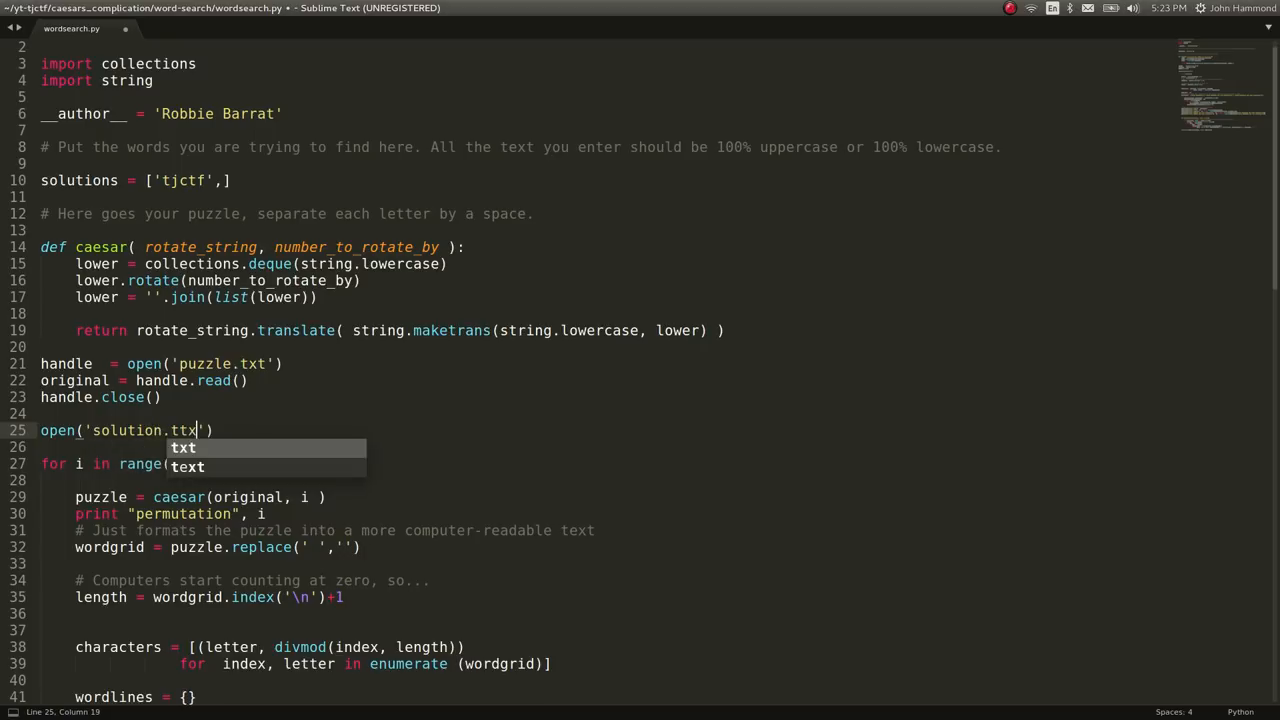
text(, 'w')
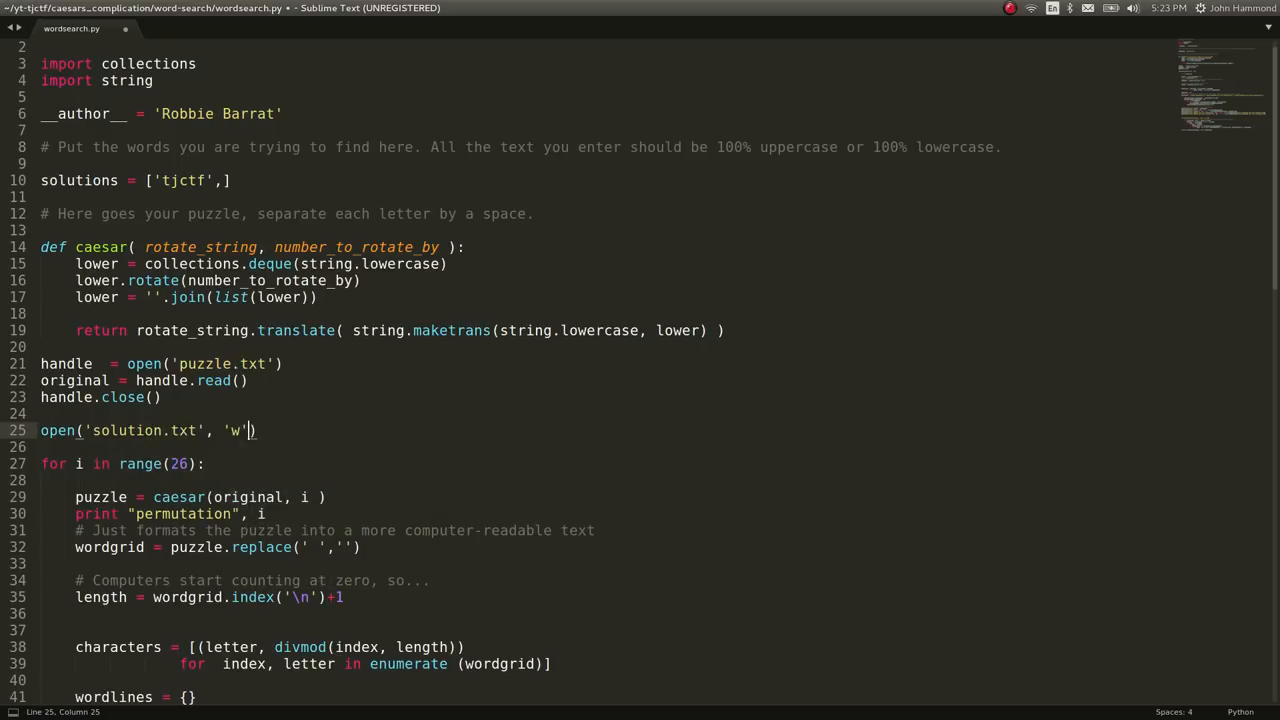
text(.write()
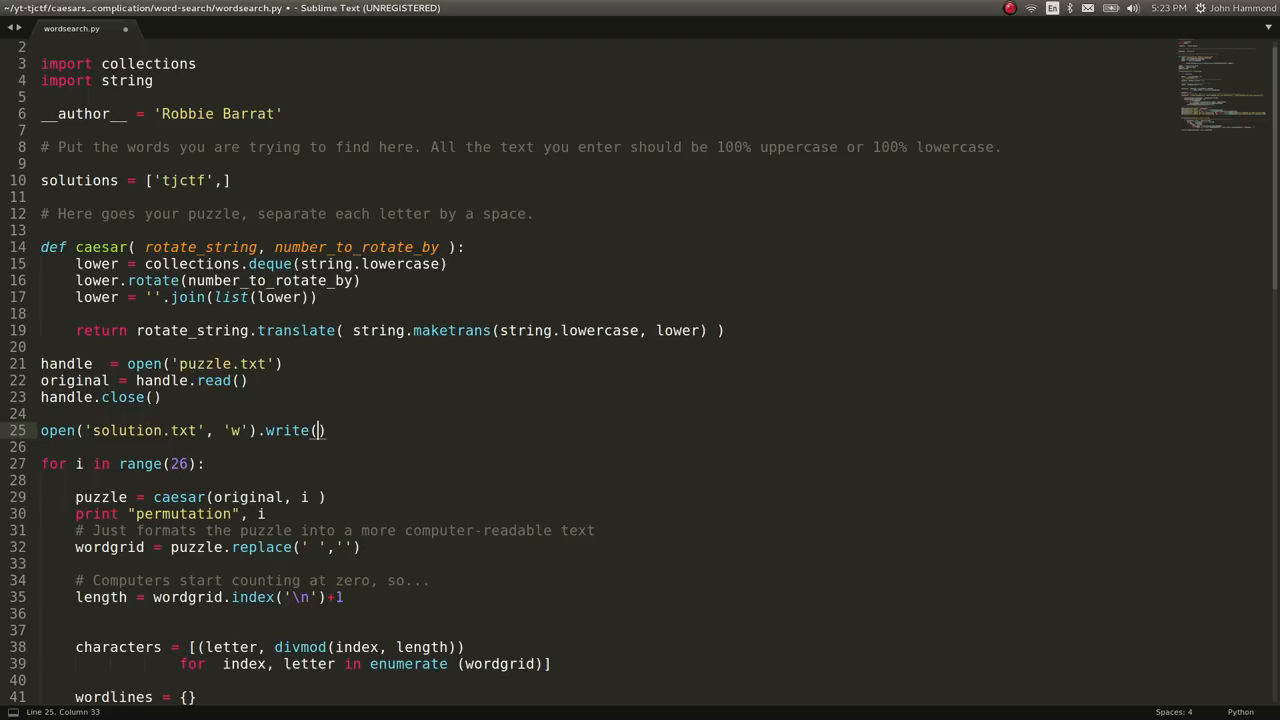
text(caesar(original, 18)
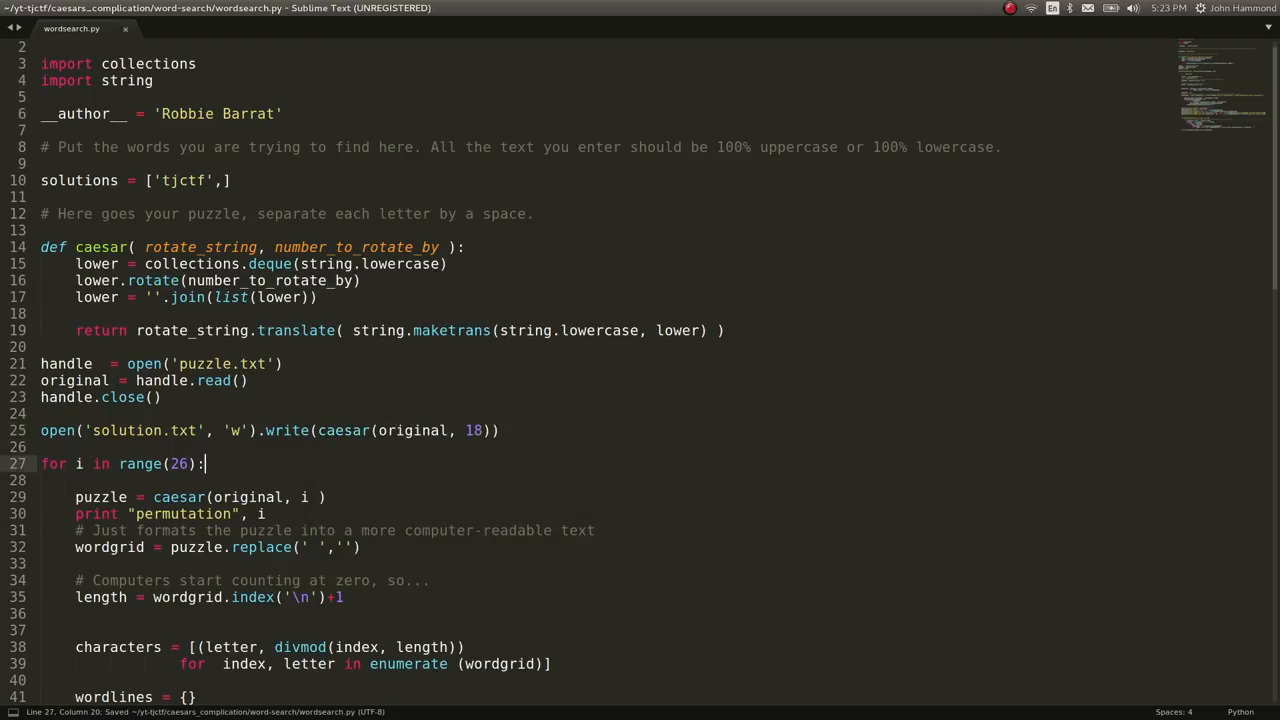
key(ctrl+b)
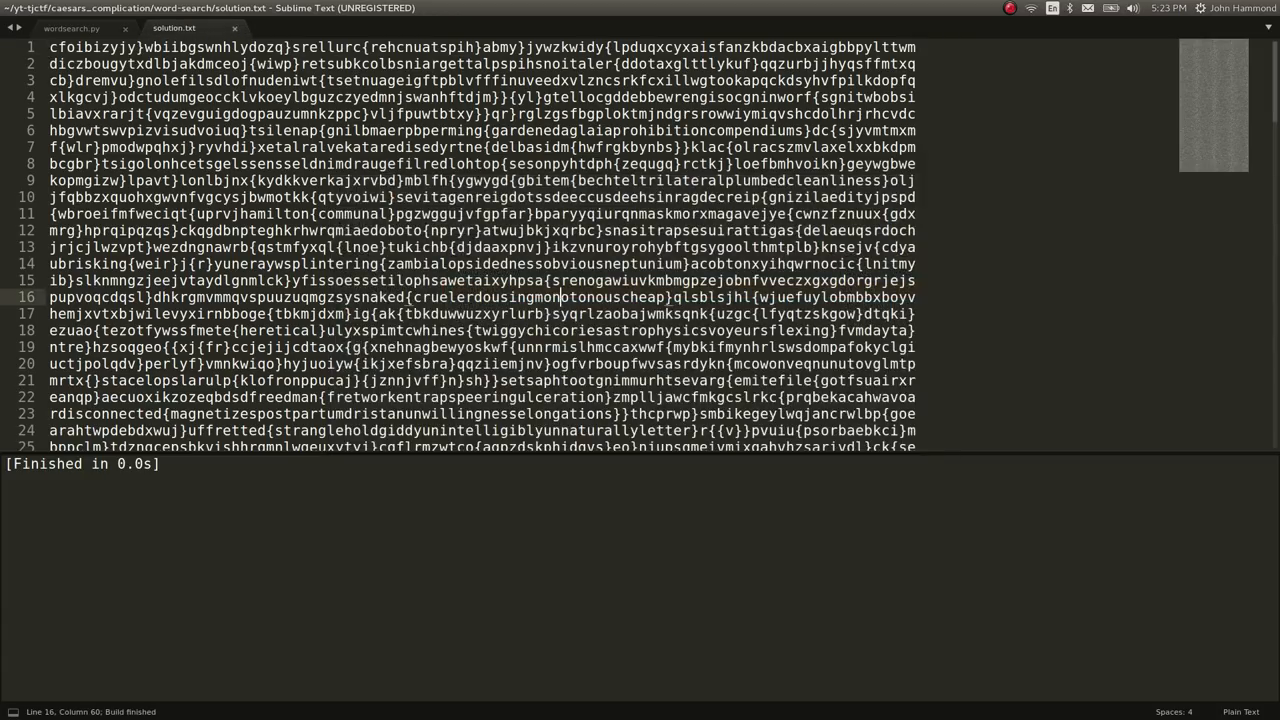
Rerun the full solver and locate tjctf at row 74, column 67 in the solution grid.
click(70, 28)
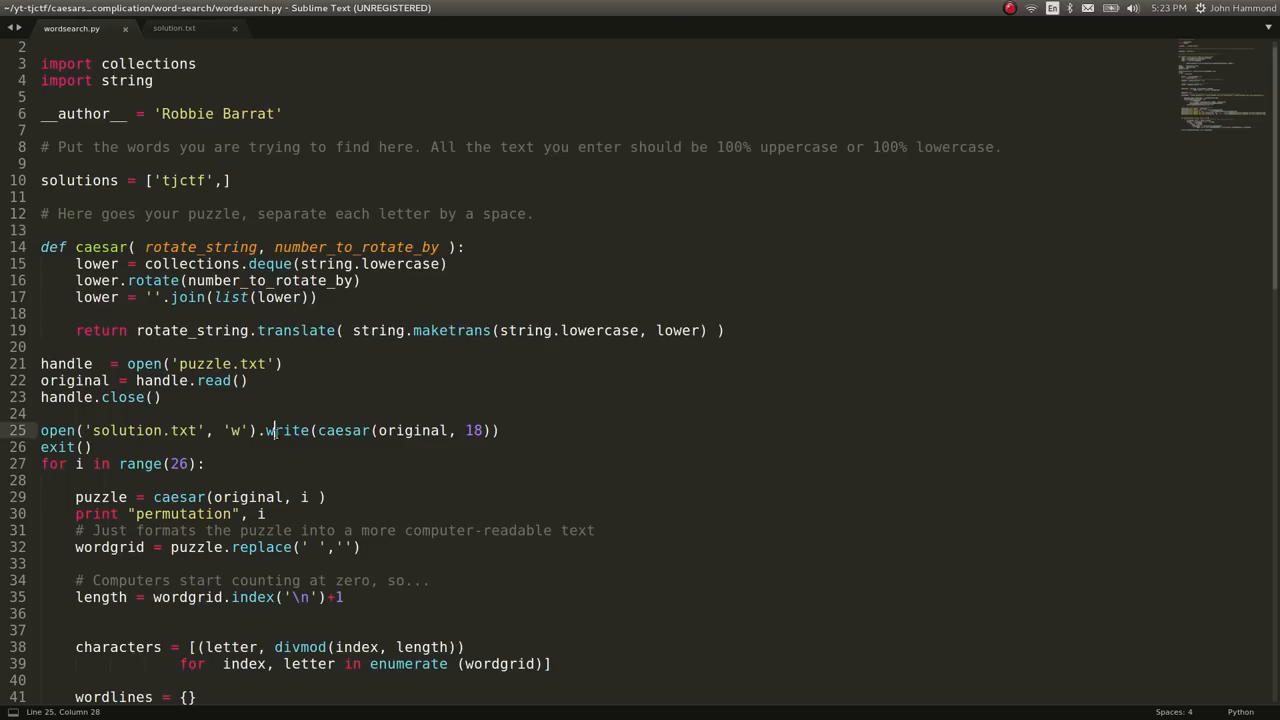
key(ctrl+b)
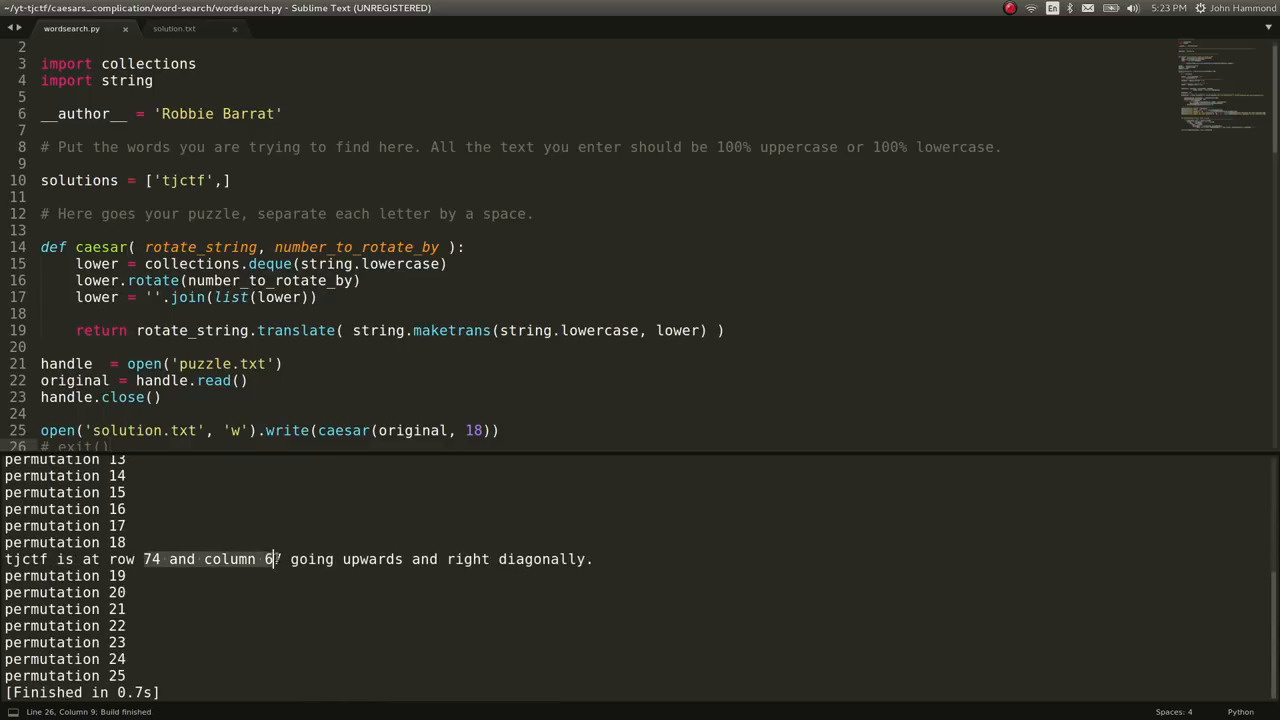
click(174, 28)
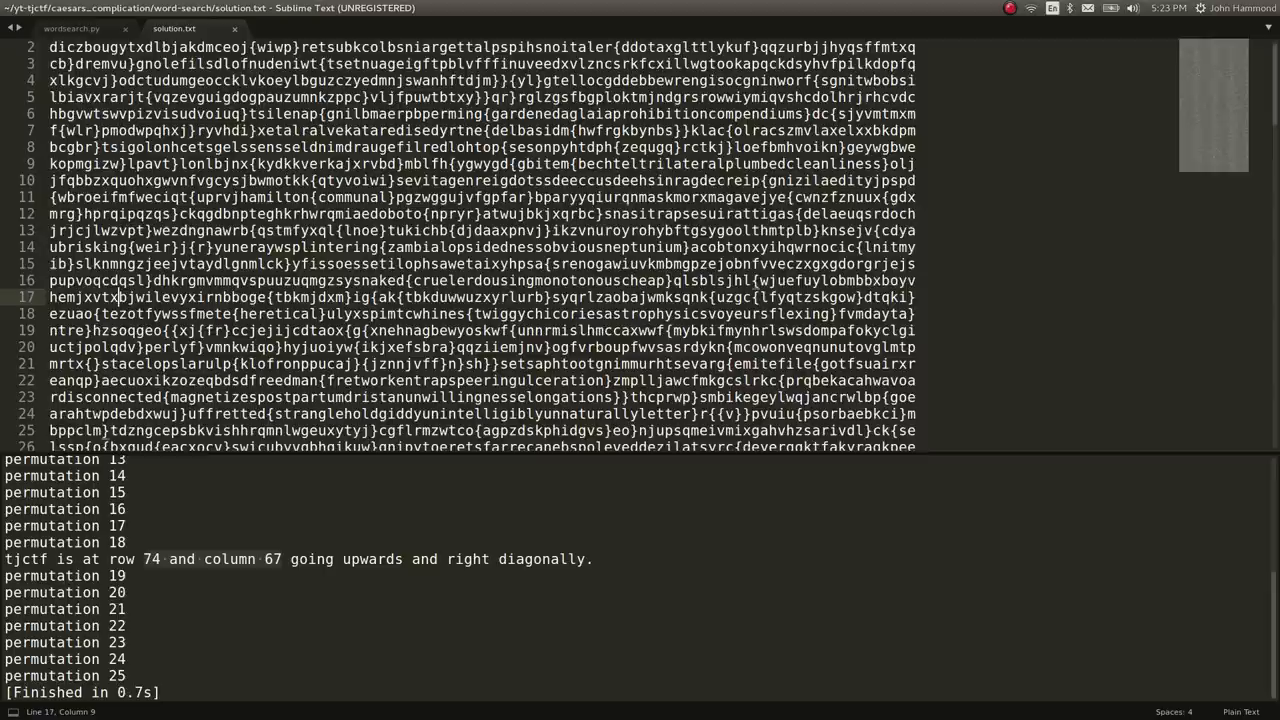
scroll(down, 3)
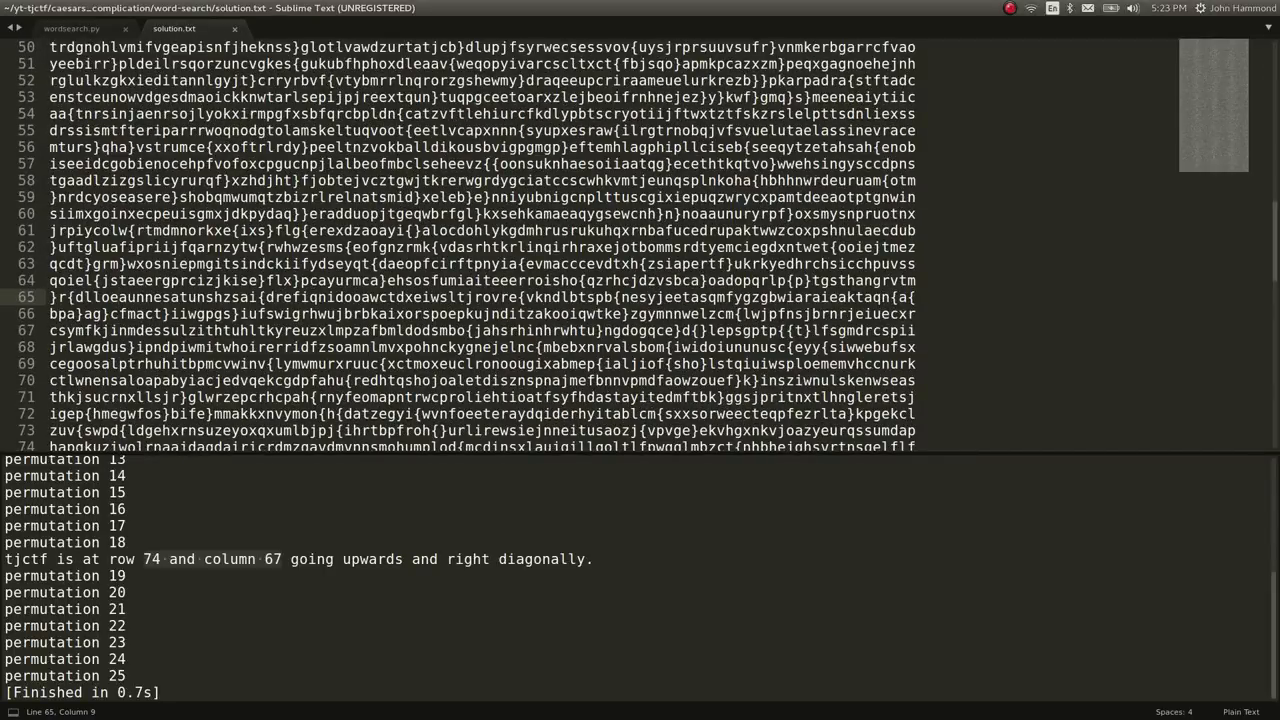
scroll(down, 3)
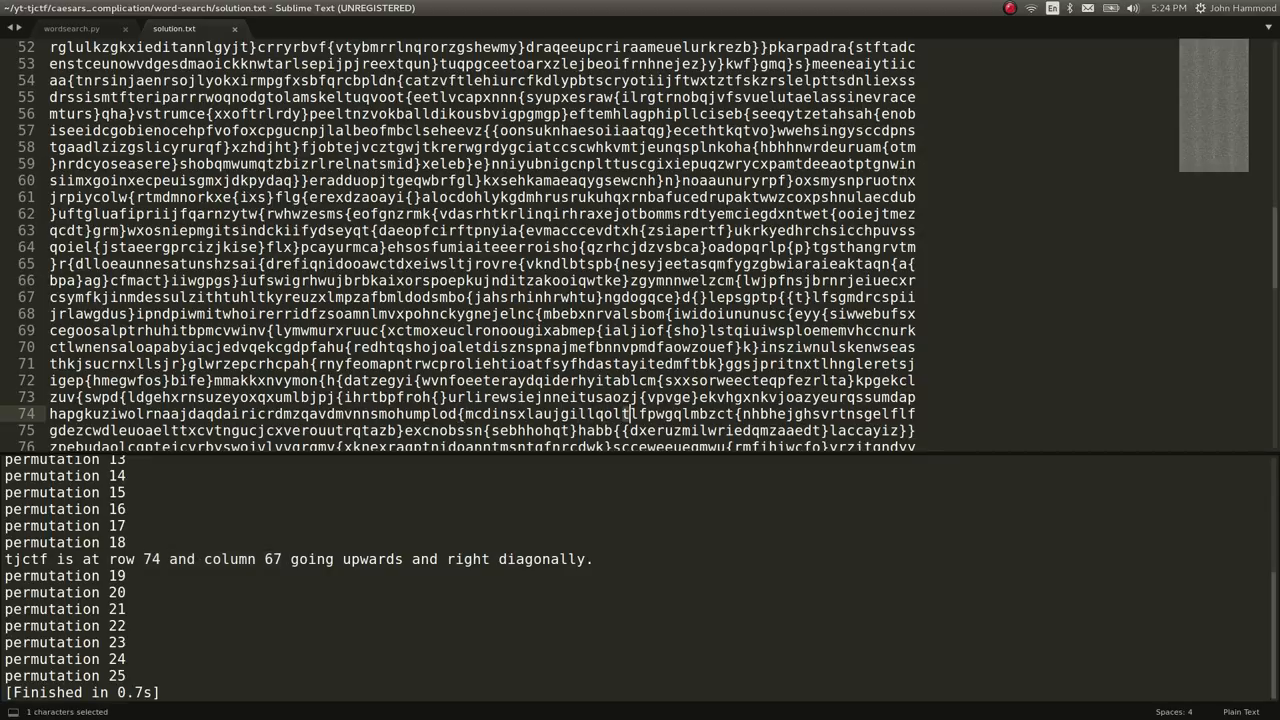
click(630, 413)
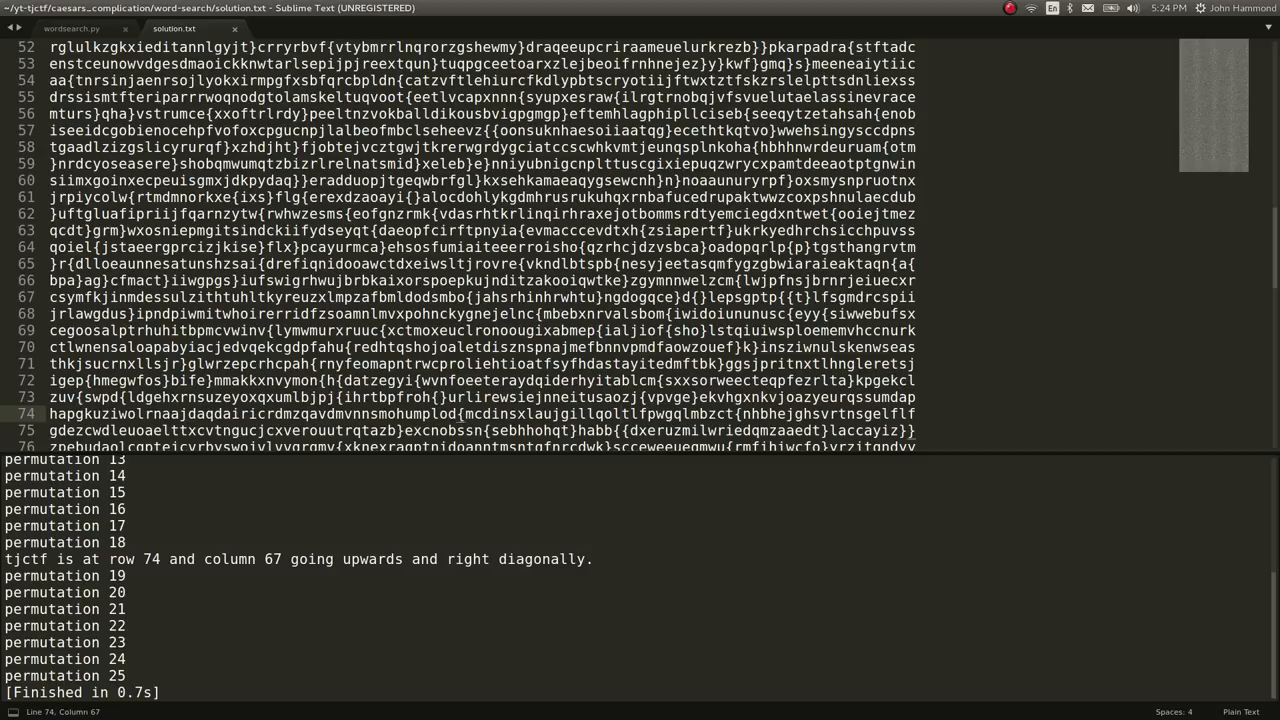
click(628, 413)
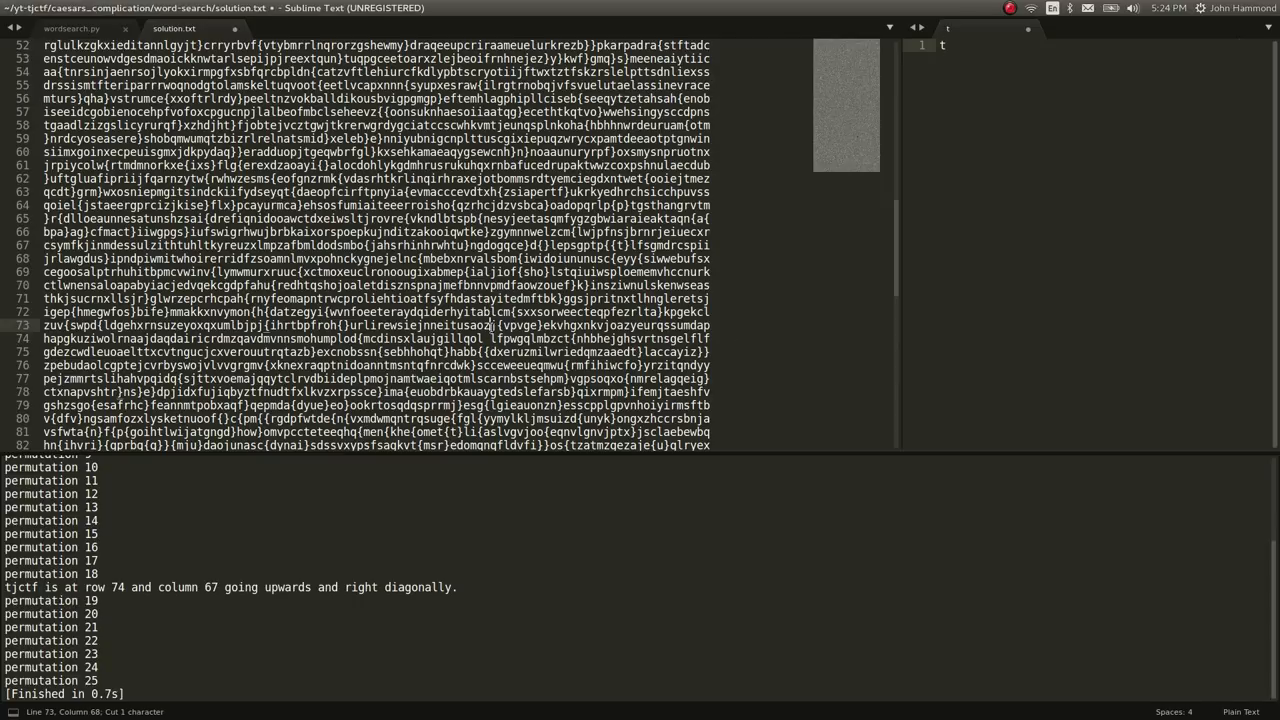
Add the diagonal letters 'j' and 'c' to the new side-by-side flag file.
text(j)
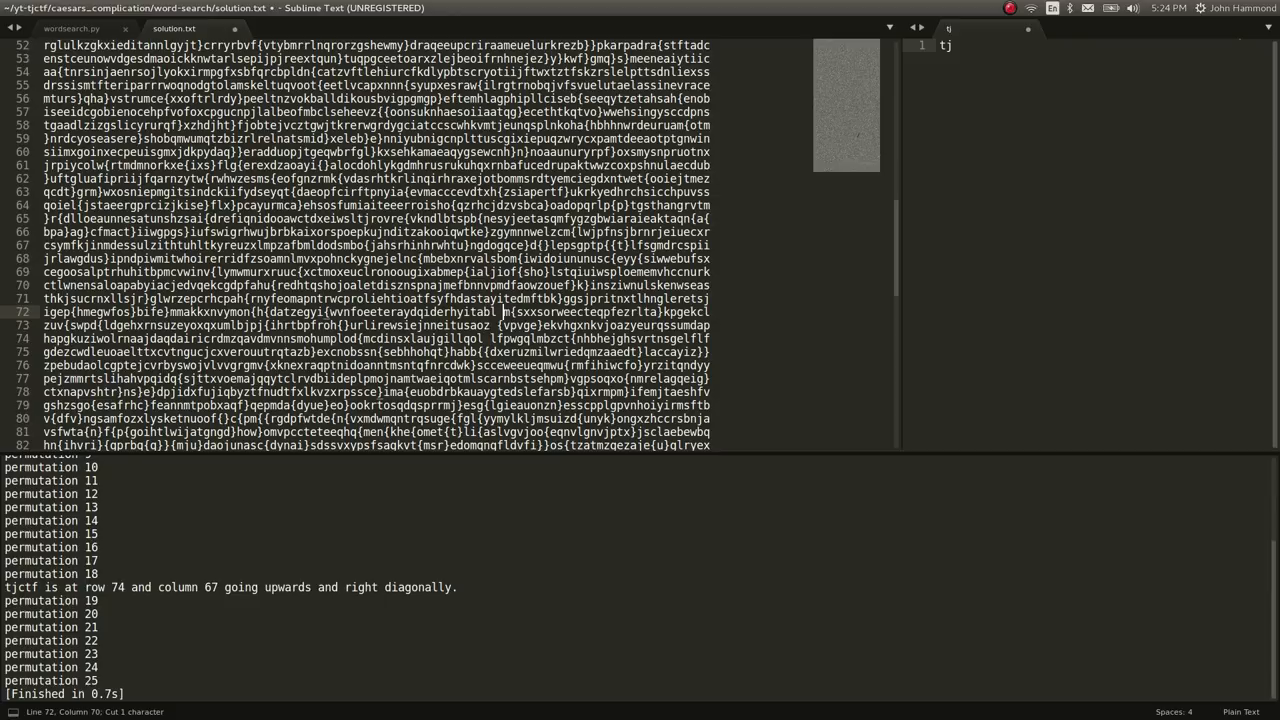
text(ctf{)
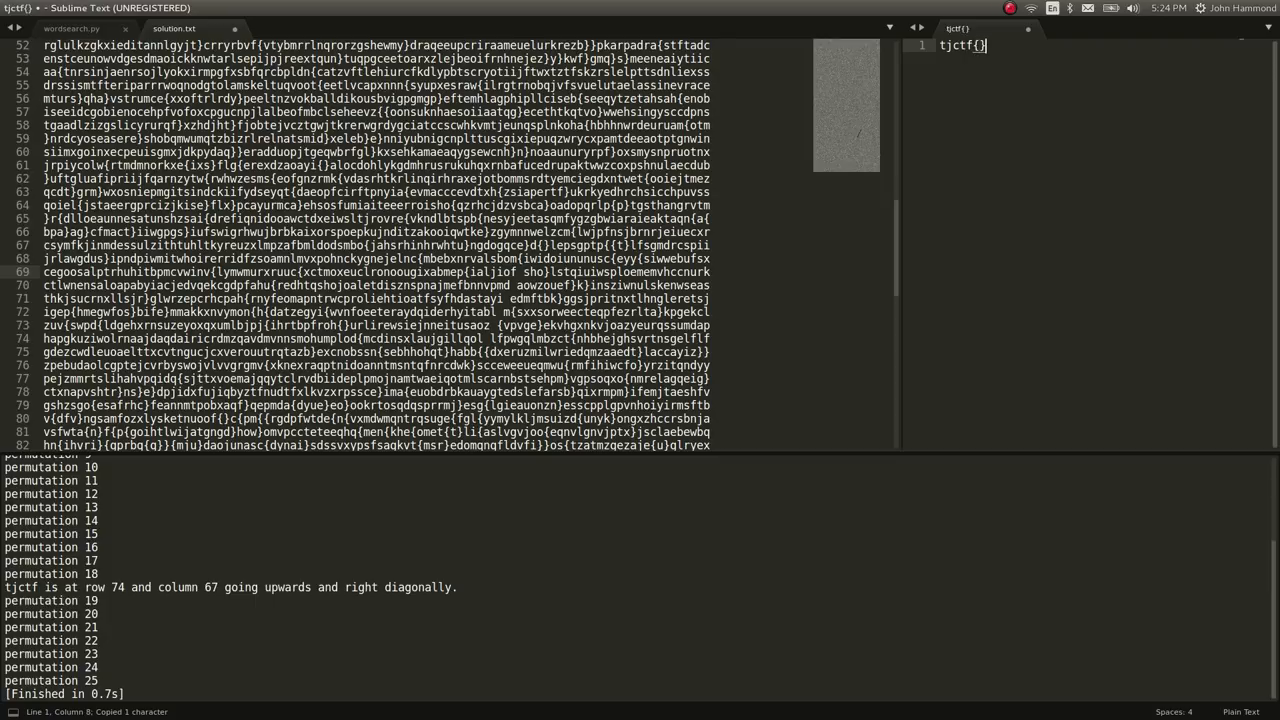
click(275, 28)
text(idesofmarch)
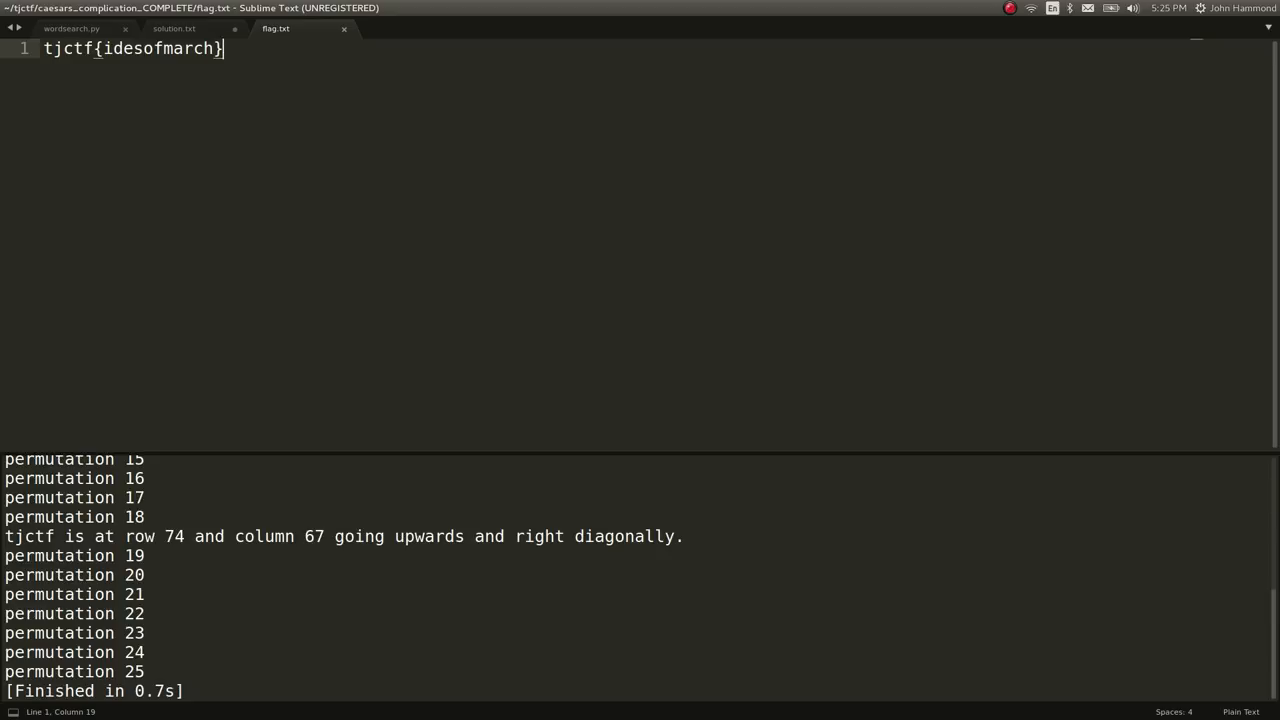
Save the flag file as flag.txt in the caesars_complication folder.
click(71, 28)
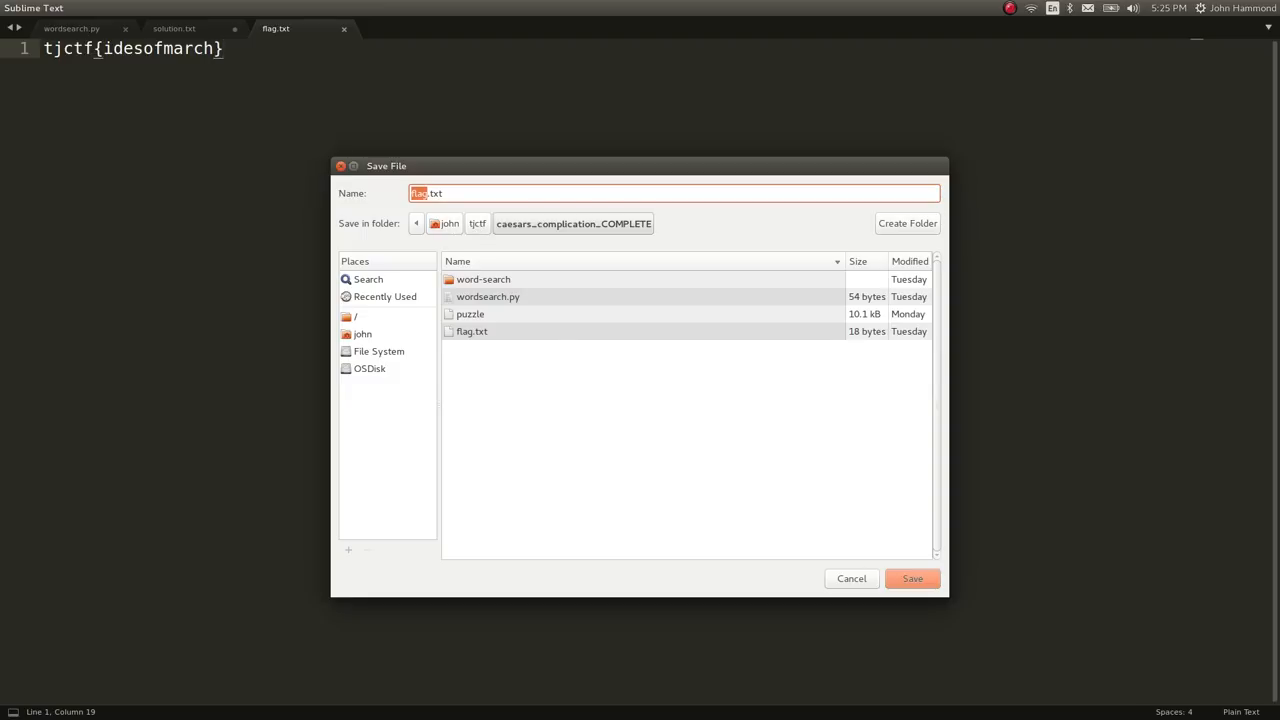
click(911, 578)
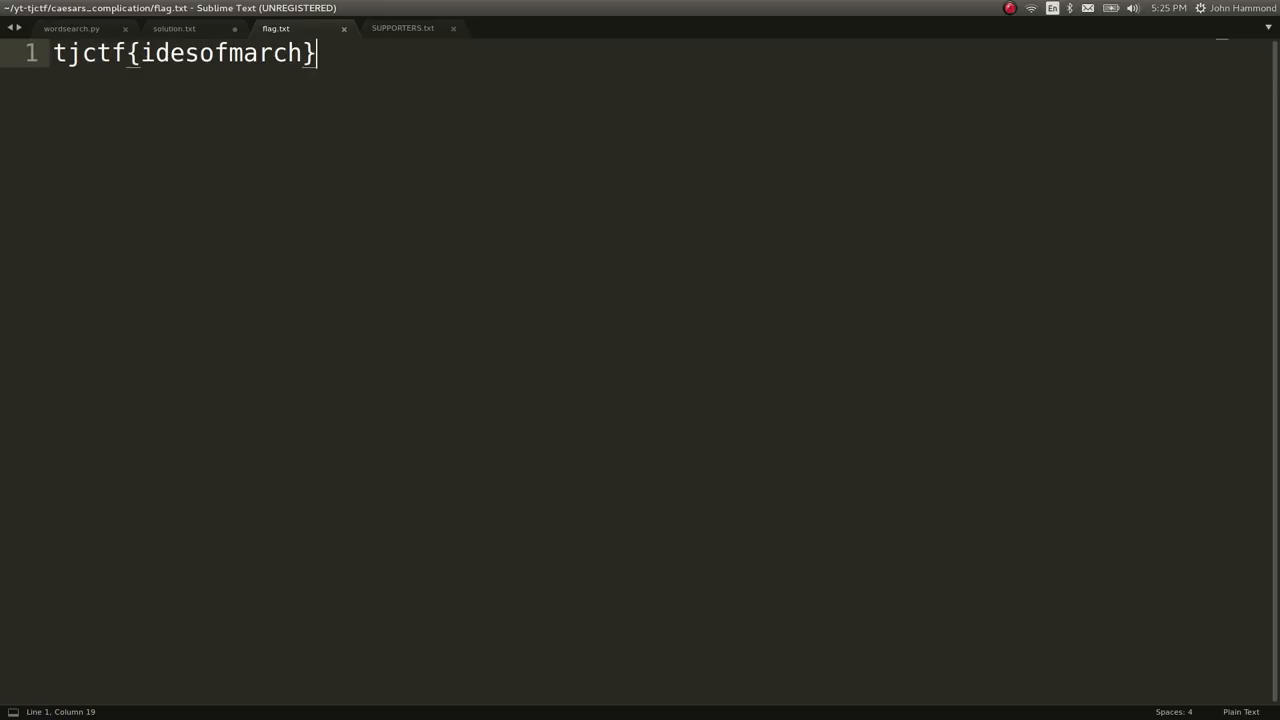
key(ctrl+s)
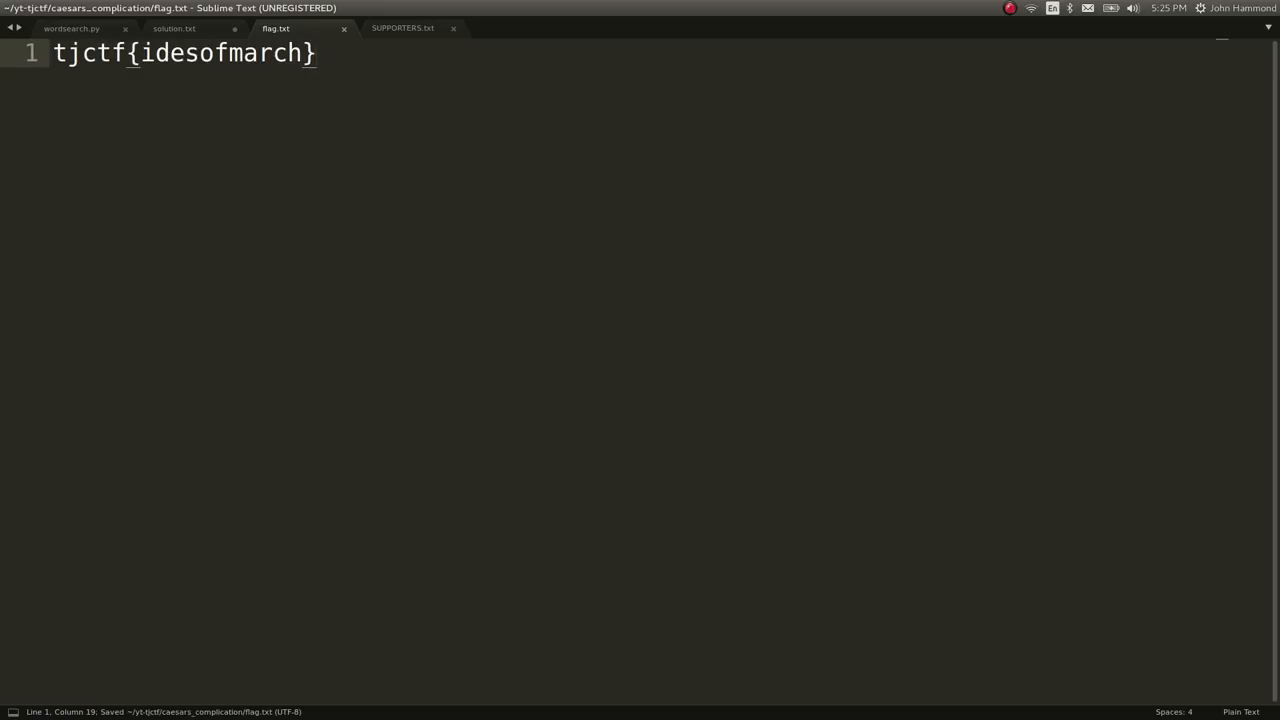
click(402, 27)
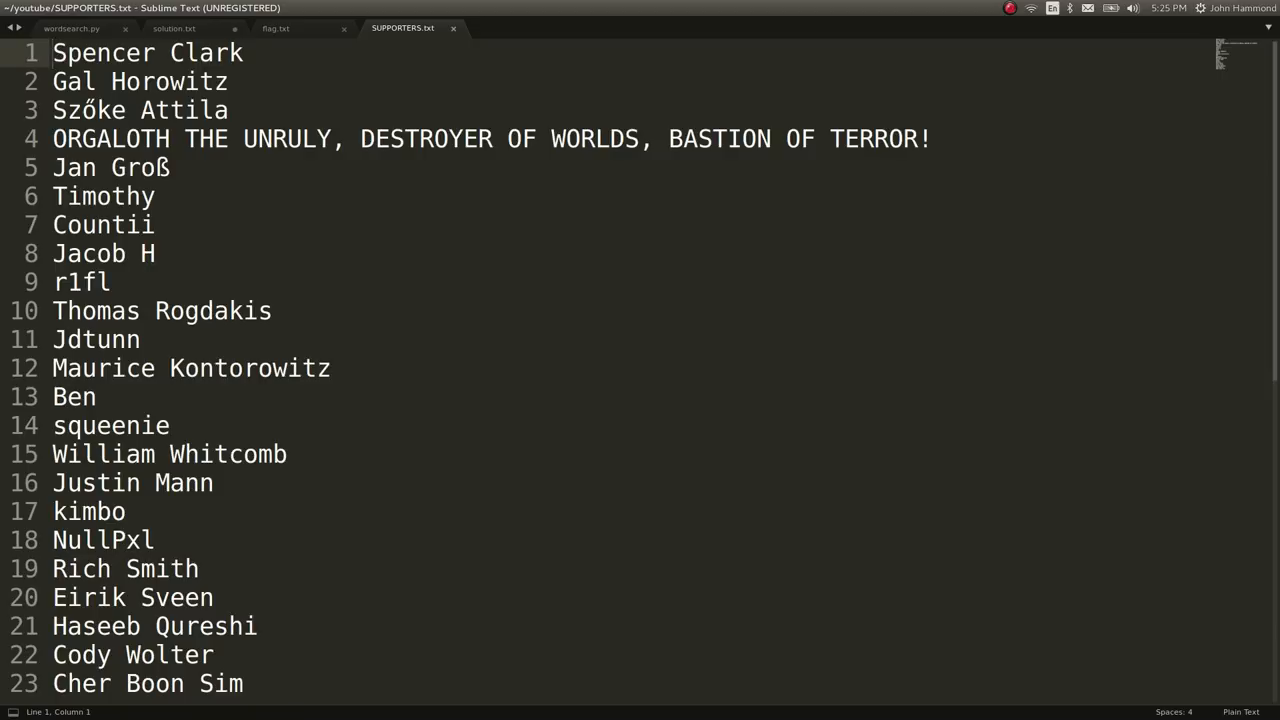
Add a new line after the last supporter and type 'hfsiugficus plz s'.
click(243, 683)
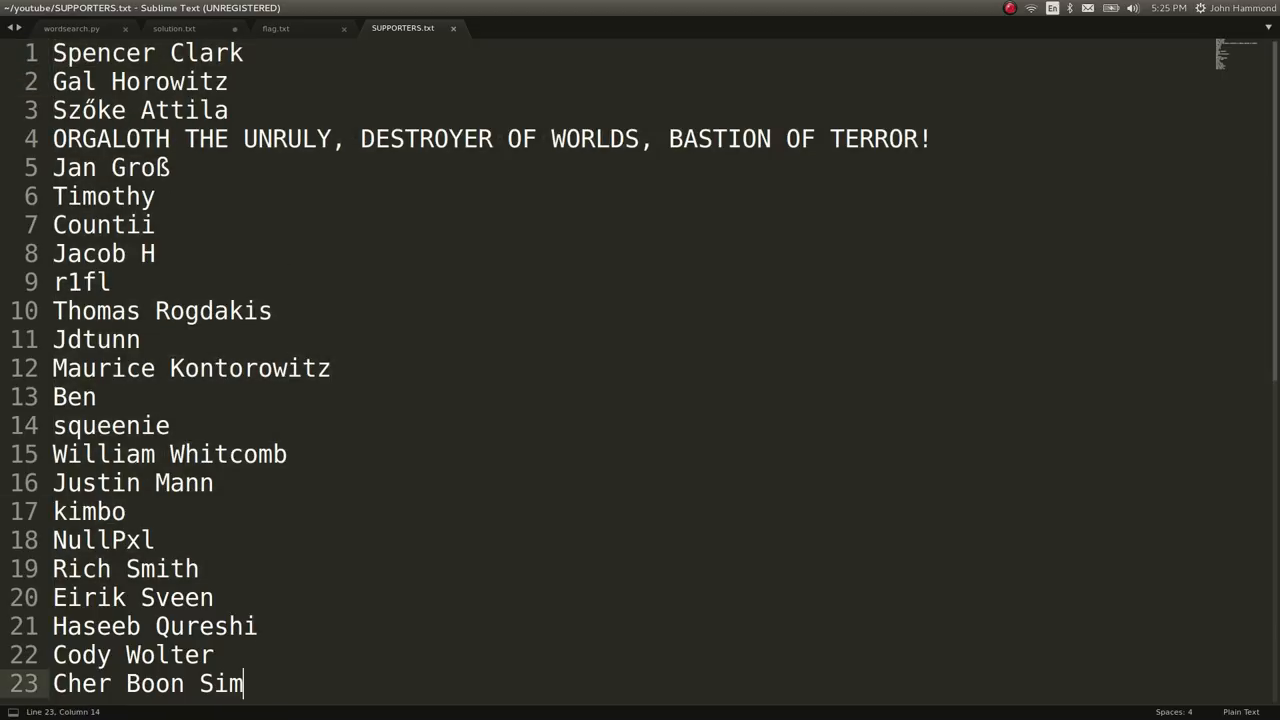
key(Return)
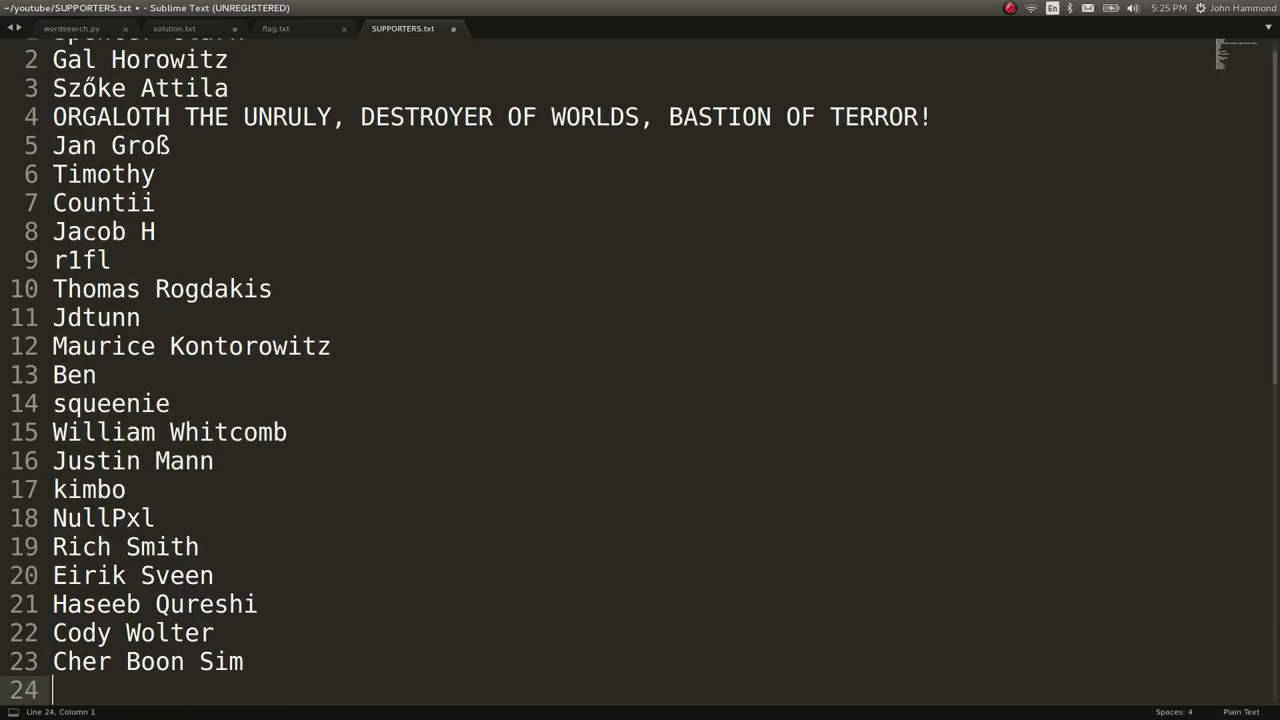
text(hfsiugficus plz s)
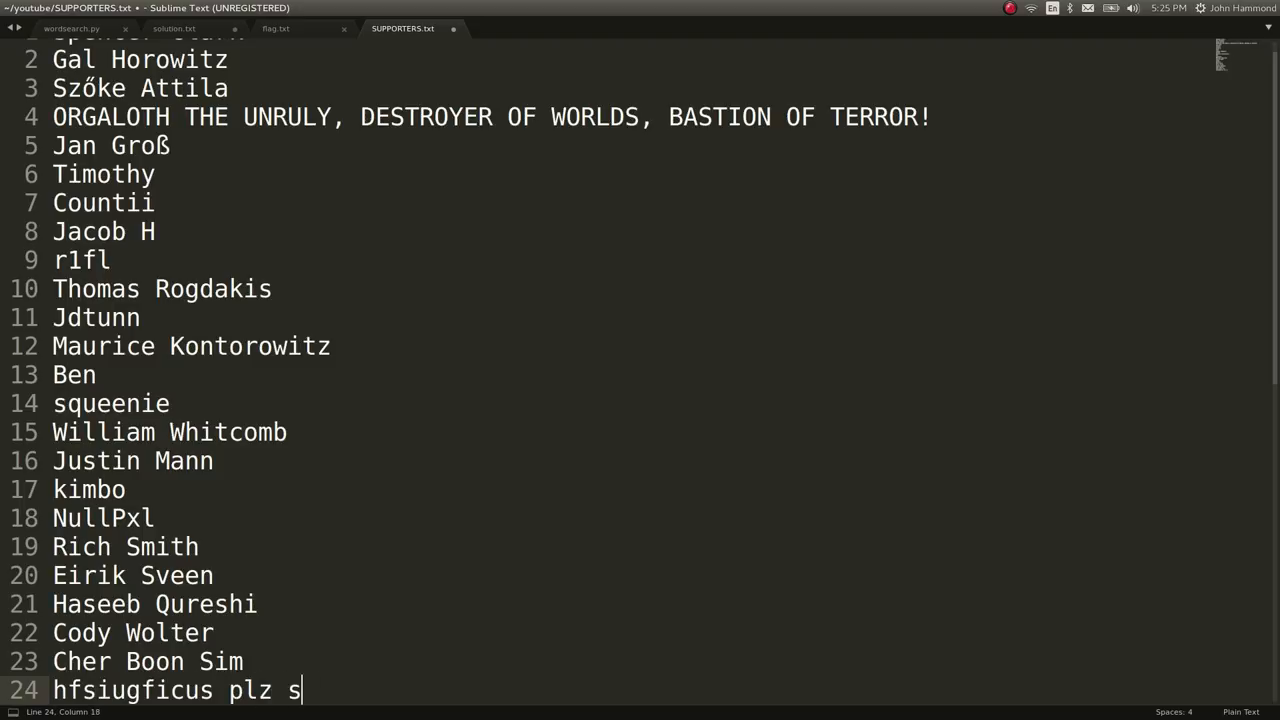